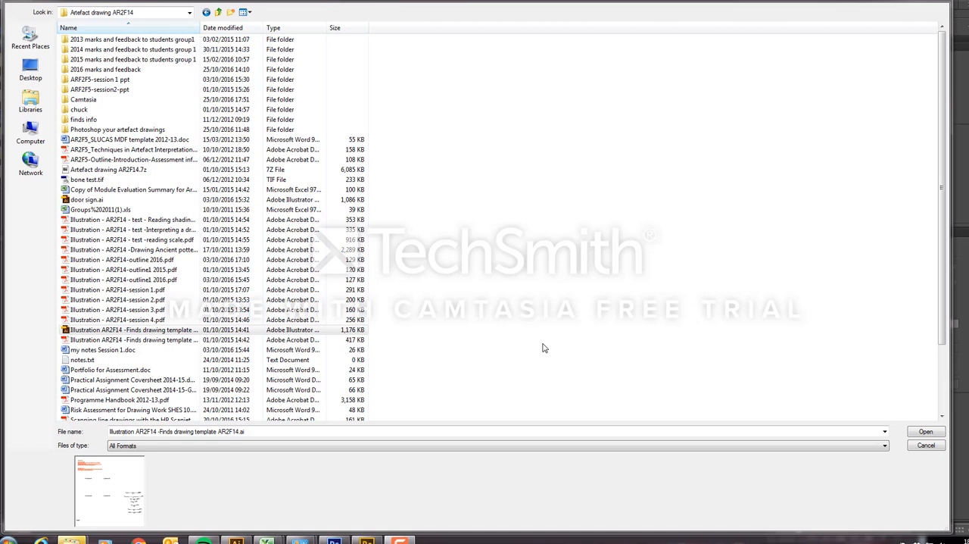
pyautogui.moveTo(519, 307)
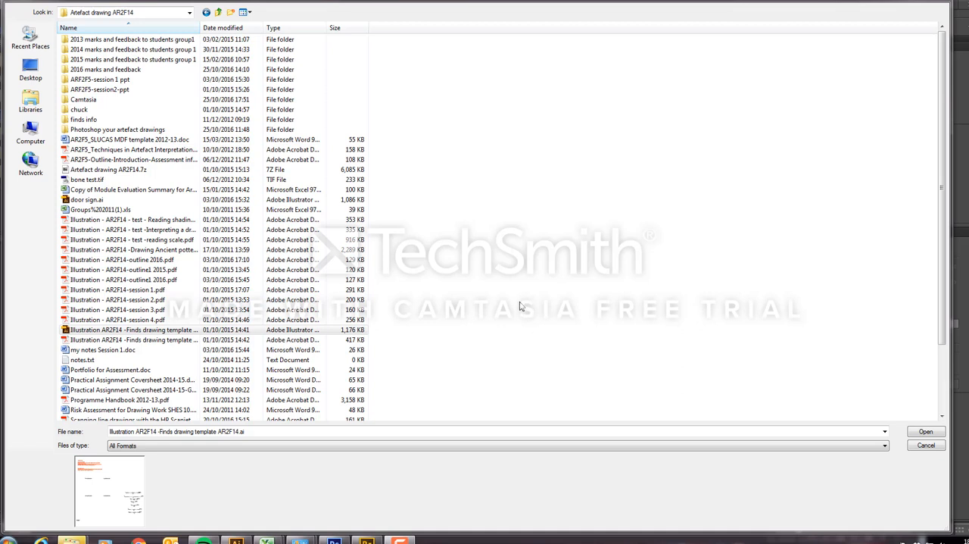
pyautogui.moveTo(395, 382)
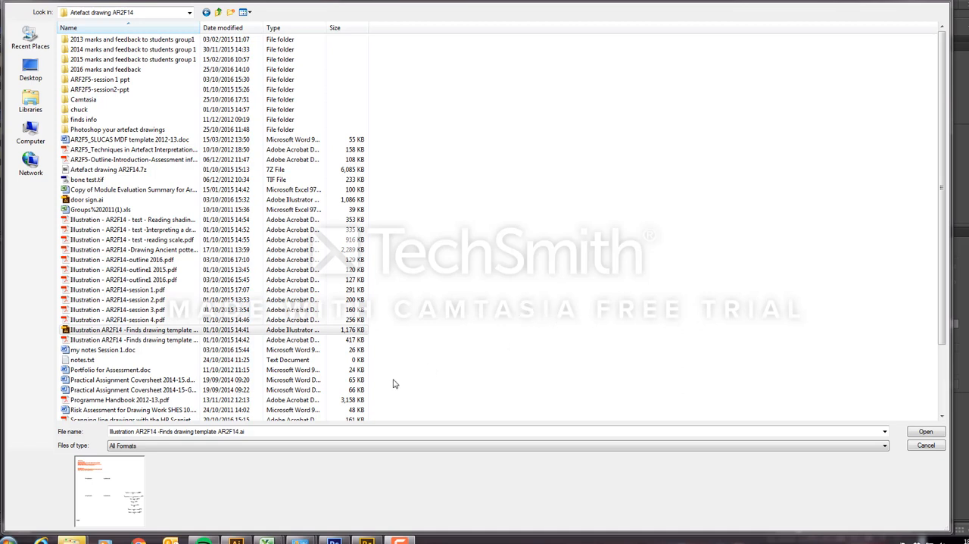
# Open Illustration AR2F14 -Finds drawing template AR2F14.ai from the Artefact drawing AR2F14 folder
pyautogui.click(136, 328)
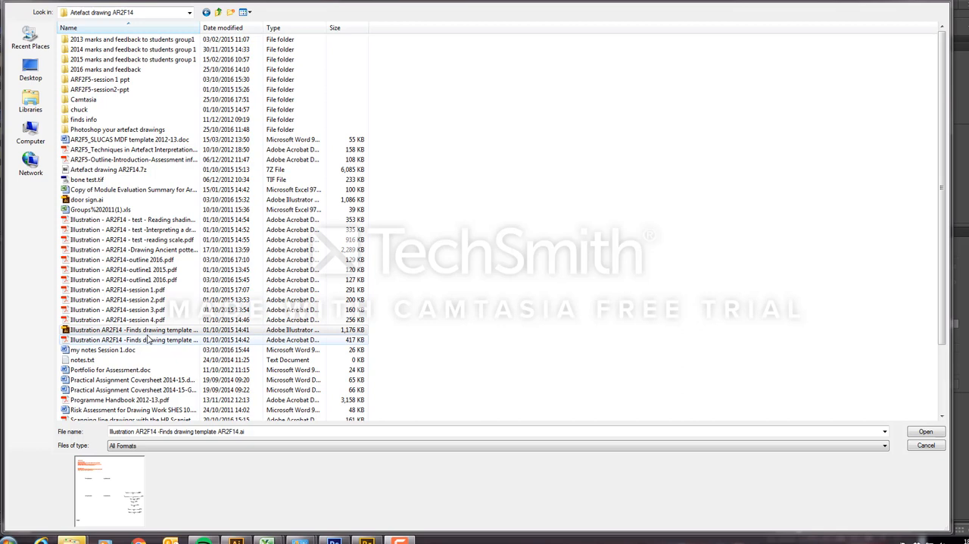
pyautogui.click(137, 329)
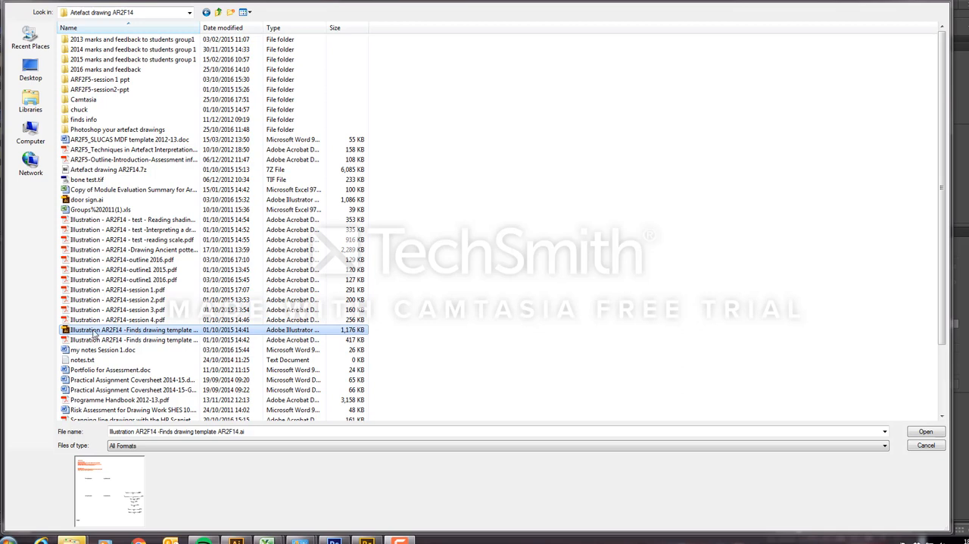
pyautogui.moveTo(106, 334)
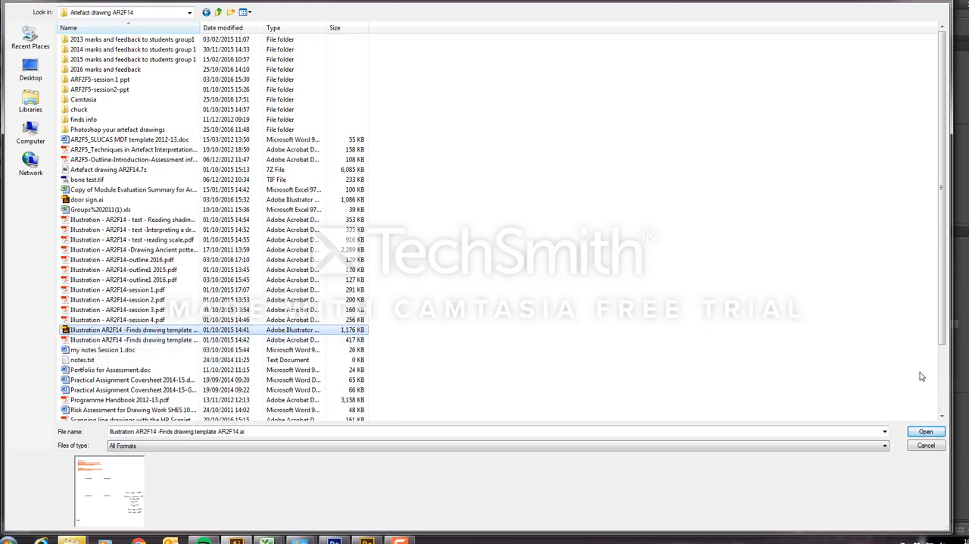
pyautogui.click(926, 431)
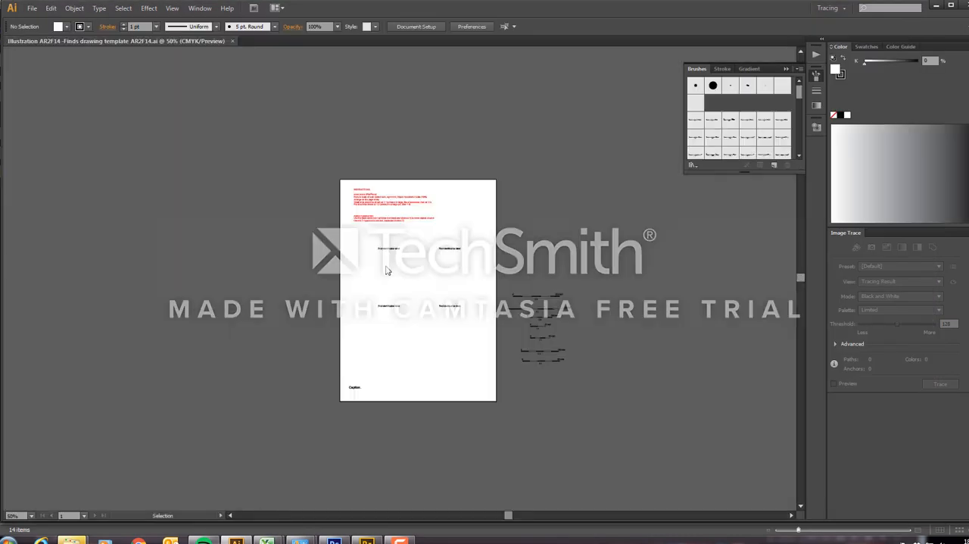
pyautogui.moveTo(406, 281)
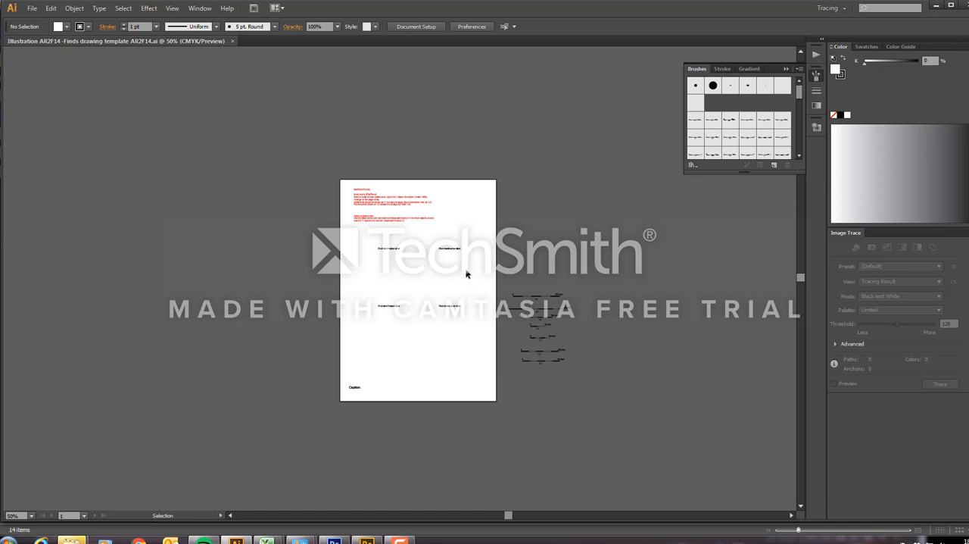
pyautogui.moveTo(672, 175)
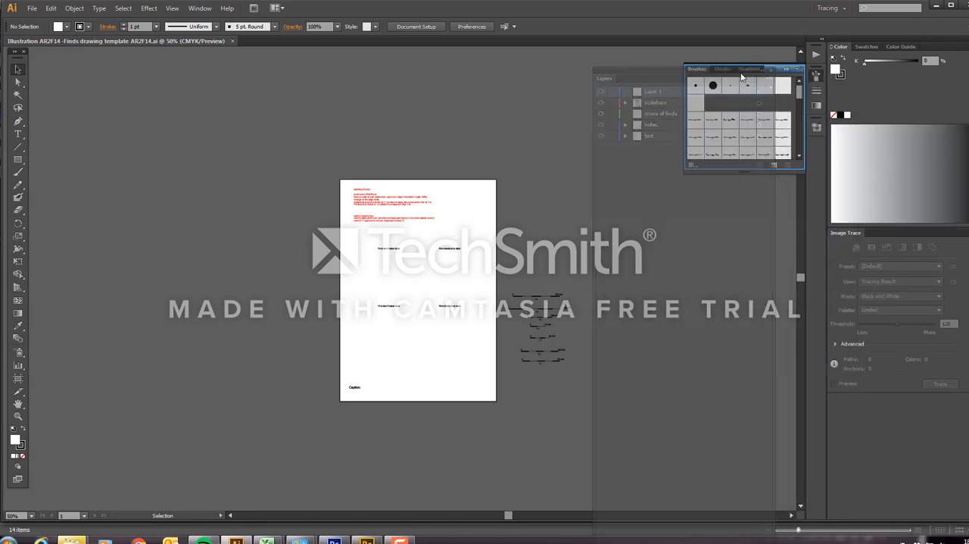
# Dock the Layers panel with the Brushes/Stroke/Gradient group and show the Align panel below
pyautogui.click(764, 68)
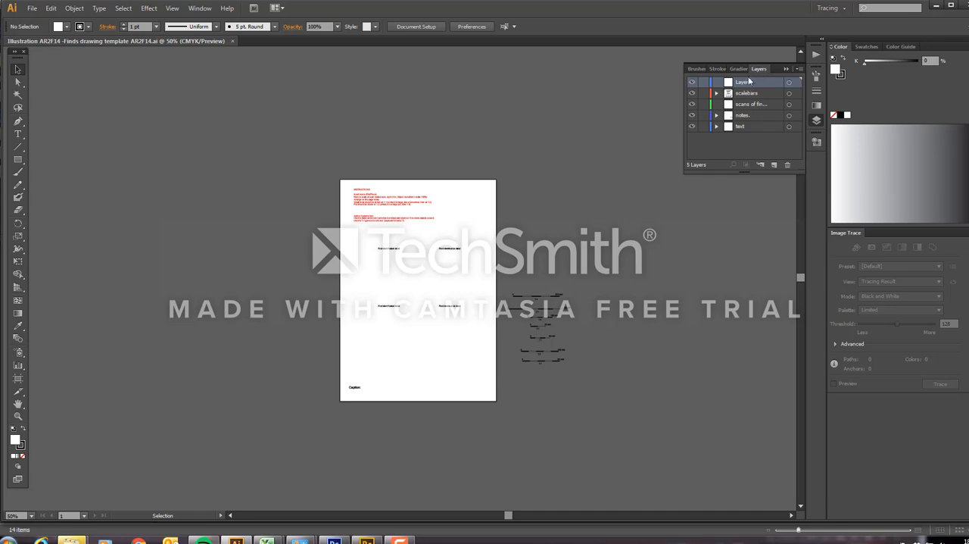
pyautogui.doubleClick(739, 81)
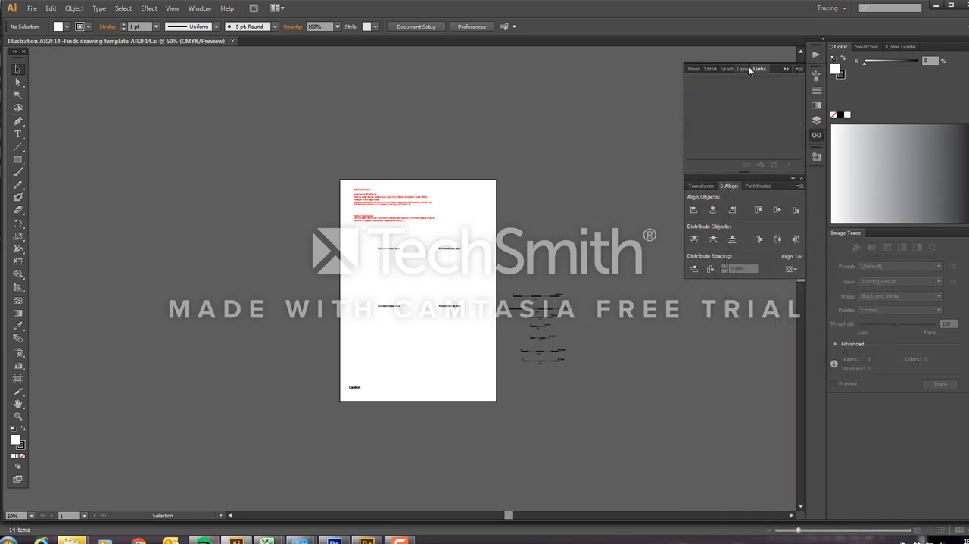
# Bring Layers to the front, then apply View > Fit All in Window and Fit Artboard in Window
pyautogui.click(749, 69)
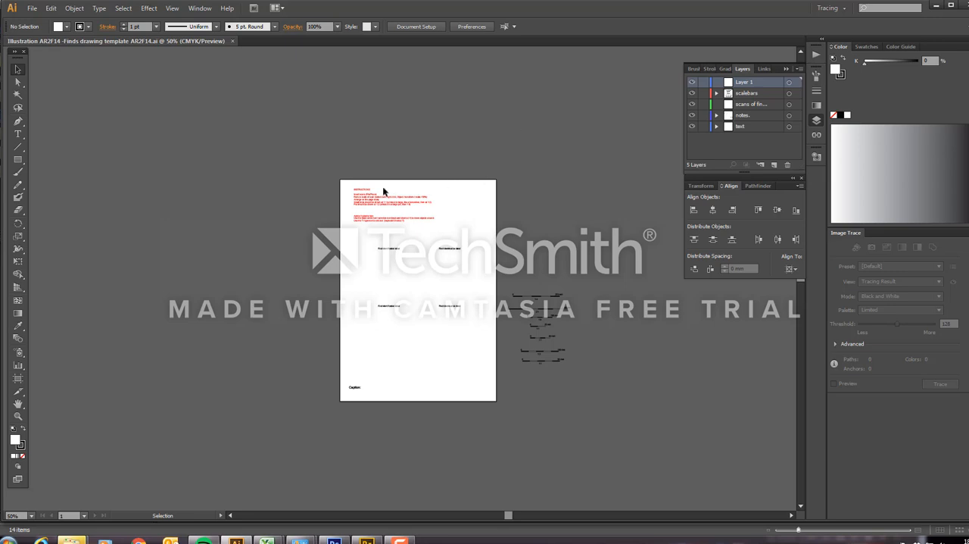
pyautogui.moveTo(373, 251)
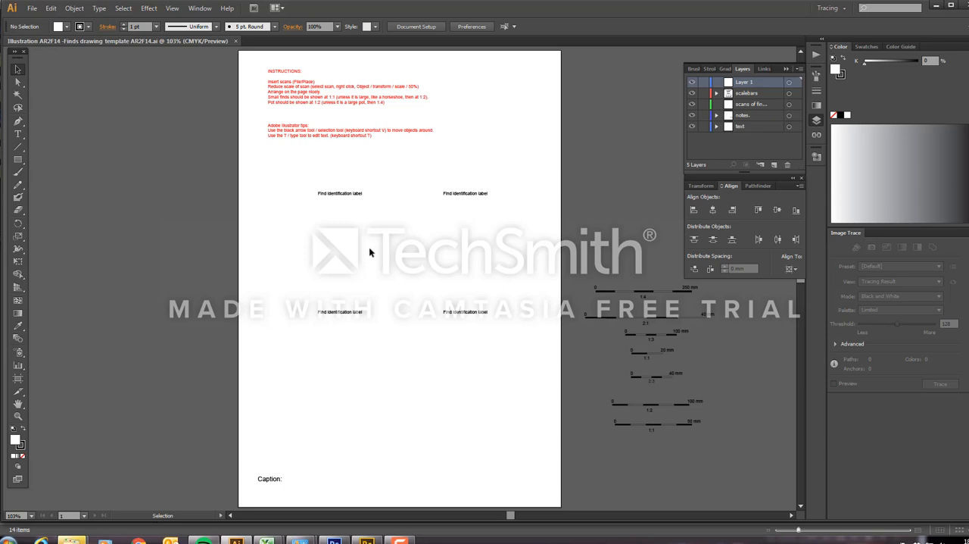
pyautogui.moveTo(376, 254)
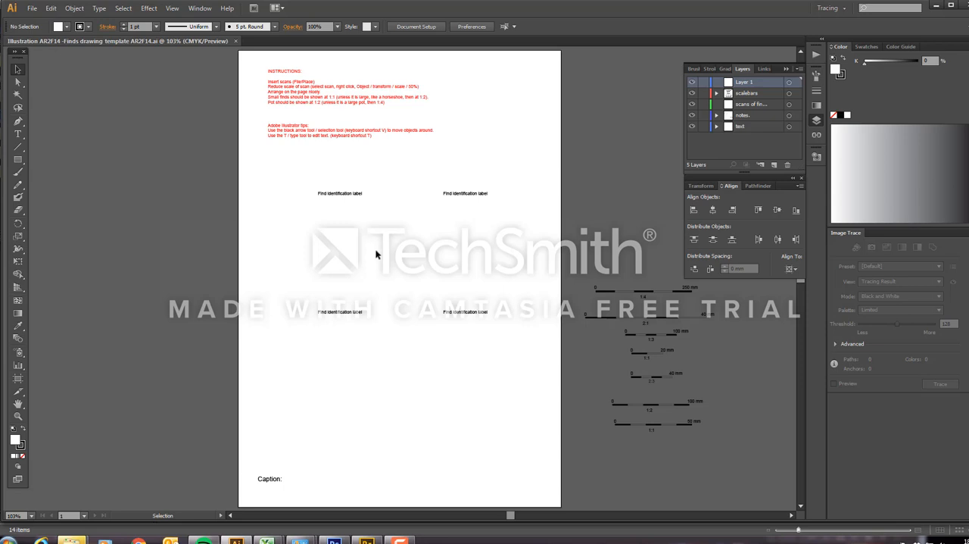
pyautogui.moveTo(172, 9)
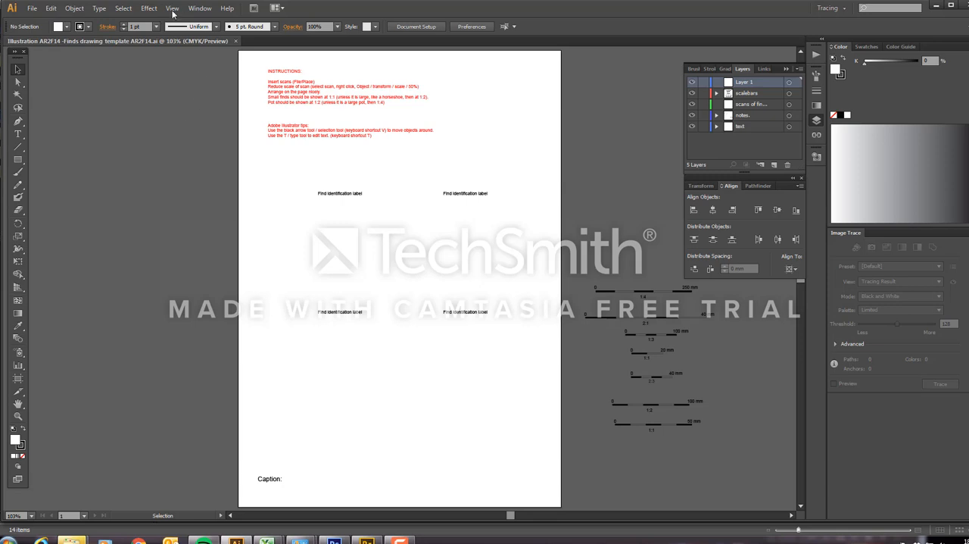
pyautogui.moveTo(173, 9)
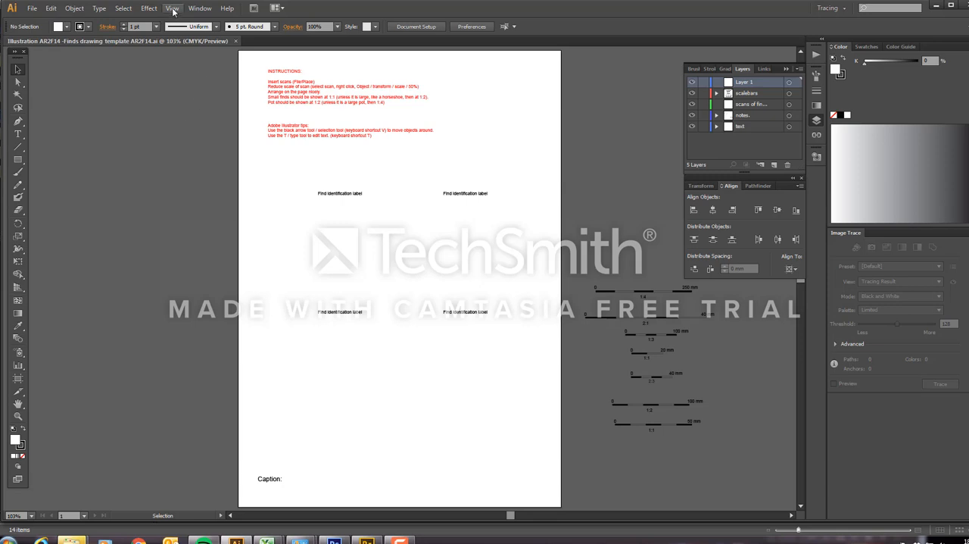
pyautogui.click(157, 9)
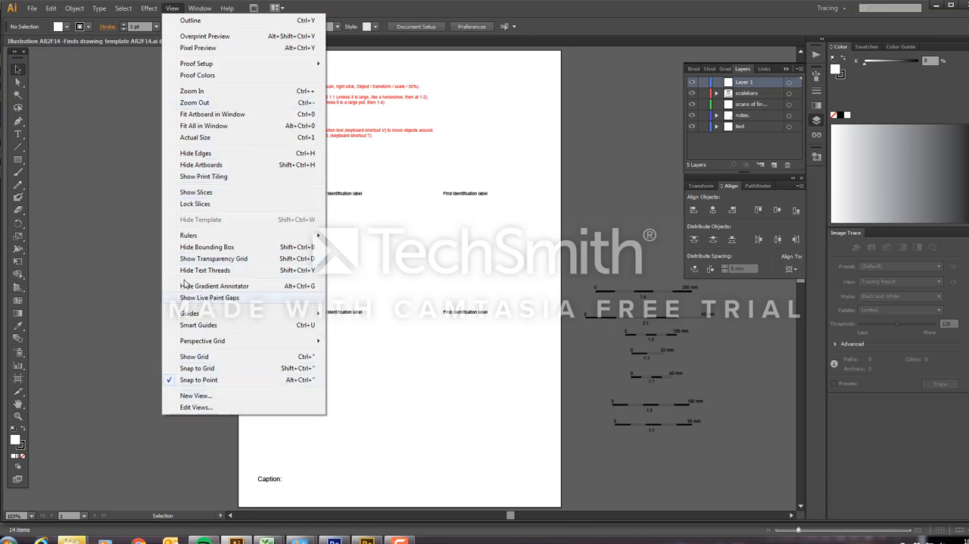
pyautogui.moveTo(212, 125)
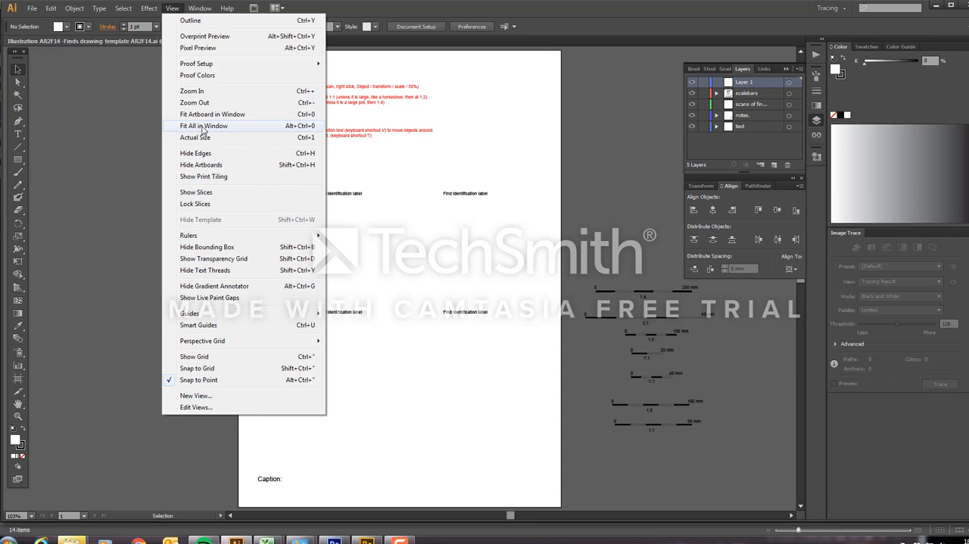
pyautogui.click(195, 138)
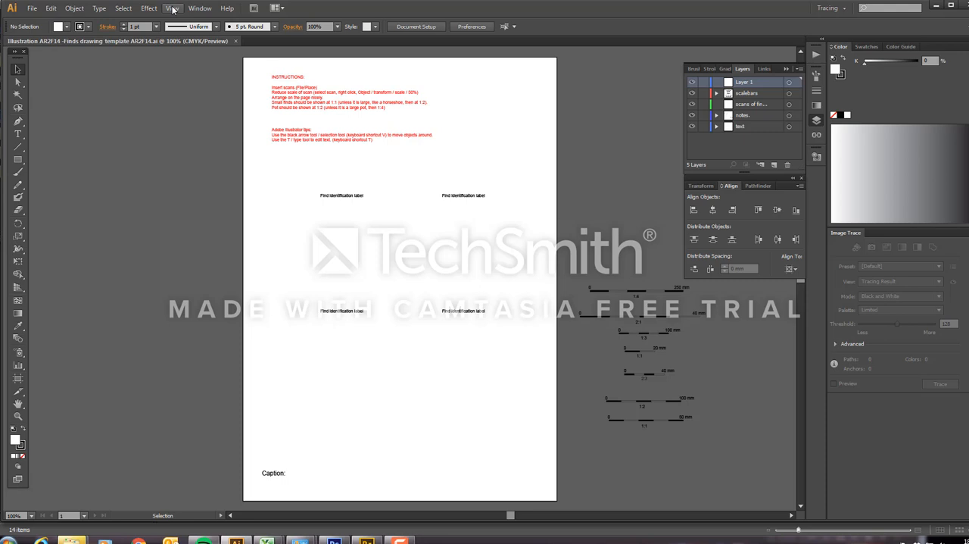
pyautogui.click(170, 9)
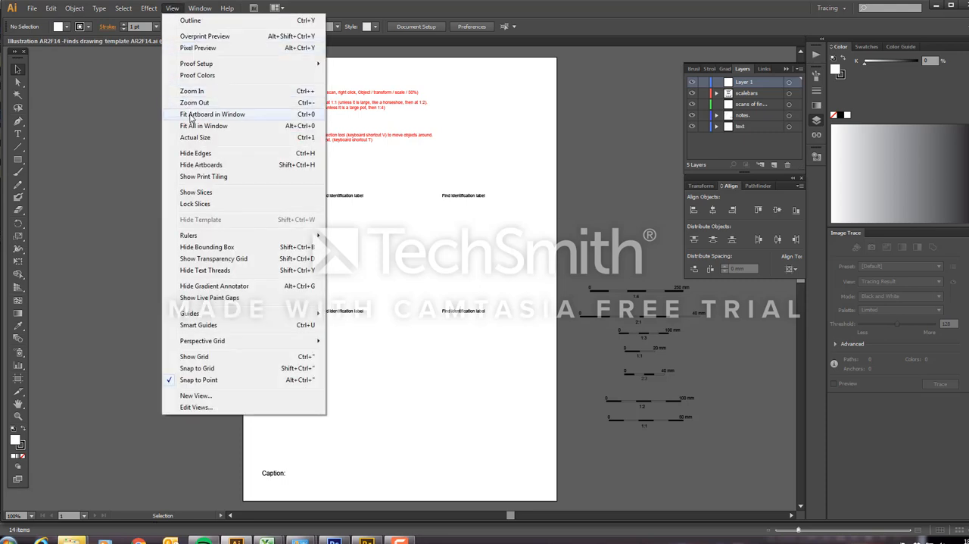
pyautogui.moveTo(200, 118)
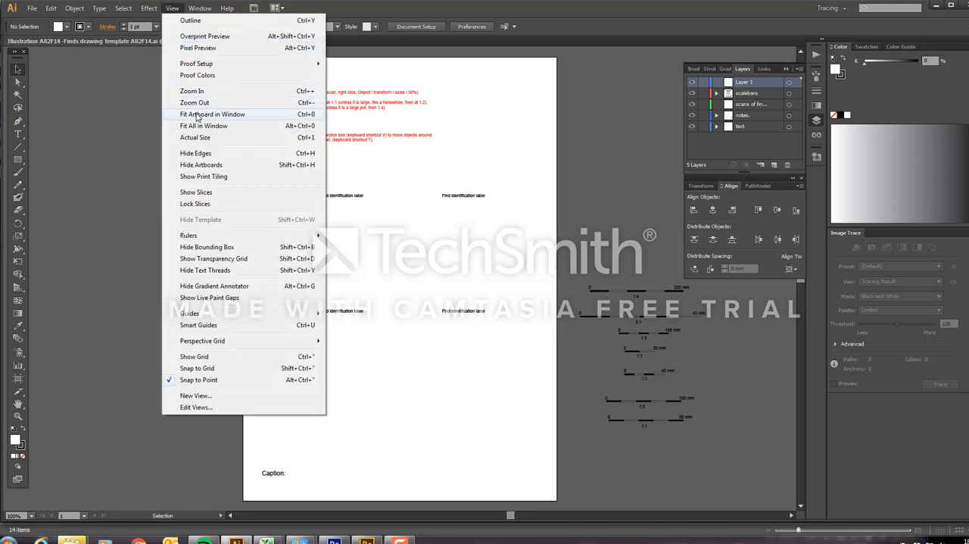
pyautogui.click(212, 114)
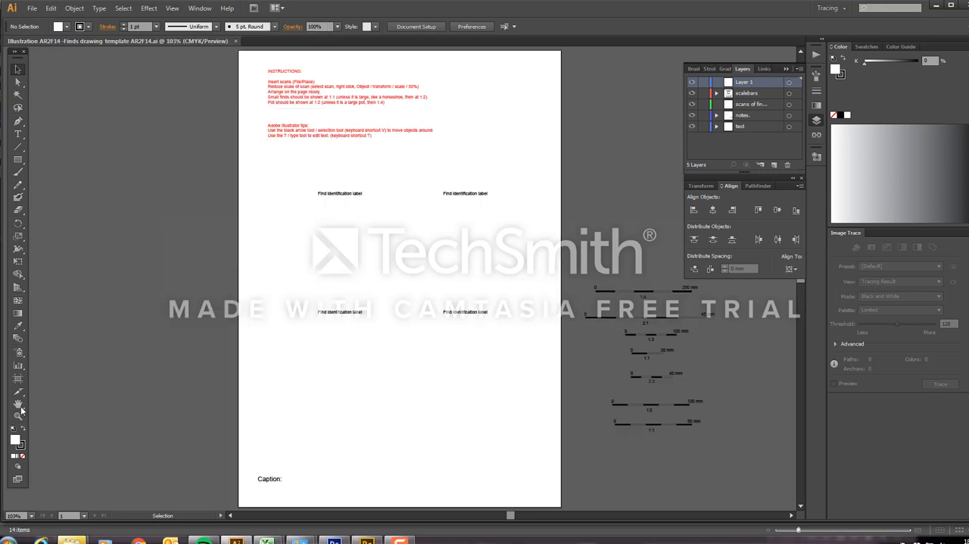
pyautogui.moveTo(18, 418)
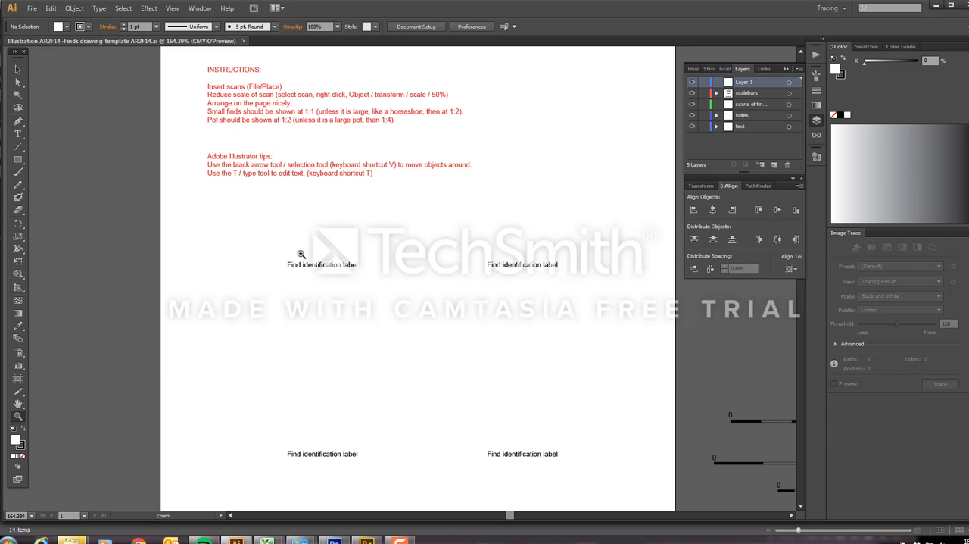
pyautogui.moveTo(227, 97)
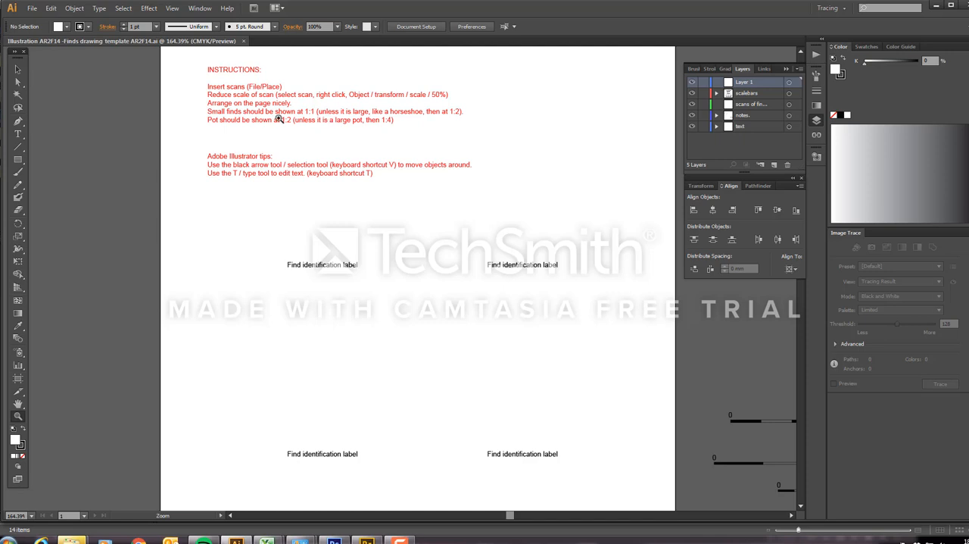
pyautogui.moveTo(279, 119)
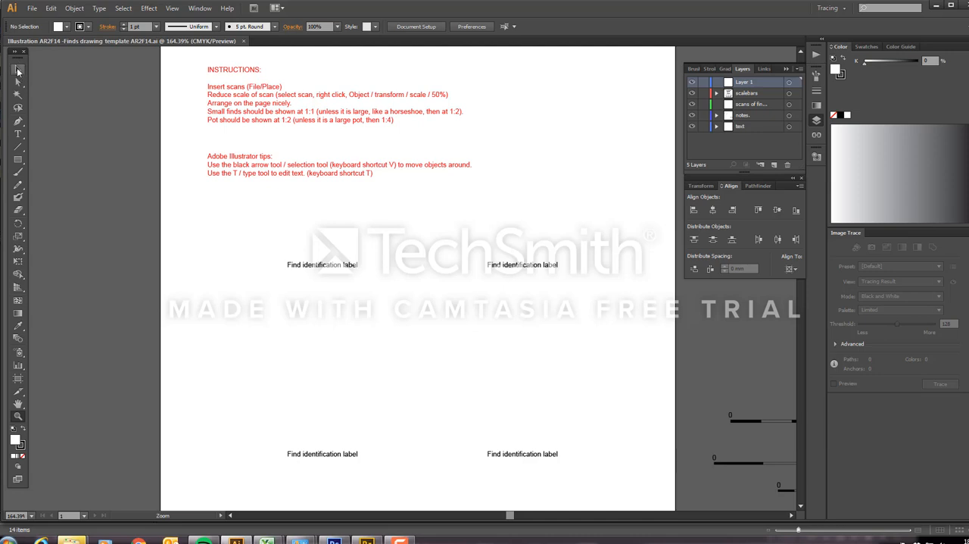
pyautogui.moveTo(17, 73)
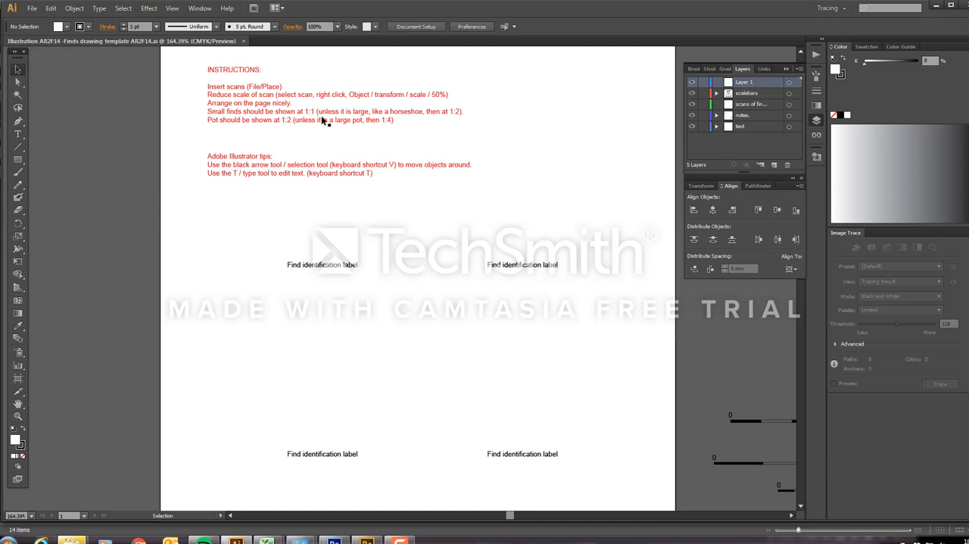
# Zoom in on the red scaling instructions at the top of the page
pyautogui.click(304, 122)
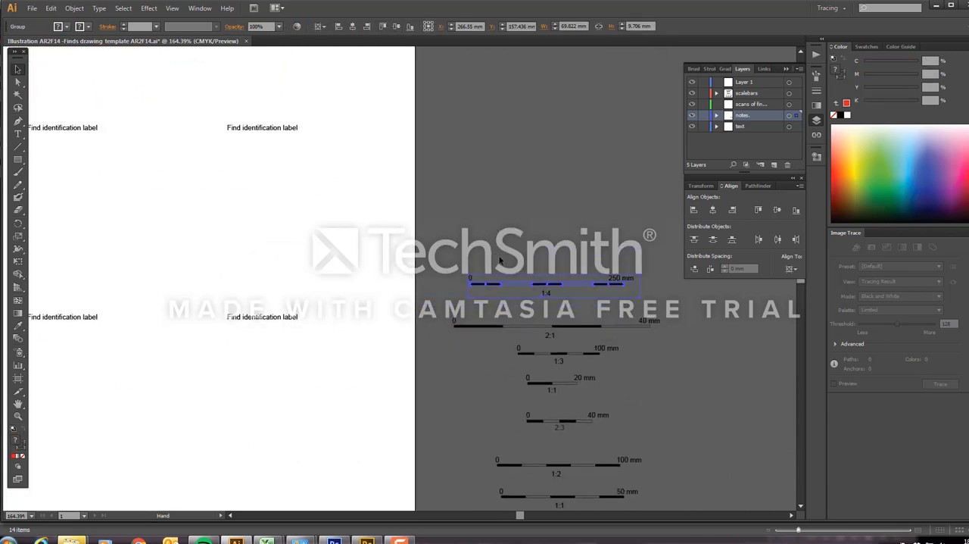
# Pan the canvas up to show the instructions and the top row of label slots
pyautogui.click(549, 287)
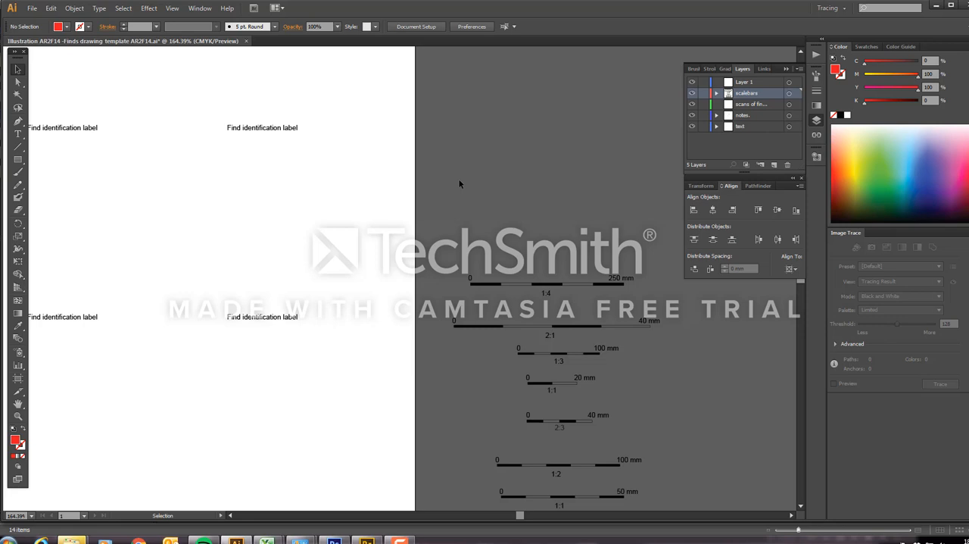
pyautogui.moveTo(454, 188)
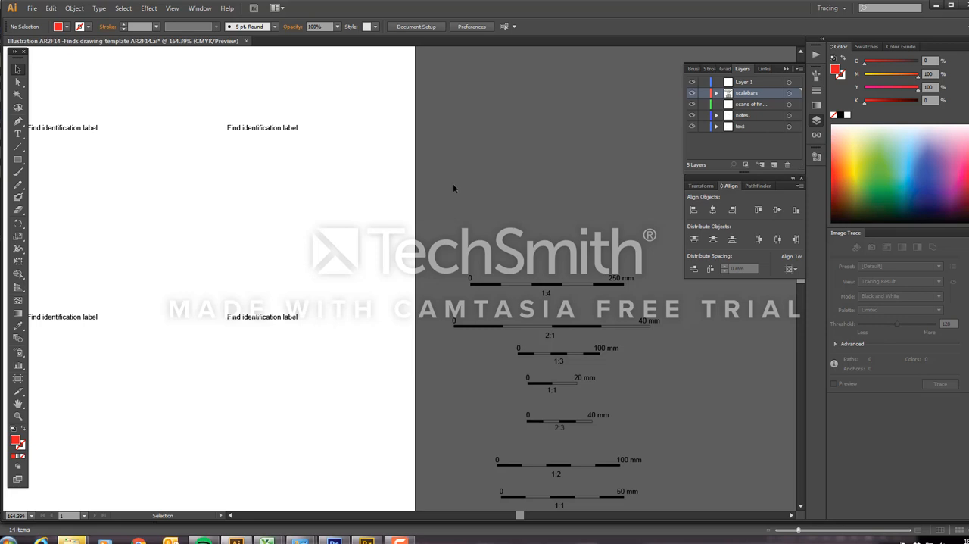
pyautogui.moveTo(595, 158)
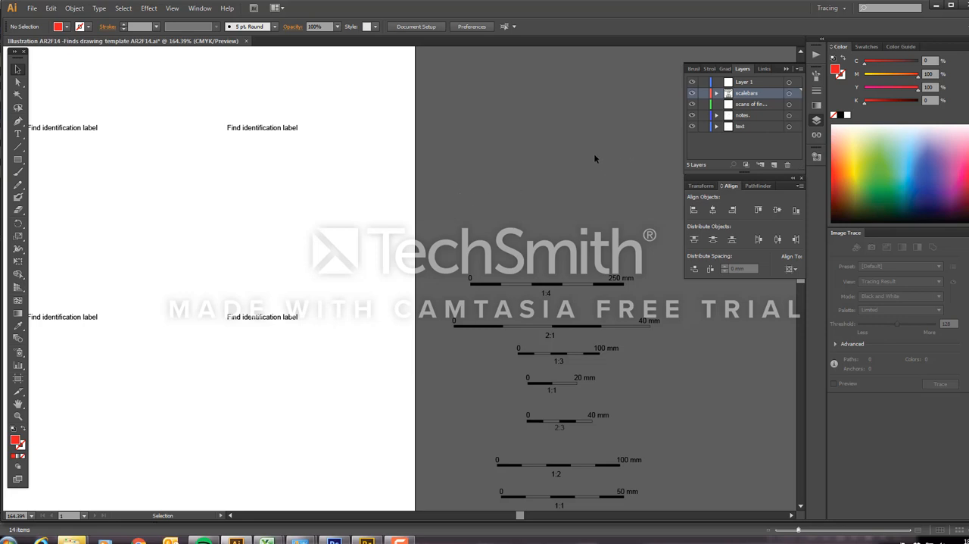
pyautogui.moveTo(552, 182)
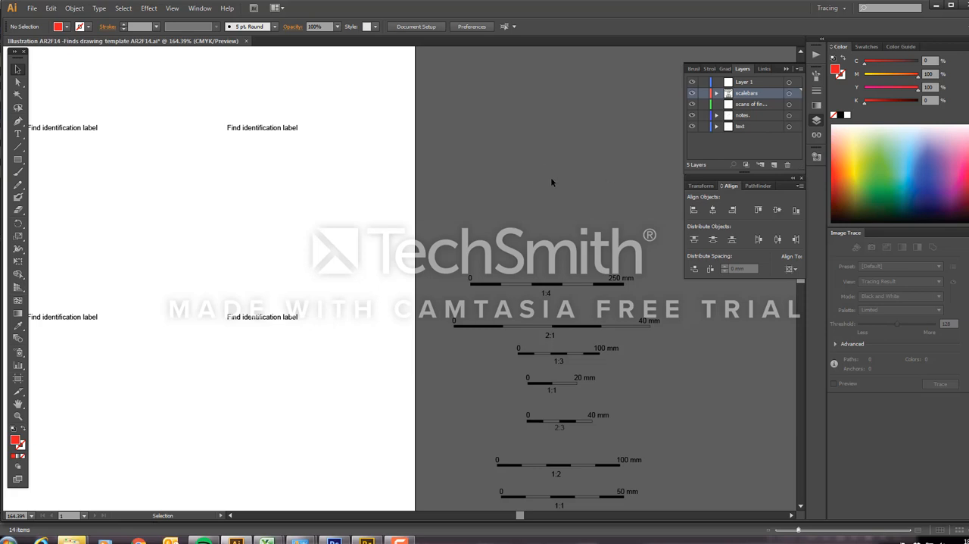
pyautogui.moveTo(370, 216)
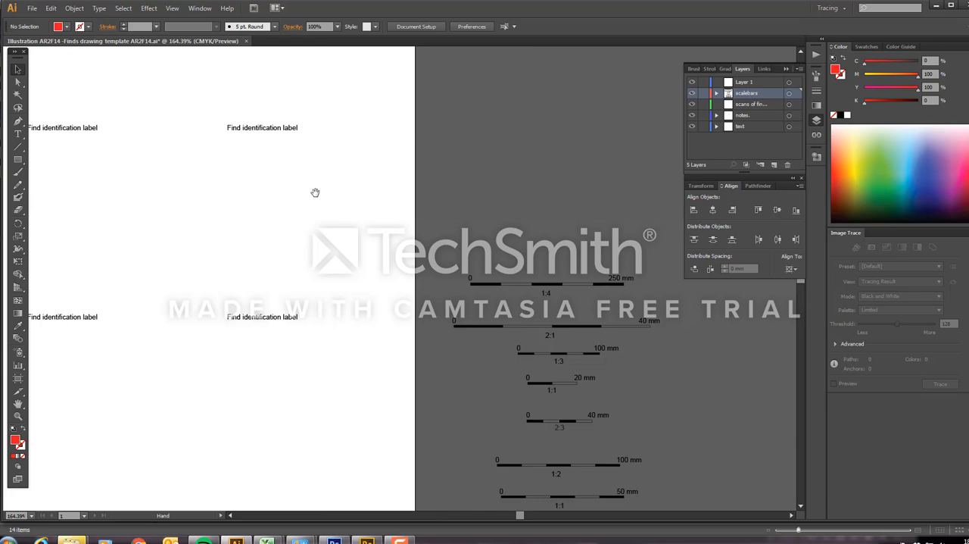
pyautogui.moveTo(315, 192); pyautogui.dragTo(420, 281)
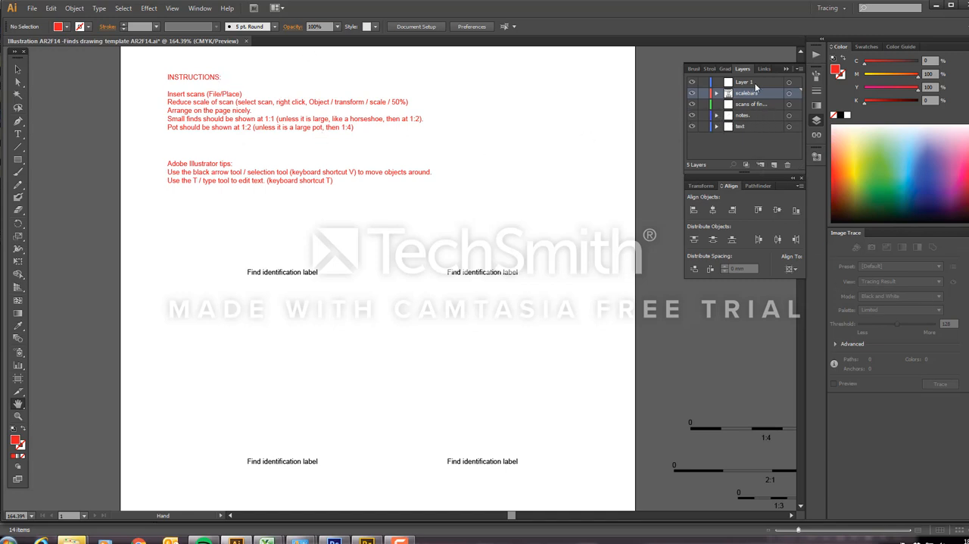
# On the scans of finds layer, start File > Place and select 486.png from the examples folder thumbnails
pyautogui.click(757, 104)
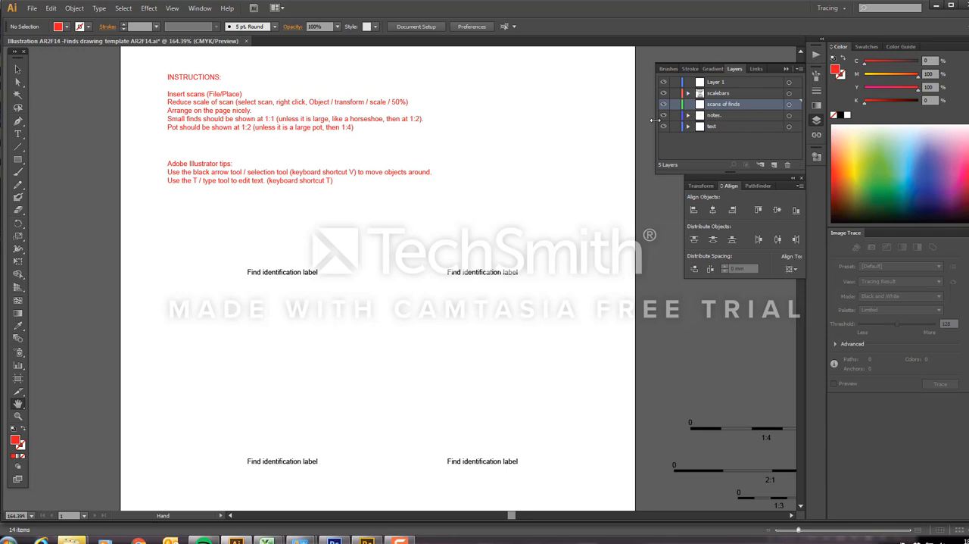
pyautogui.click(33, 8)
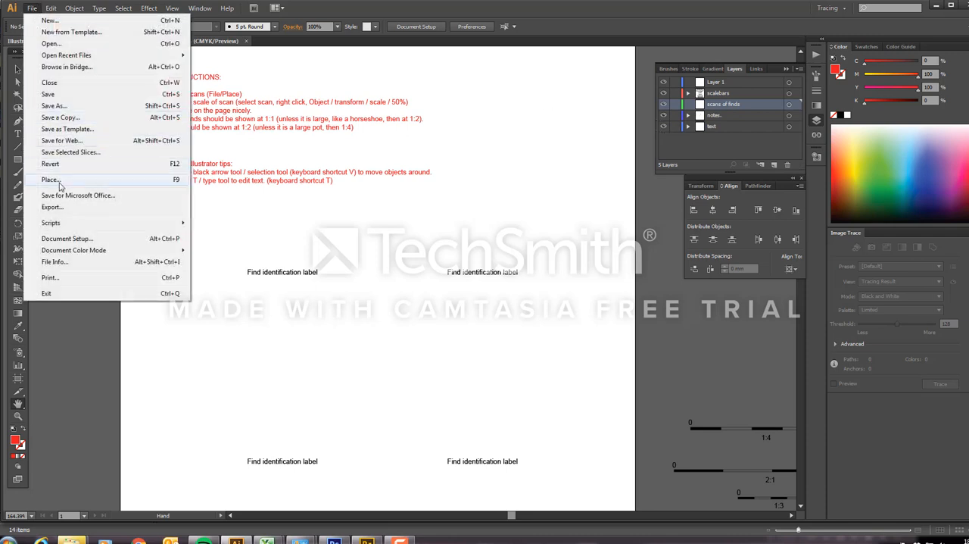
pyautogui.click(47, 180)
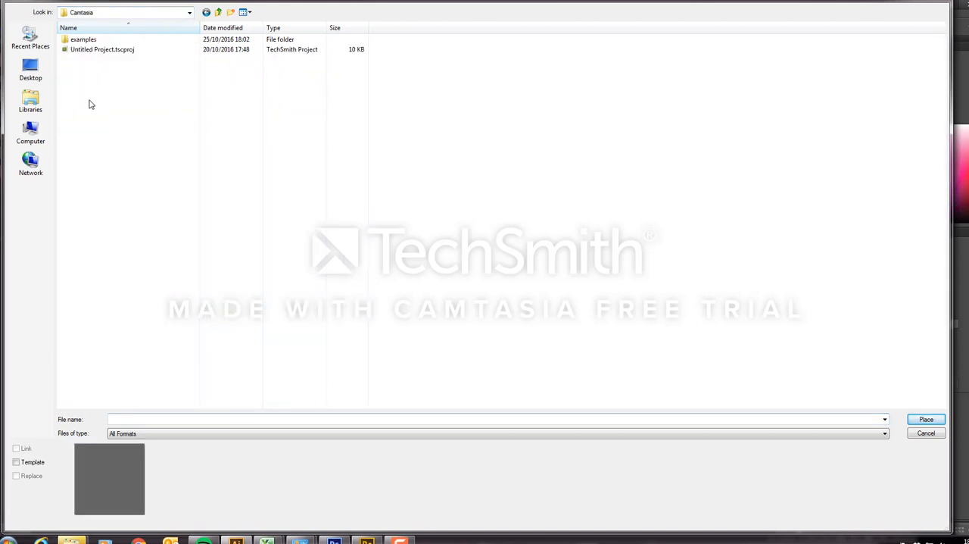
pyautogui.click(80, 37)
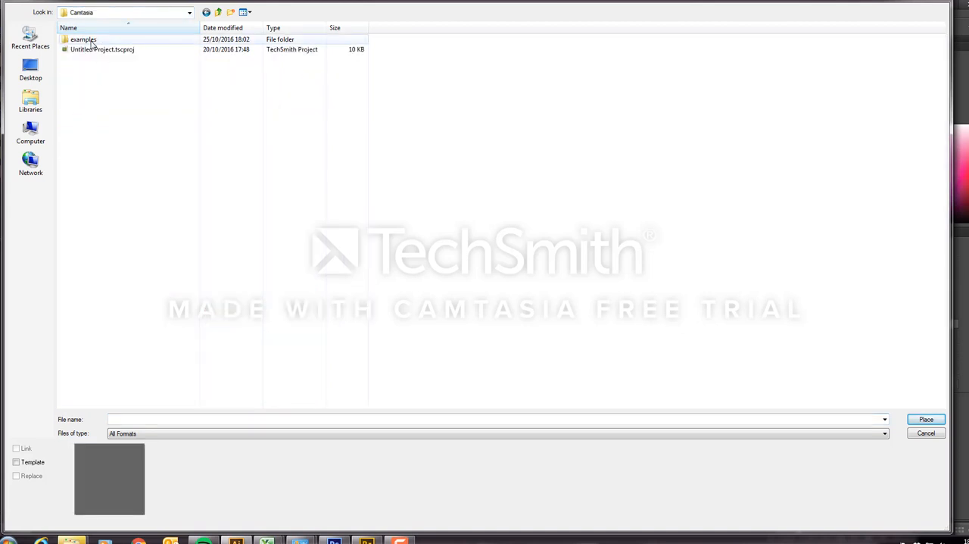
pyautogui.click(80, 39)
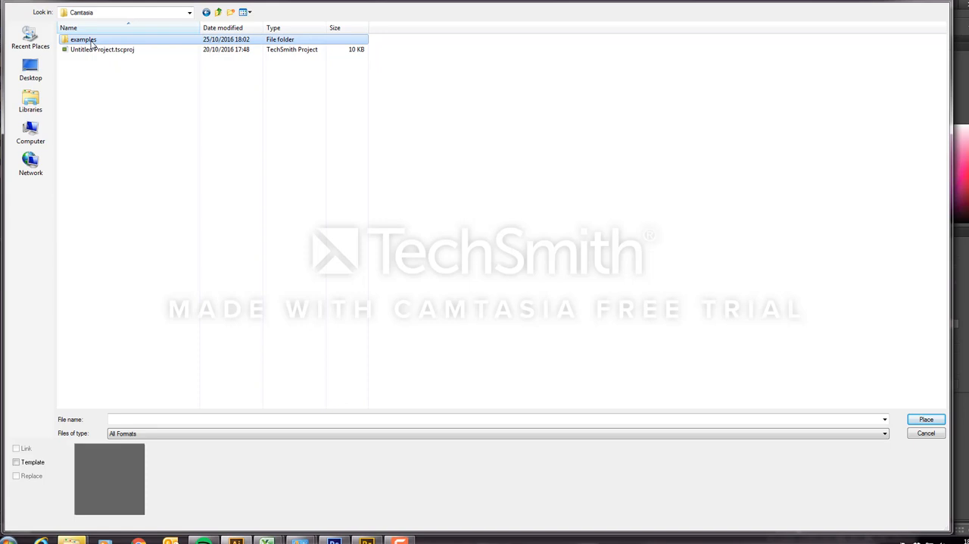
pyautogui.doubleClick(82, 35)
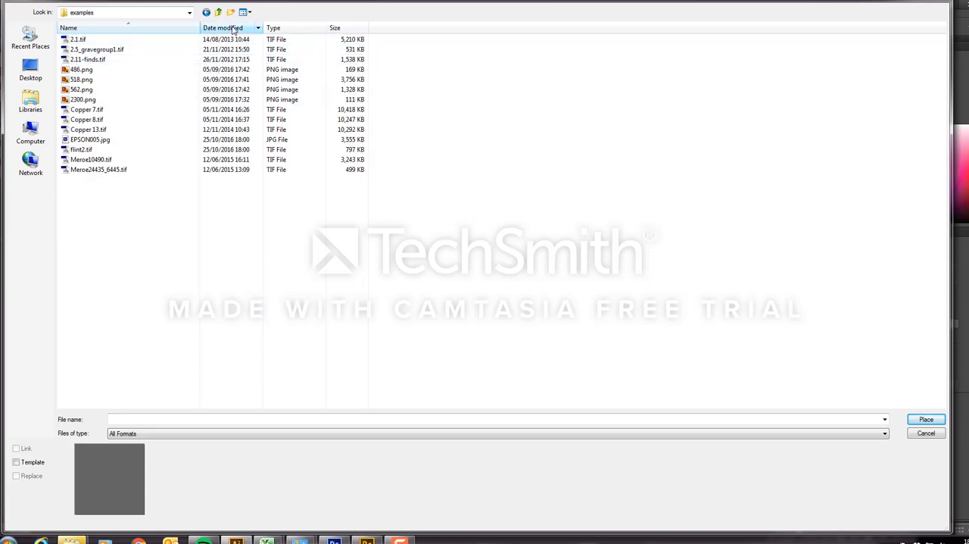
pyautogui.click(247, 13)
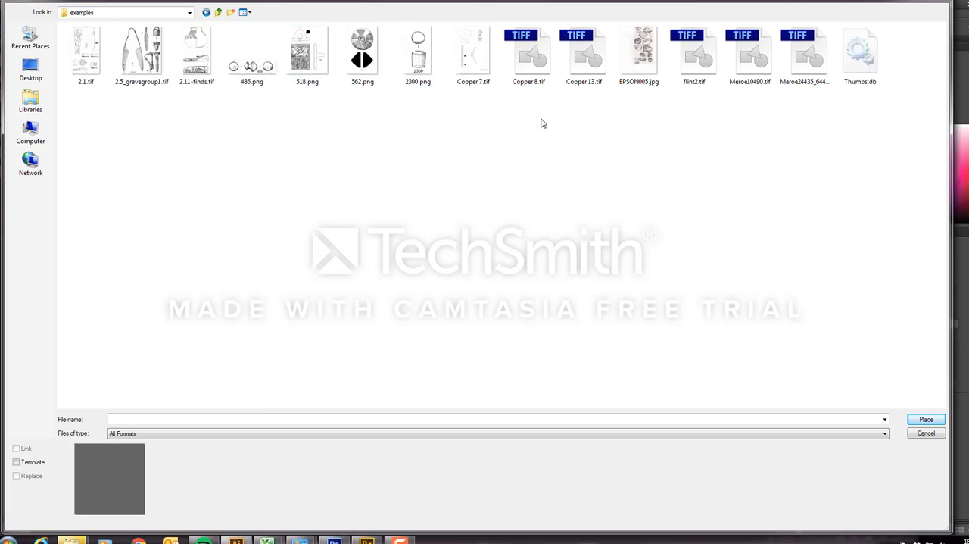
pyautogui.click(417, 49)
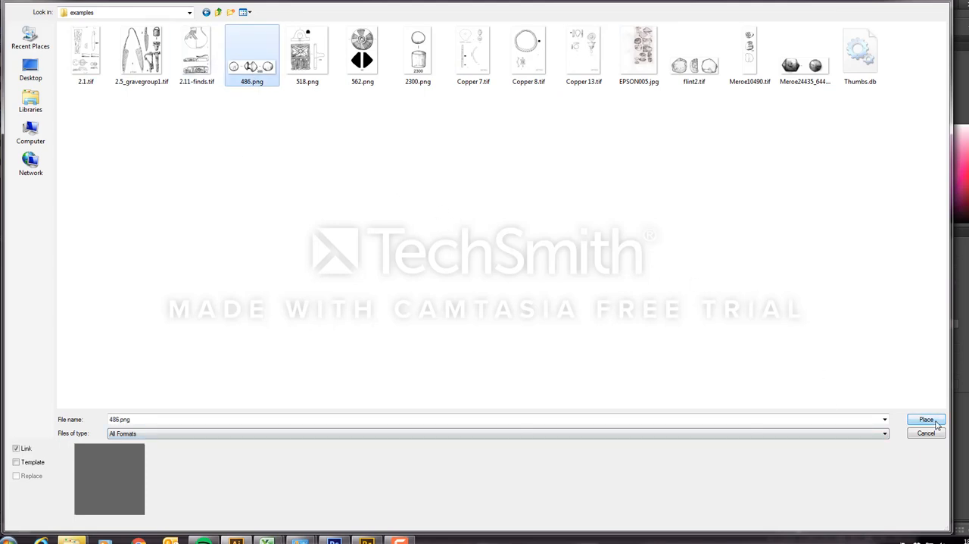
# Place the 486 scan and move it above the left identification label
pyautogui.click(926, 419)
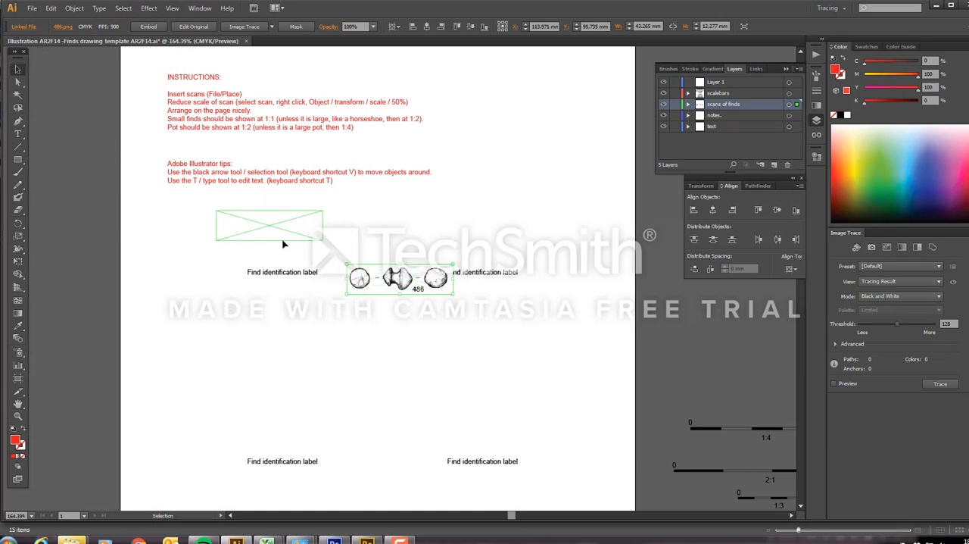
pyautogui.moveTo(400, 278); pyautogui.dragTo(286, 242)
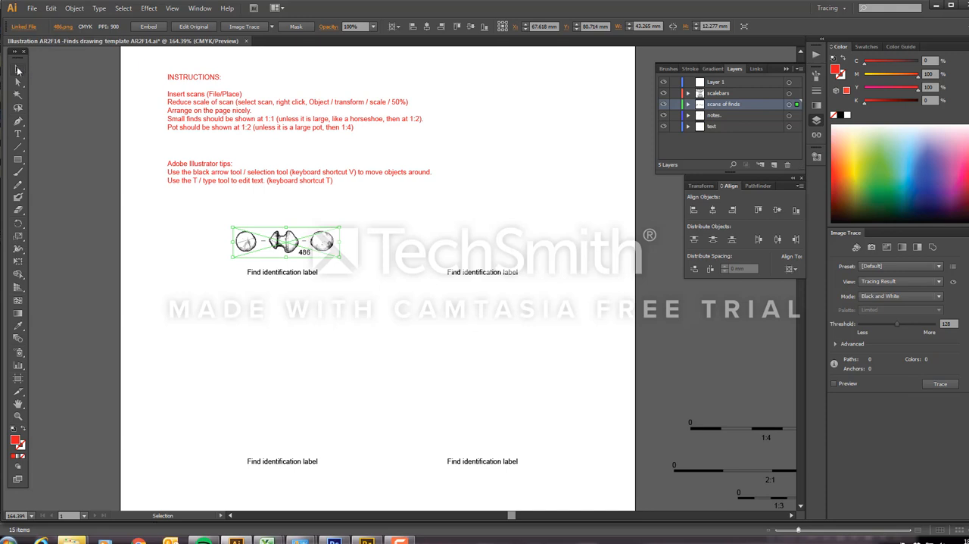
pyautogui.moveTo(235, 209)
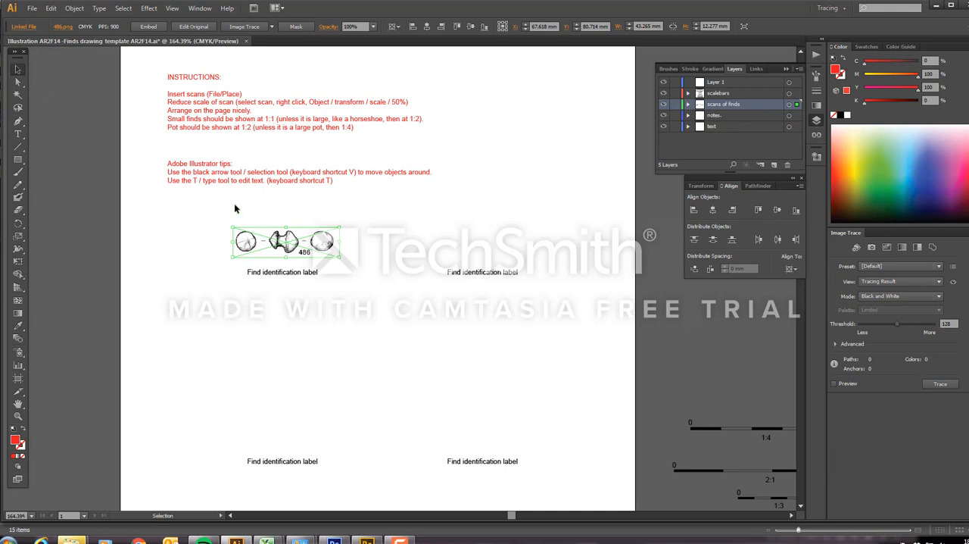
# Scale the 486 scan uniformly to 50% with Transform > Scale
pyautogui.rightClick(268, 245)
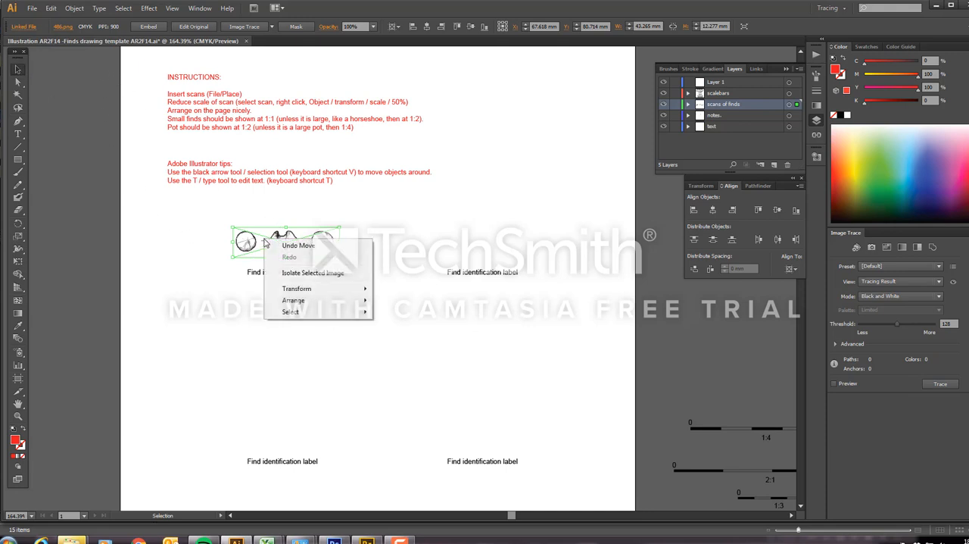
pyautogui.moveTo(274, 287)
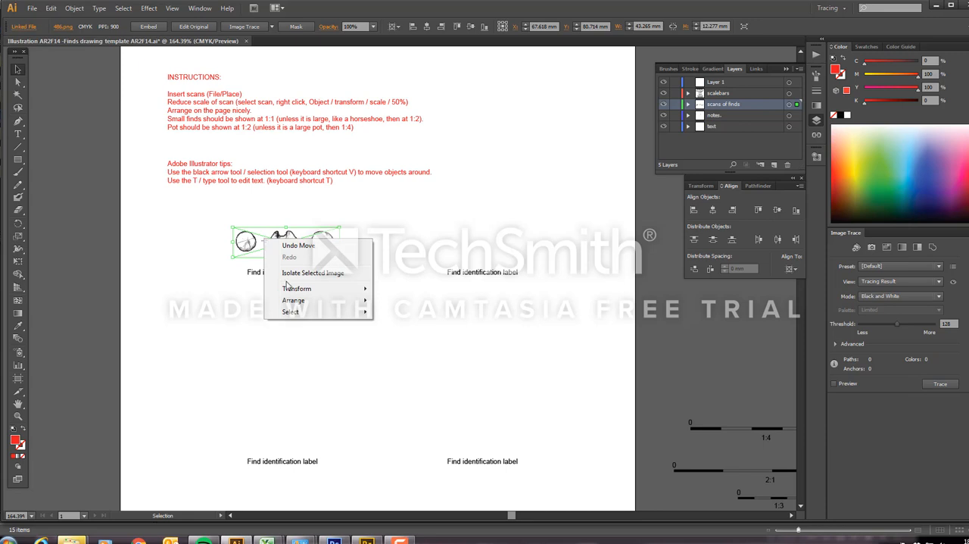
pyautogui.moveTo(296, 288)
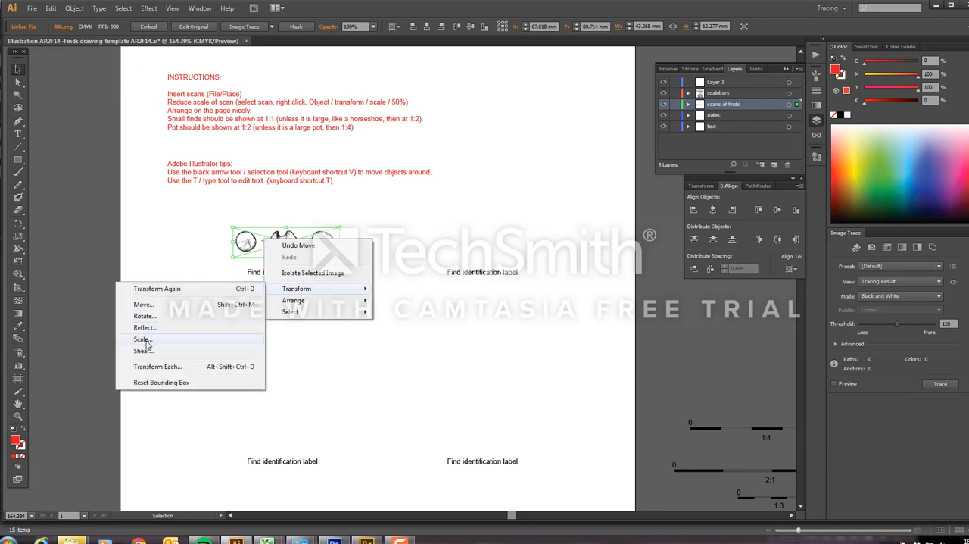
pyautogui.click(142, 339)
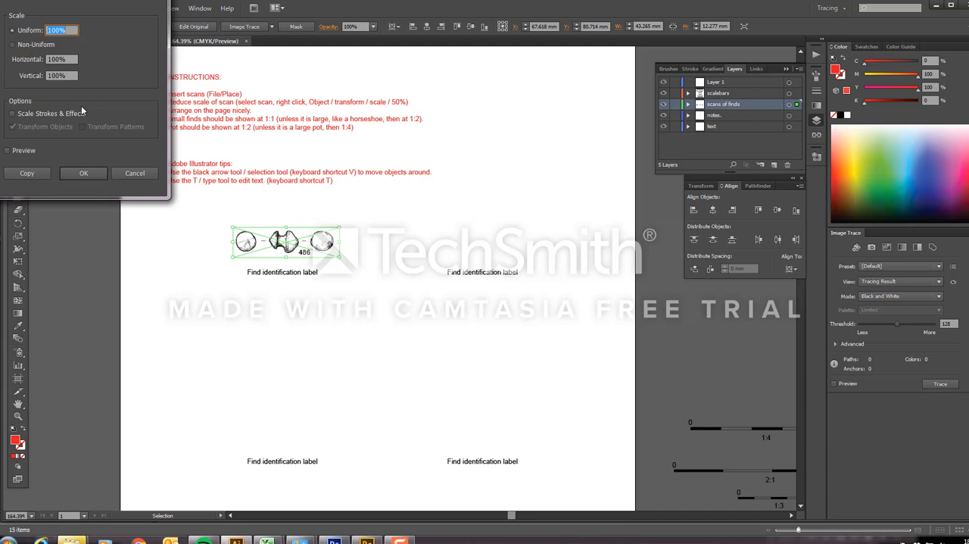
pyautogui.write('5')
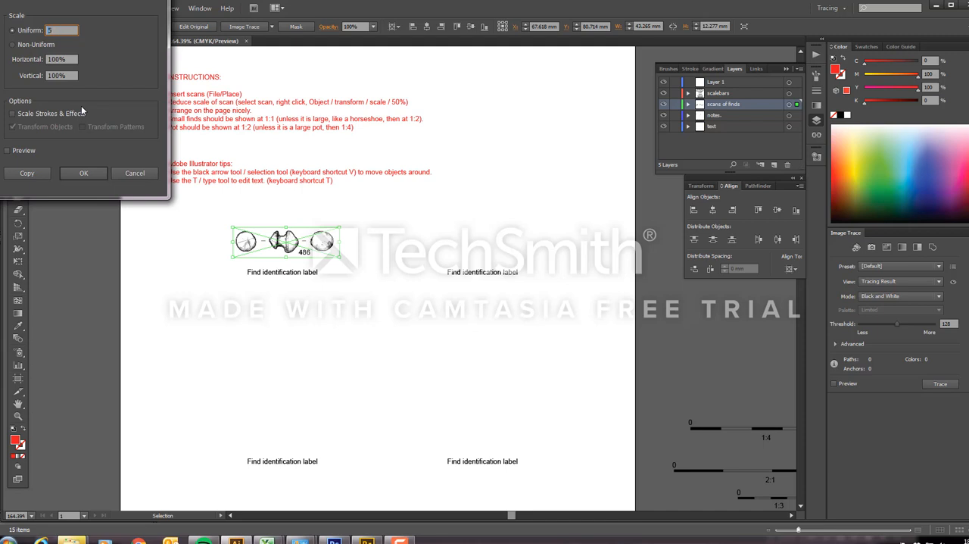
pyautogui.write('0')
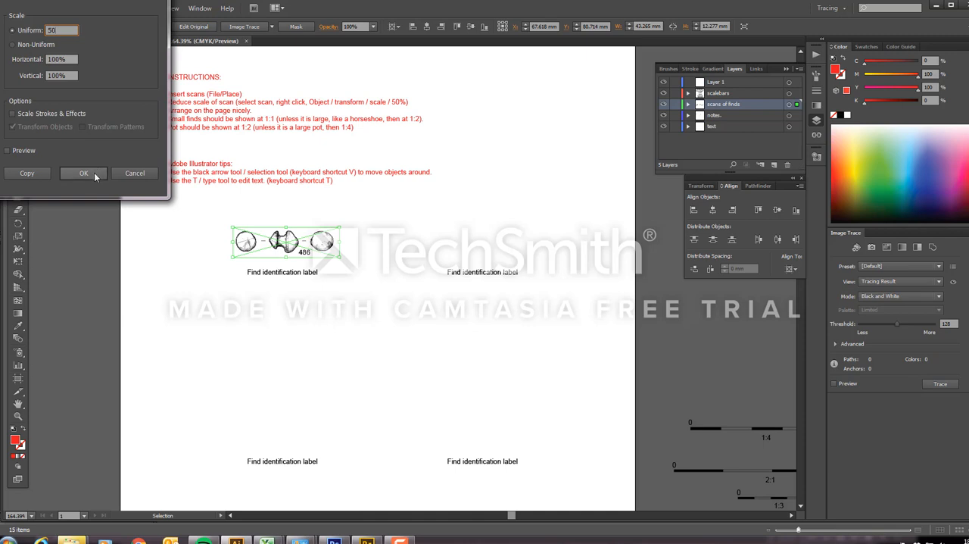
pyautogui.click(83, 173)
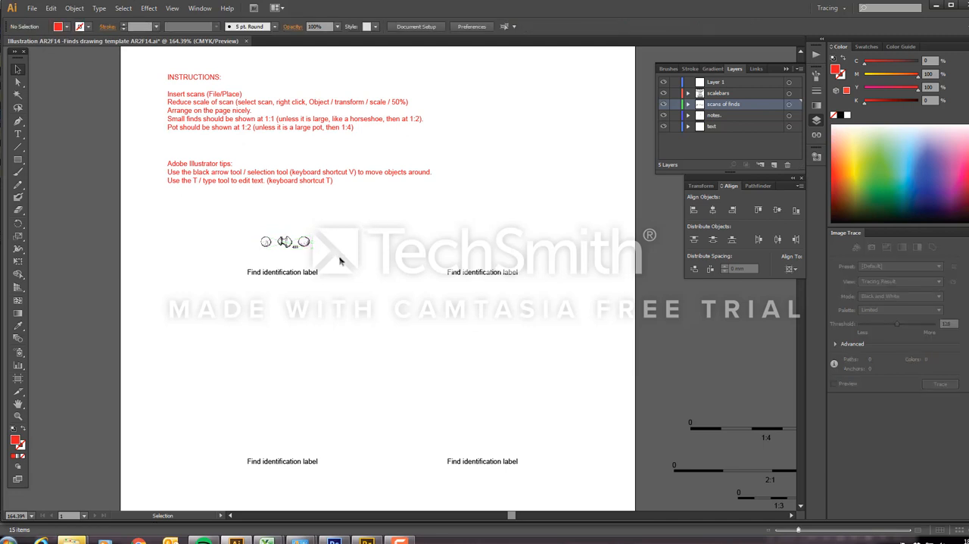
pyautogui.moveTo(311, 245)
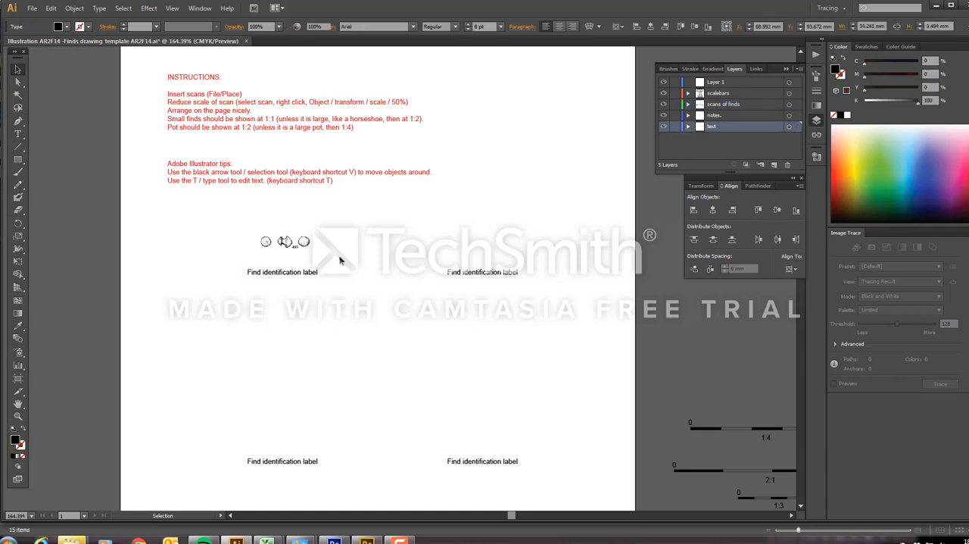
# Retype the left label as 'Stone bead from meroe,' and select 'meroe' to capitalise it
pyautogui.click(282, 272)
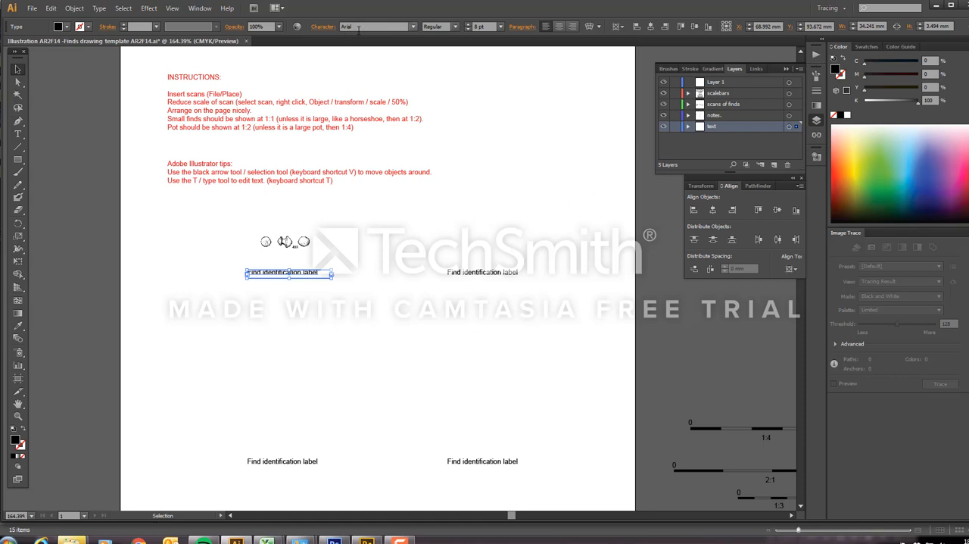
pyautogui.moveTo(437, 59)
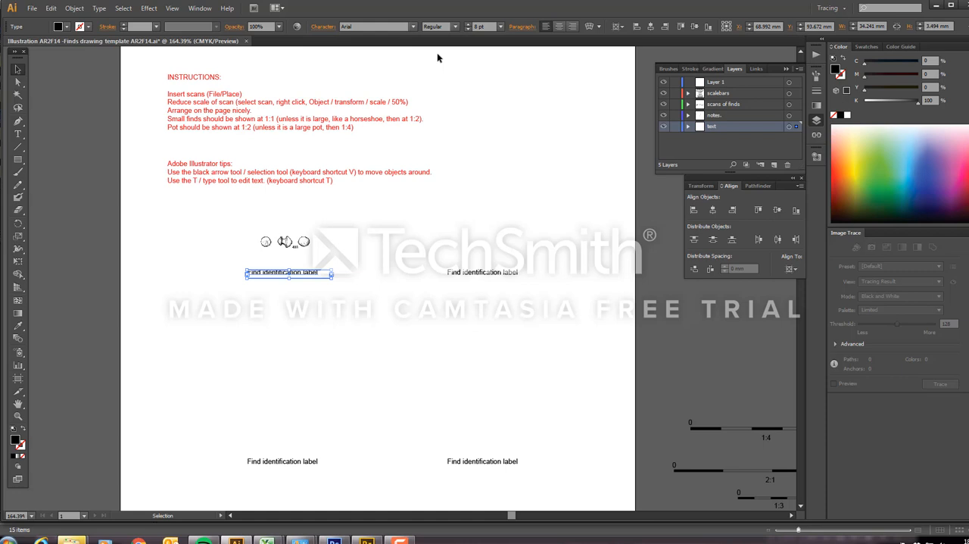
pyautogui.moveTo(412, 390)
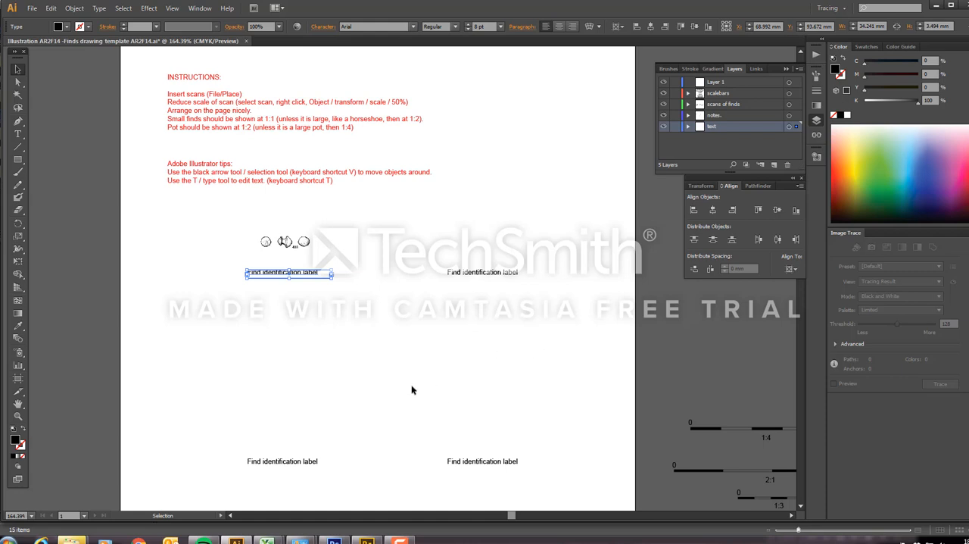
pyautogui.moveTo(423, 388)
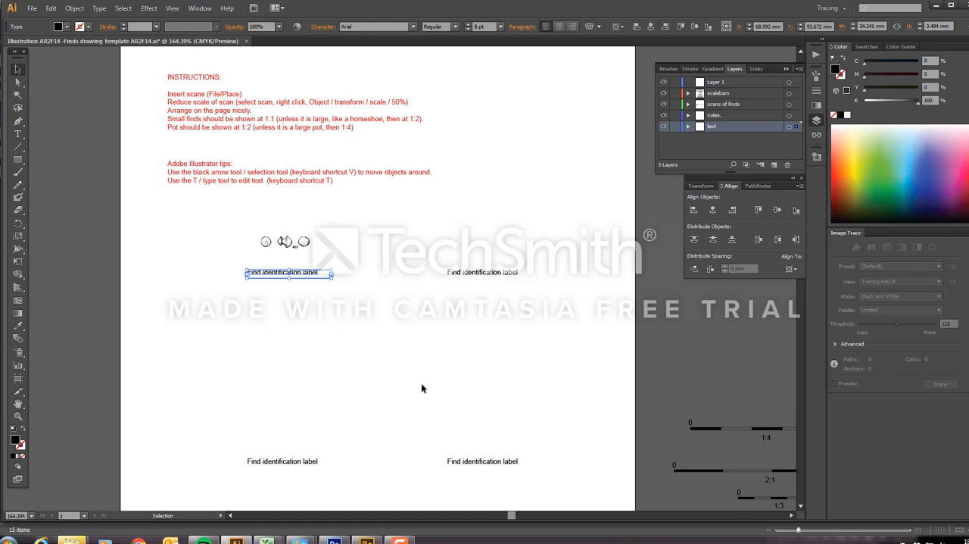
pyautogui.moveTo(303, 275)
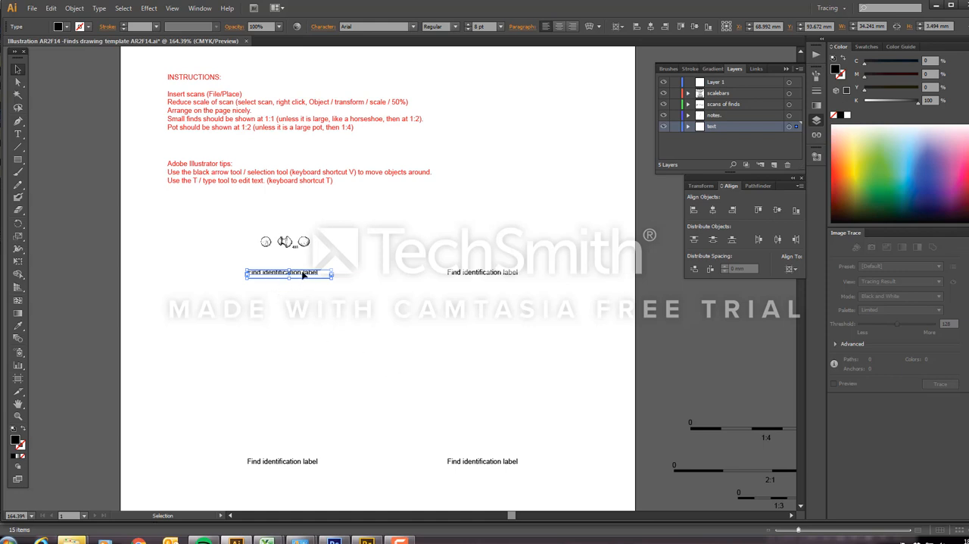
pyautogui.click(303, 273)
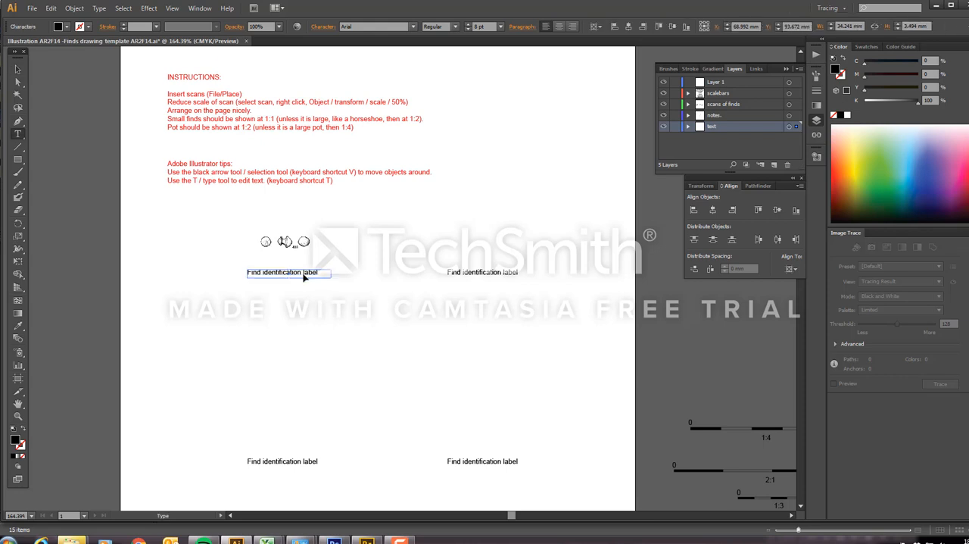
pyautogui.doubleClick(287, 272)
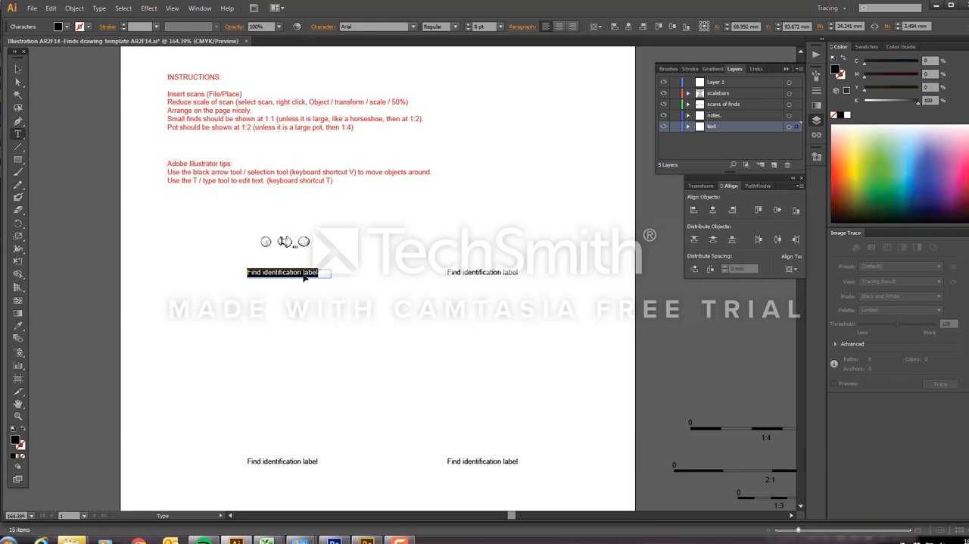
pyautogui.write('Bead')
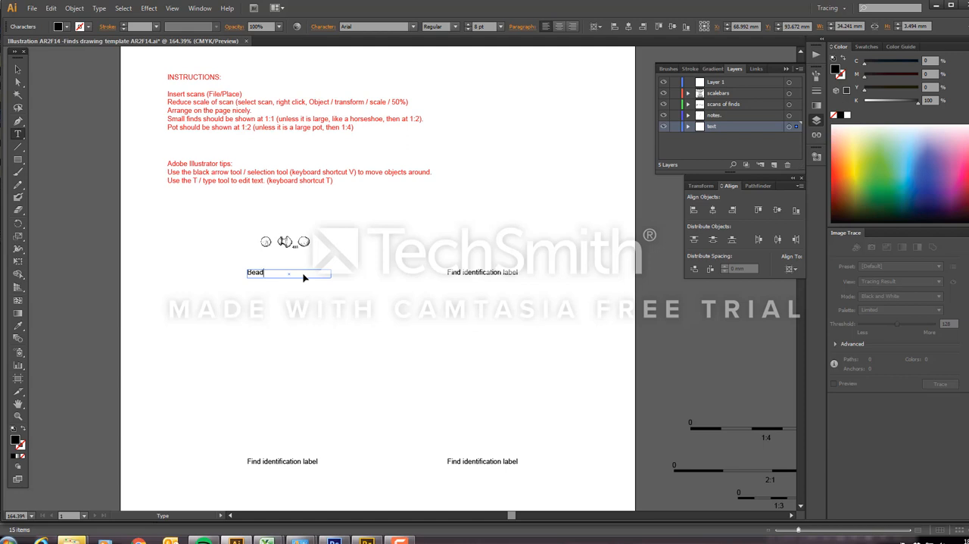
pyautogui.write('from meroe.')
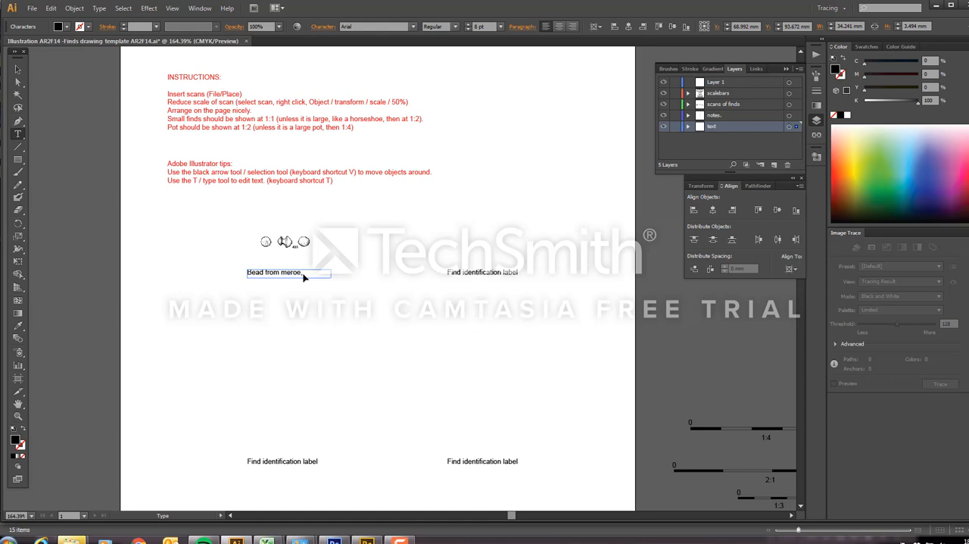
pyautogui.write('Sudan.')
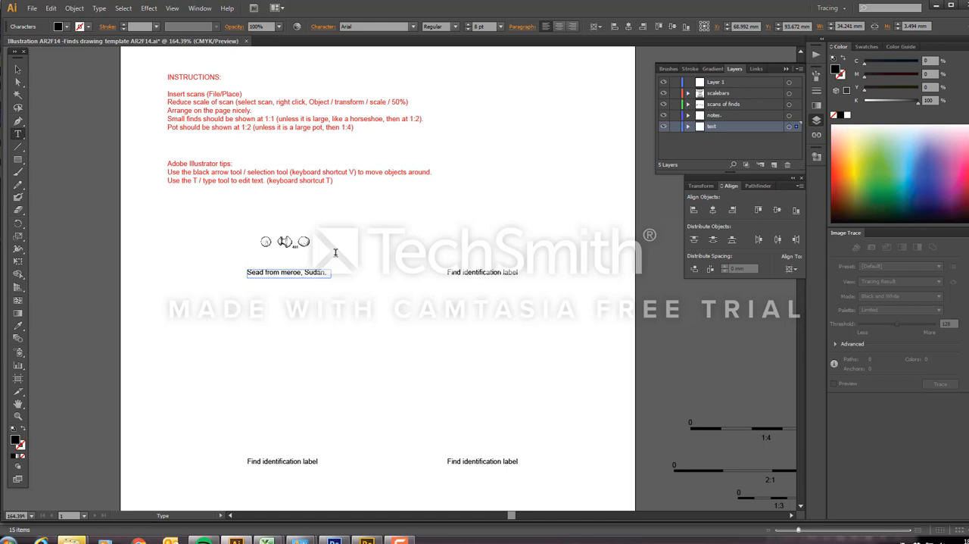
pyautogui.write('Stone bead from meroe,')
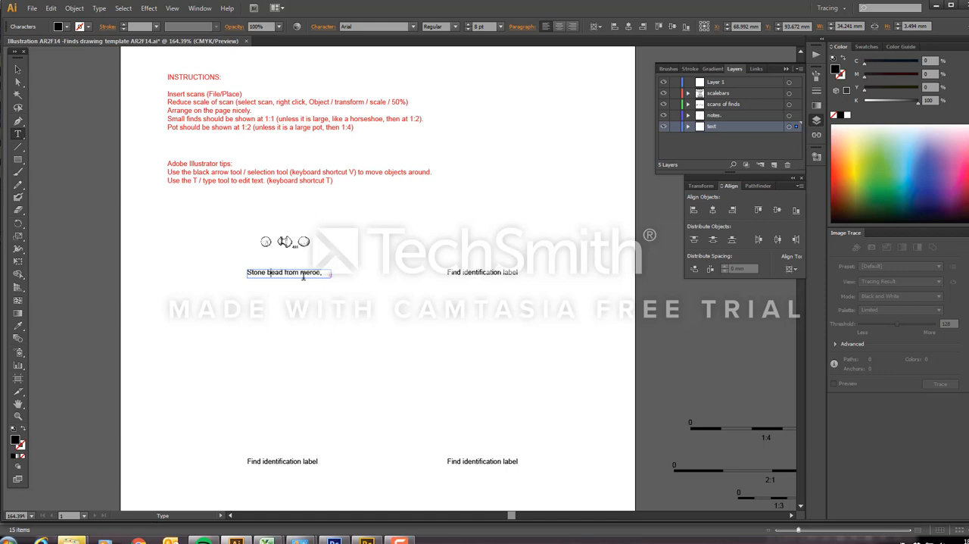
pyautogui.doubleClick(303, 272)
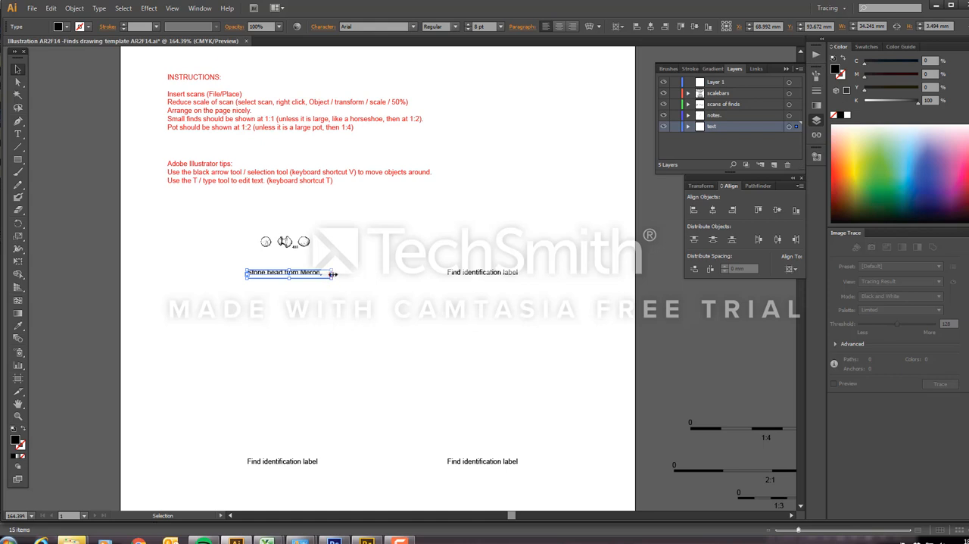
pyautogui.moveTo(79, 152)
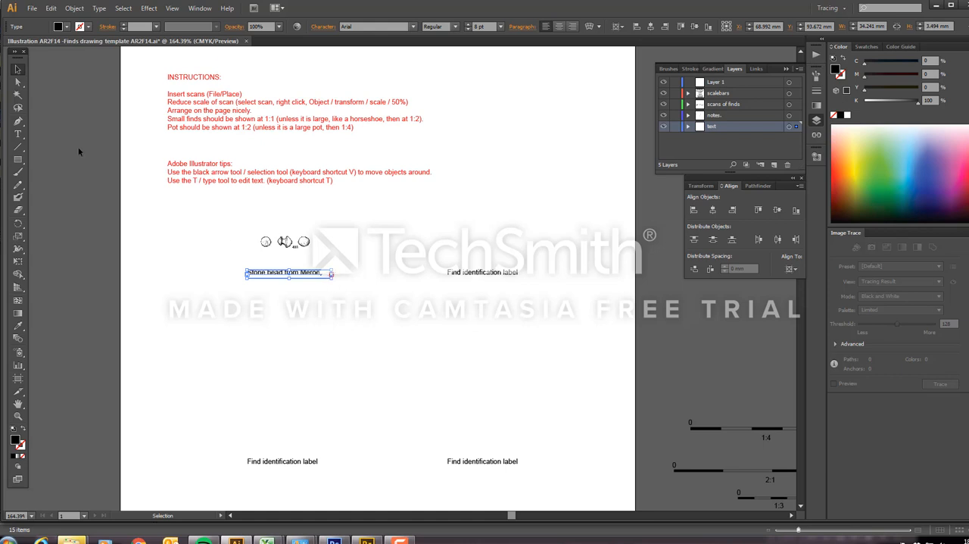
pyautogui.moveTo(212, 206)
pyautogui.write(' Sudan')
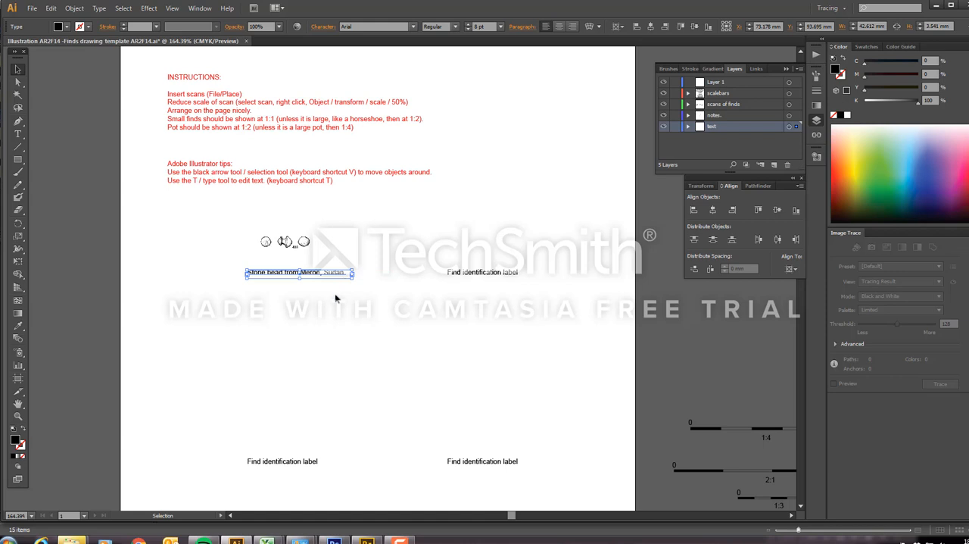
pyautogui.moveTo(348, 302)
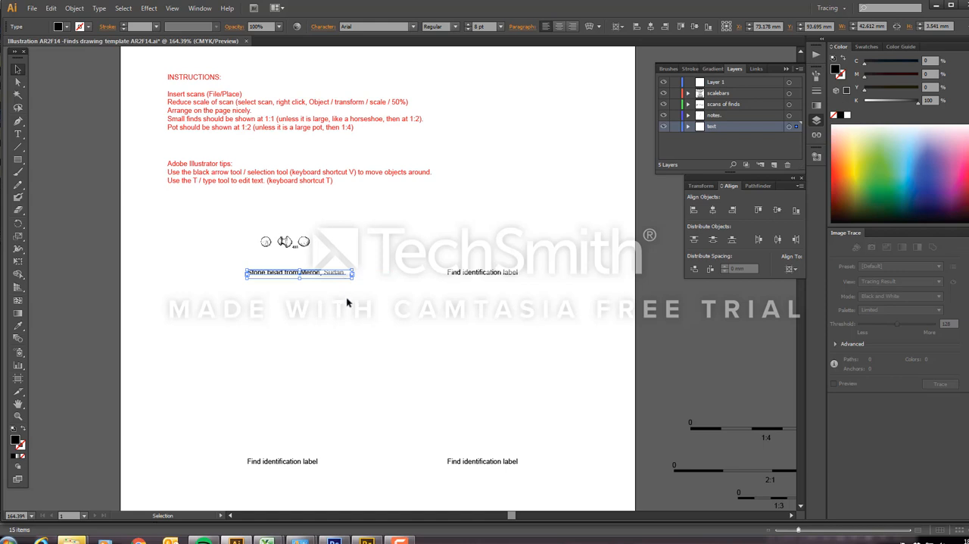
pyautogui.moveTo(269, 262)
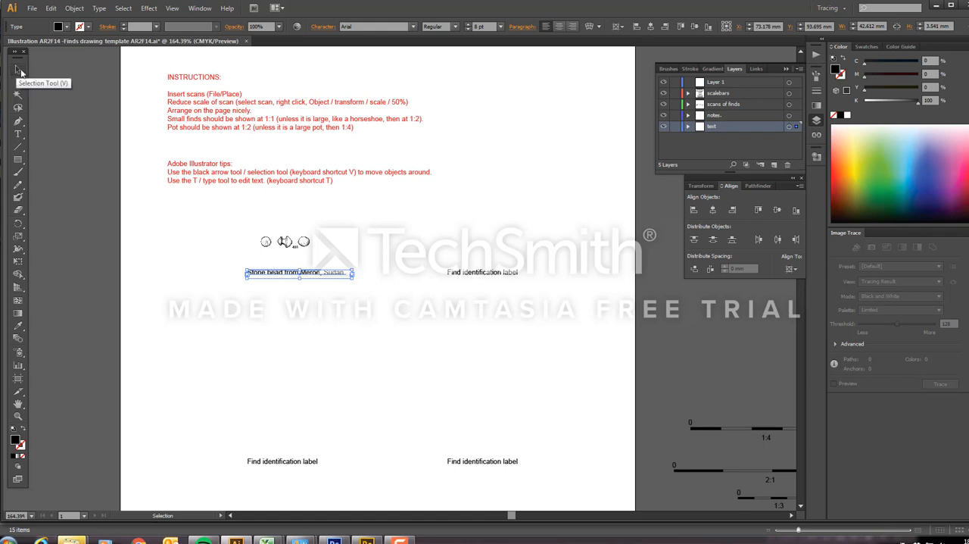
pyautogui.moveTo(319, 276)
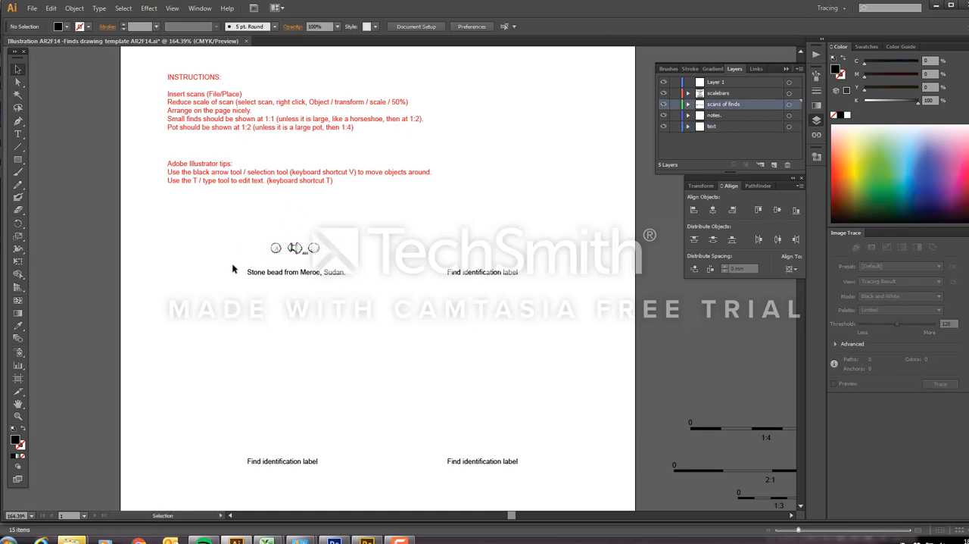
# Complete the caption with 'Sudan.' and move the bead scan to centre it above
pyautogui.click(297, 248)
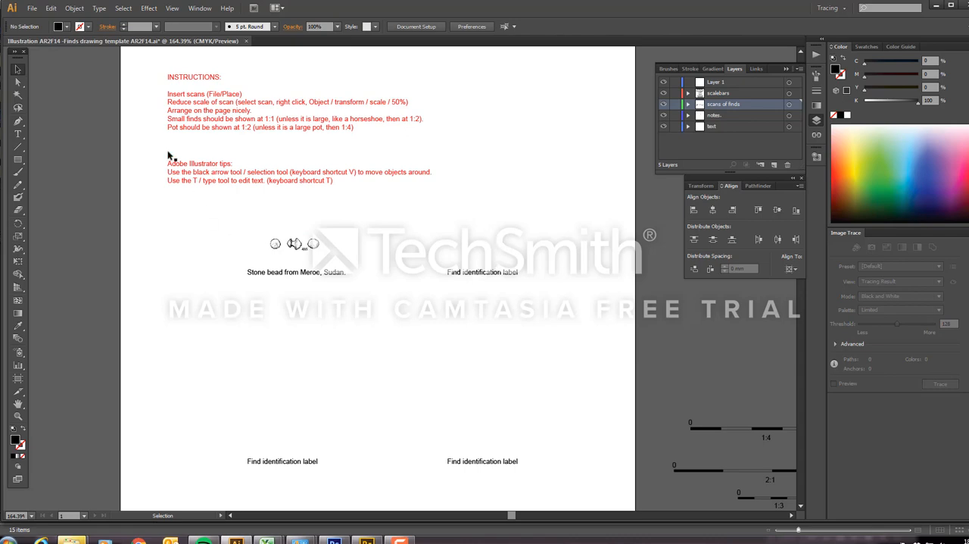
# Place 518.png from the examples folder onto the page as a linked image
pyautogui.click(37, 9)
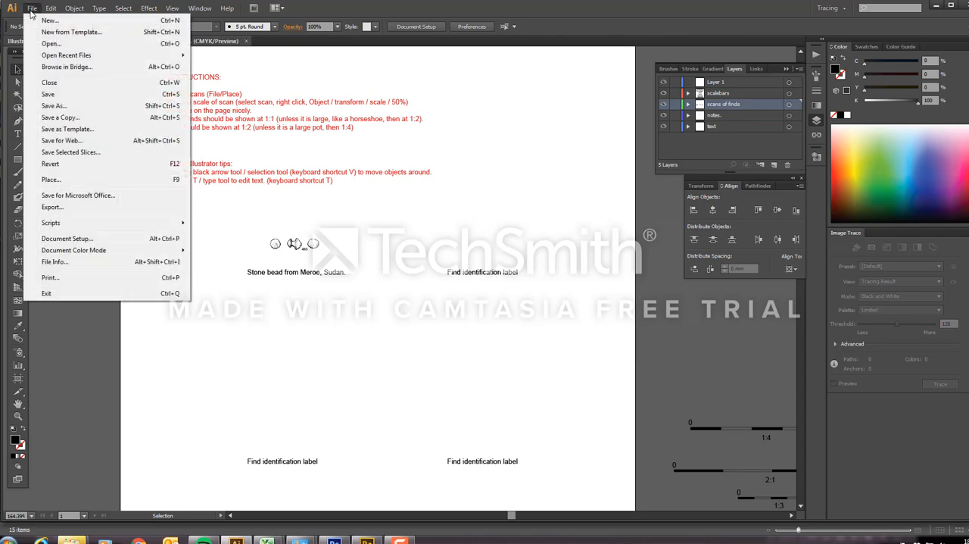
pyautogui.click(50, 179)
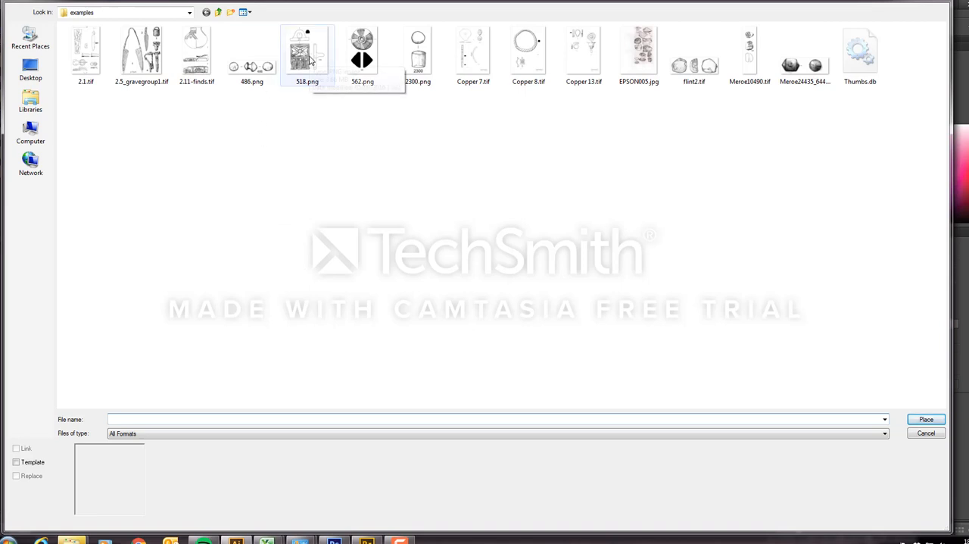
pyautogui.click(307, 53)
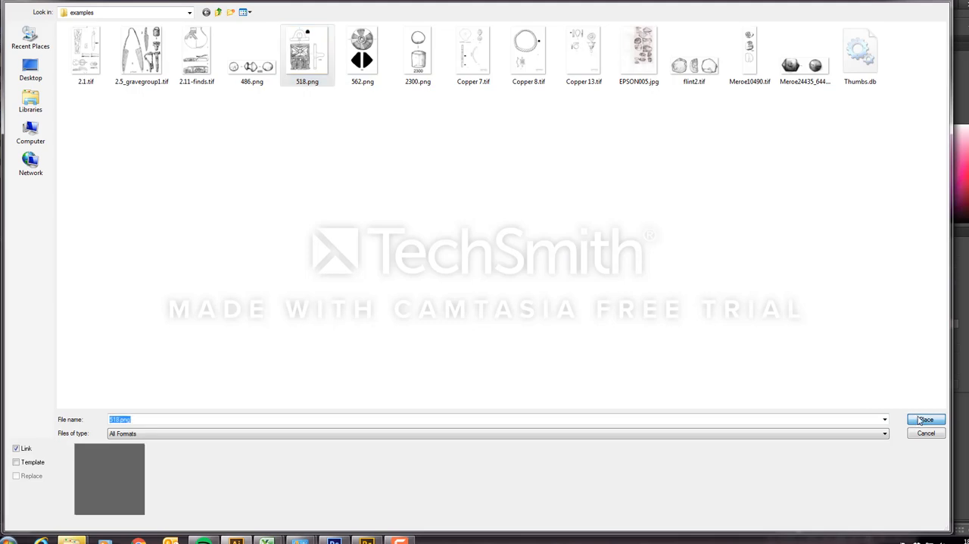
pyautogui.click(927, 419)
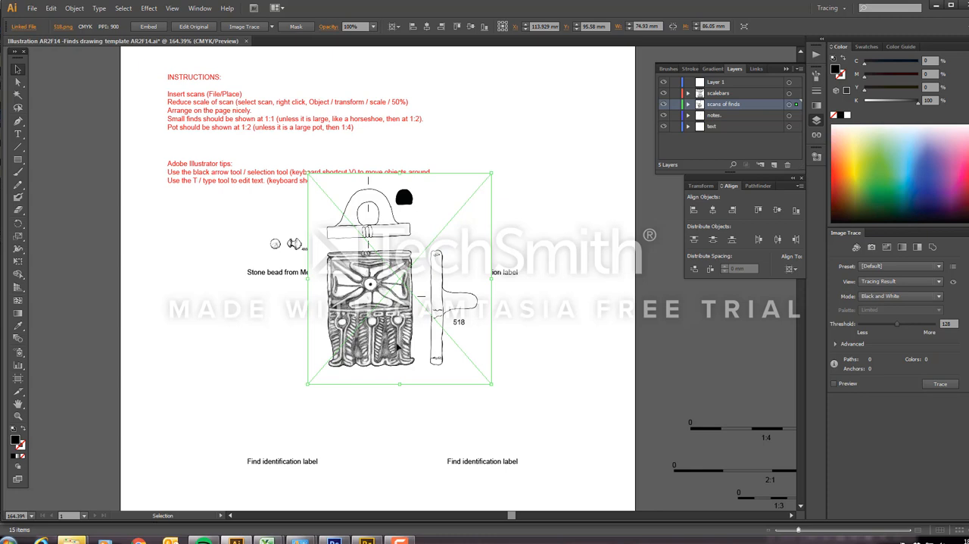
pyautogui.moveTo(422, 355)
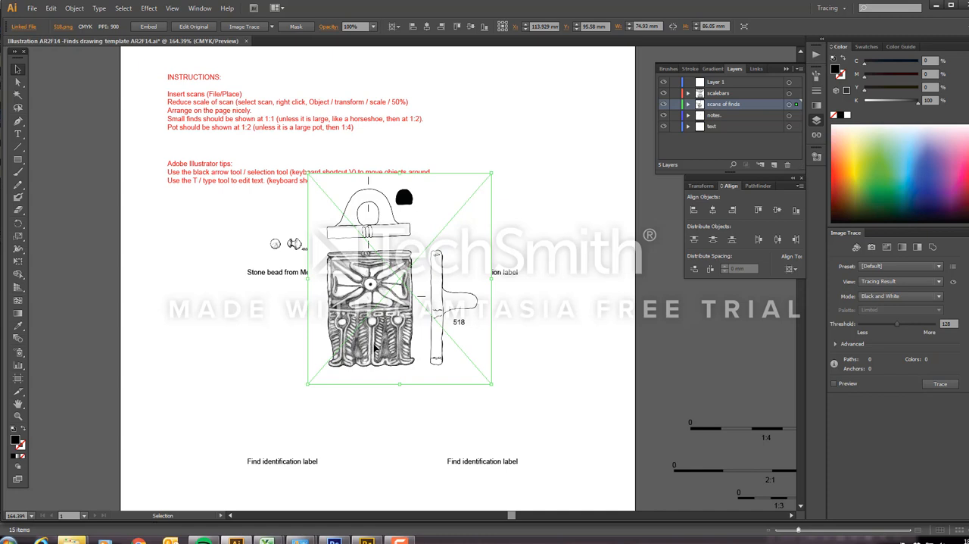
pyautogui.moveTo(314, 297)
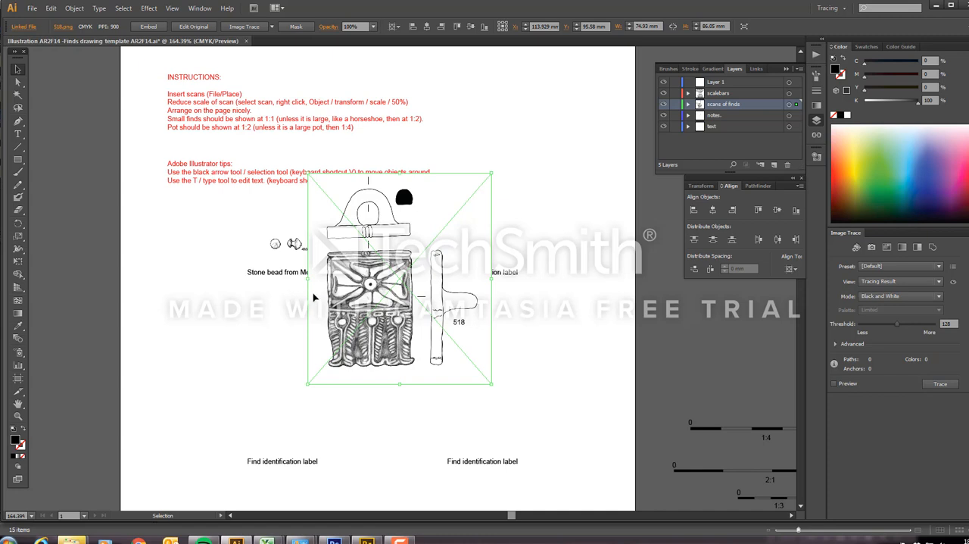
pyautogui.moveTo(382, 239)
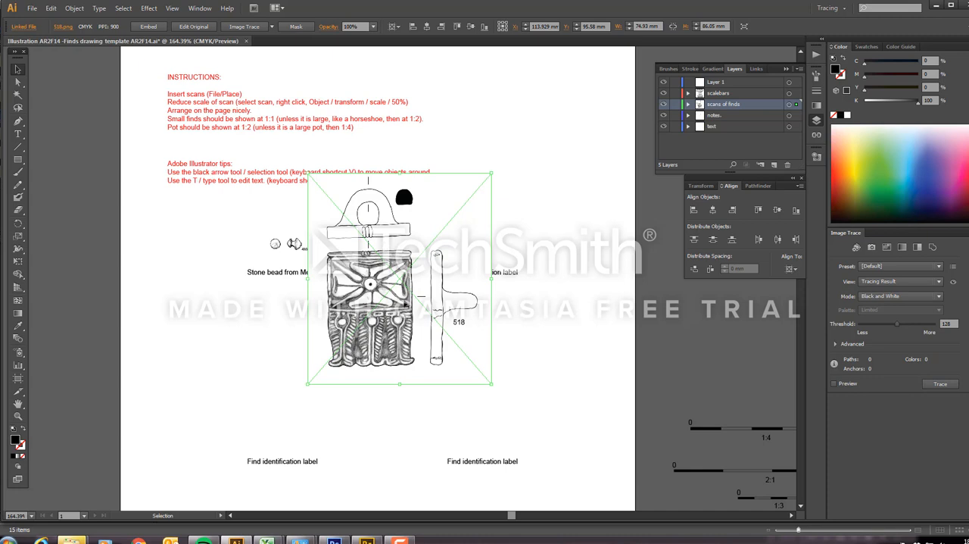
pyautogui.moveTo(375, 348)
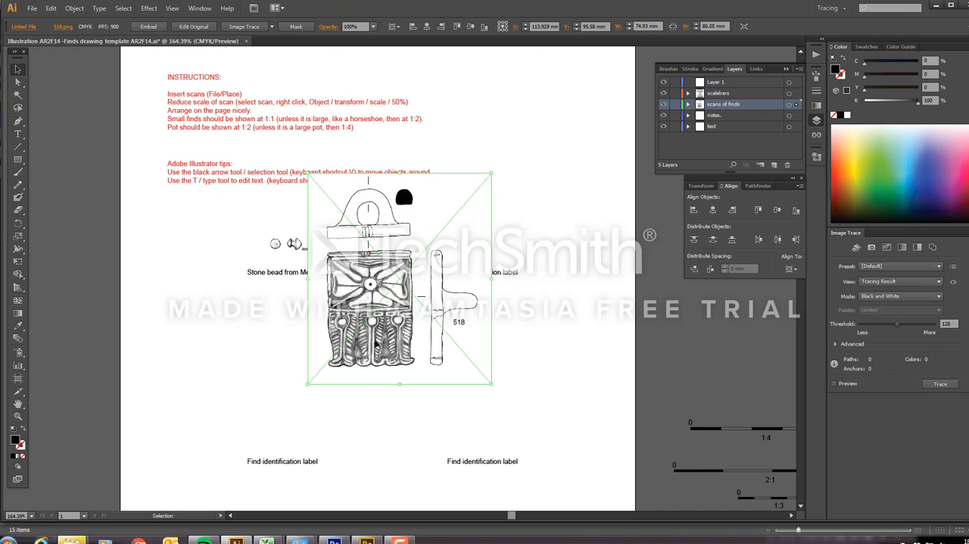
pyautogui.moveTo(479, 205)
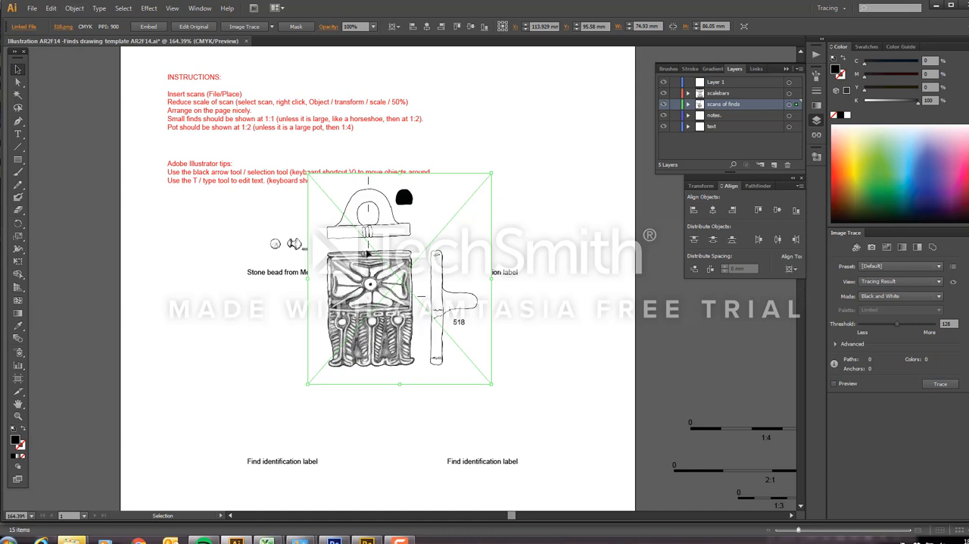
# Scale the 518 scan uniformly to 50% and move it above the upper-right label
pyautogui.click(74, 8)
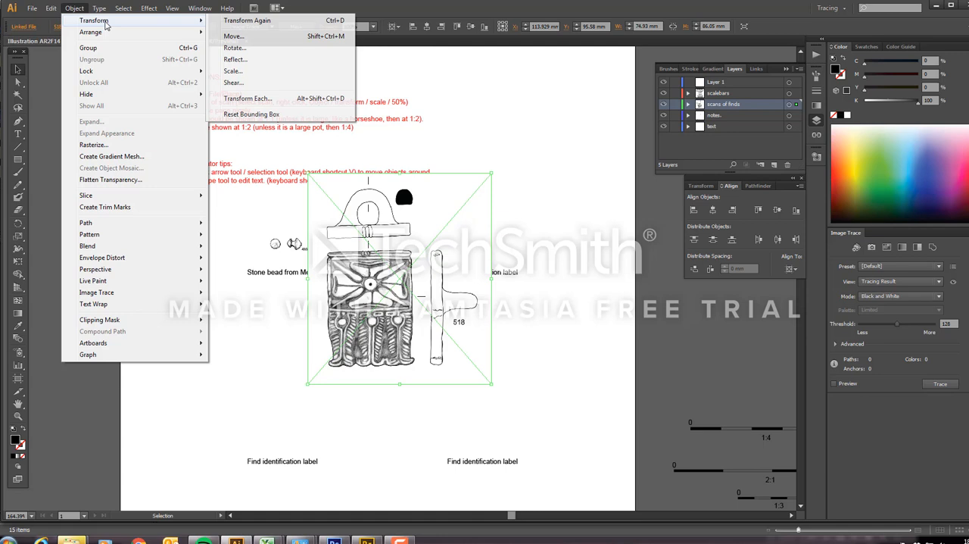
pyautogui.click(233, 83)
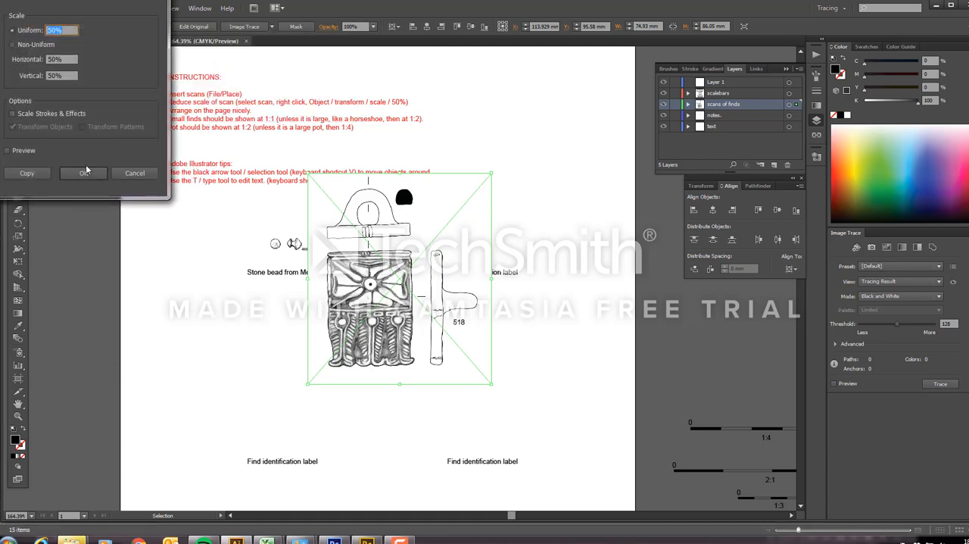
pyautogui.click(83, 173)
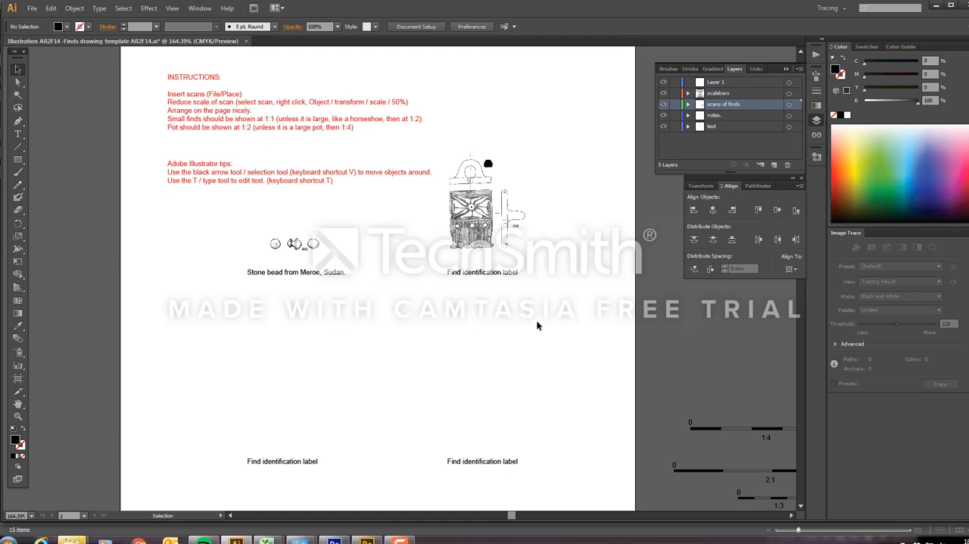
pyautogui.moveTo(464, 250)
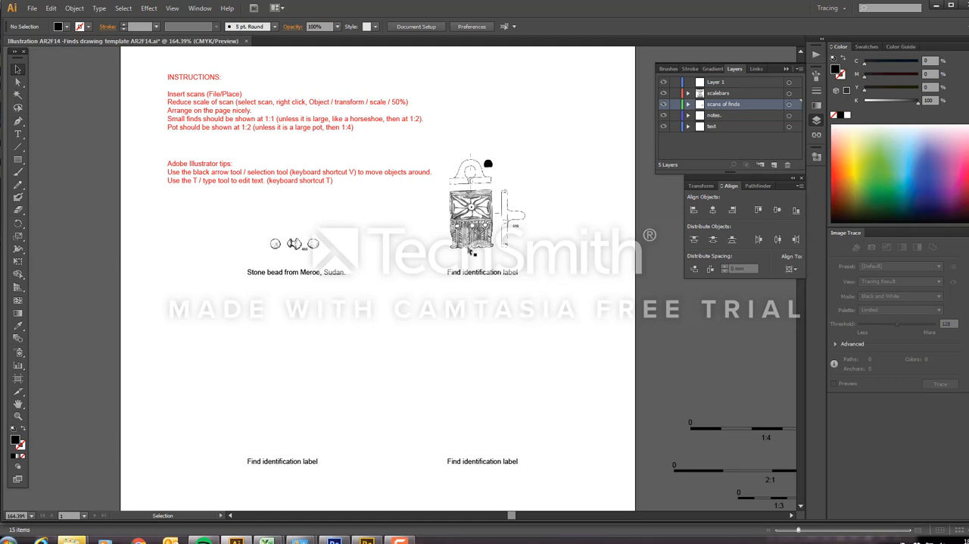
pyautogui.click(474, 208)
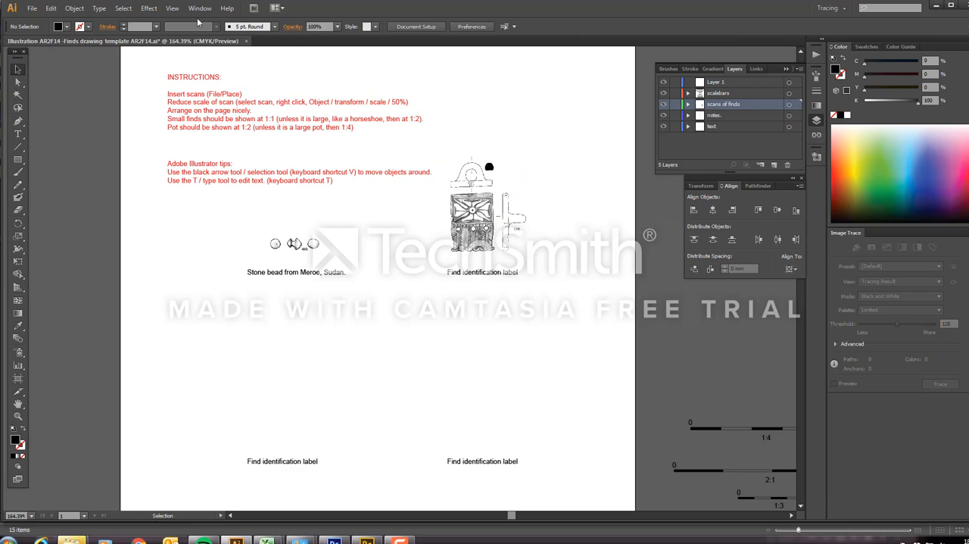
pyautogui.click(33, 9)
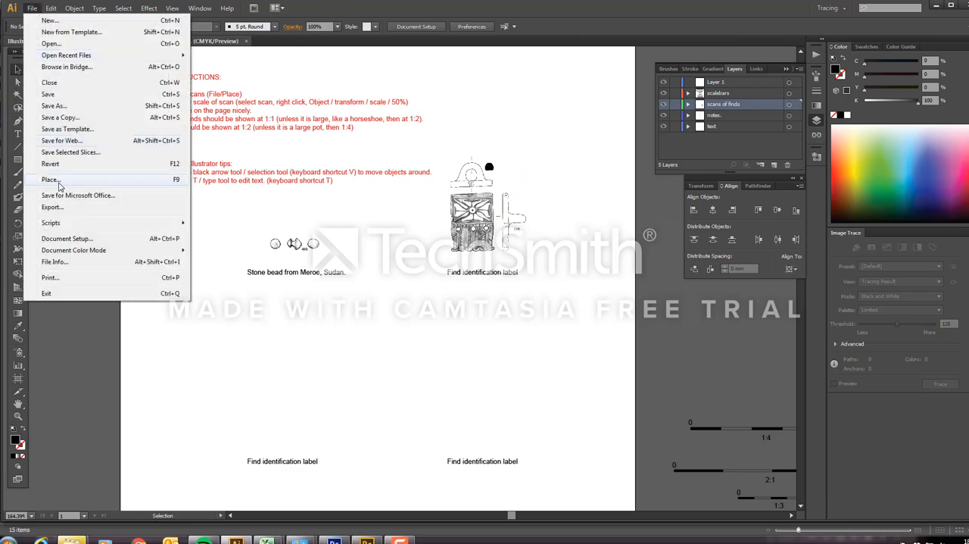
# Place the 562.png disc drawing onto the page
pyautogui.click(48, 180)
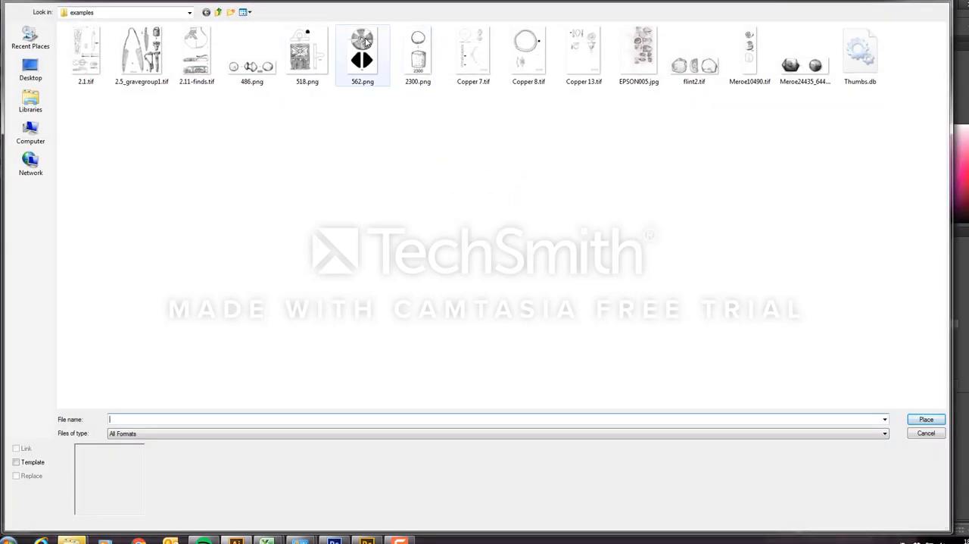
pyautogui.click(362, 53)
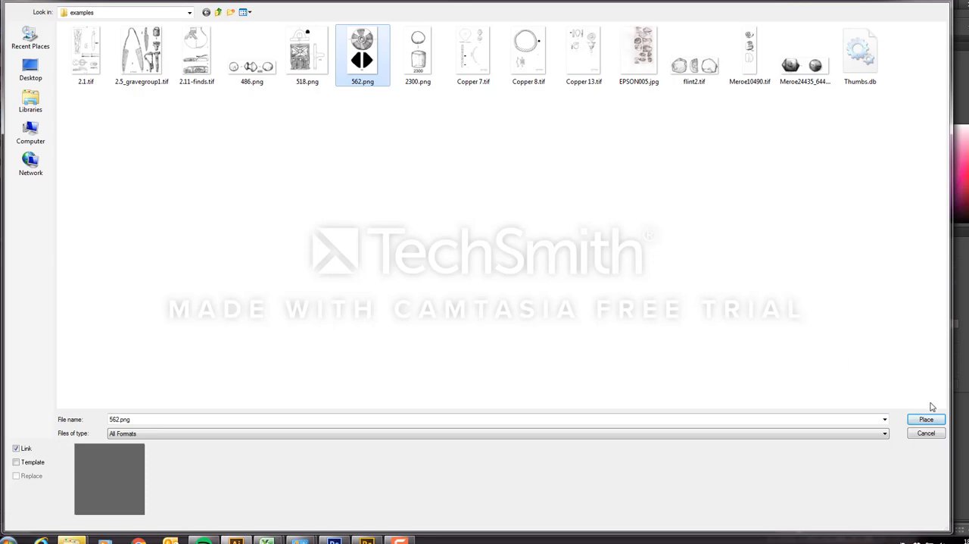
pyautogui.click(927, 419)
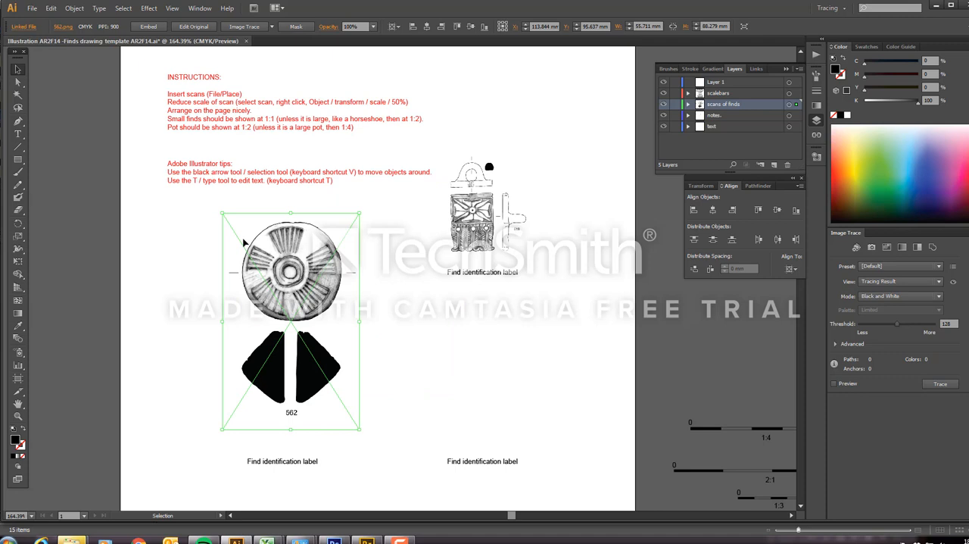
# Scale the 562 drawing to 50% above the lower-left label
pyautogui.rightClick(268, 284)
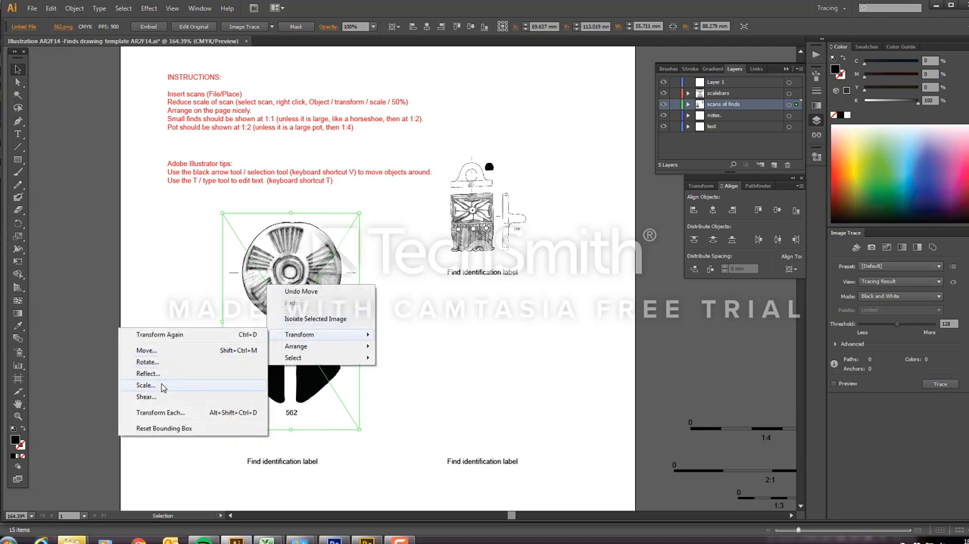
pyautogui.click(145, 385)
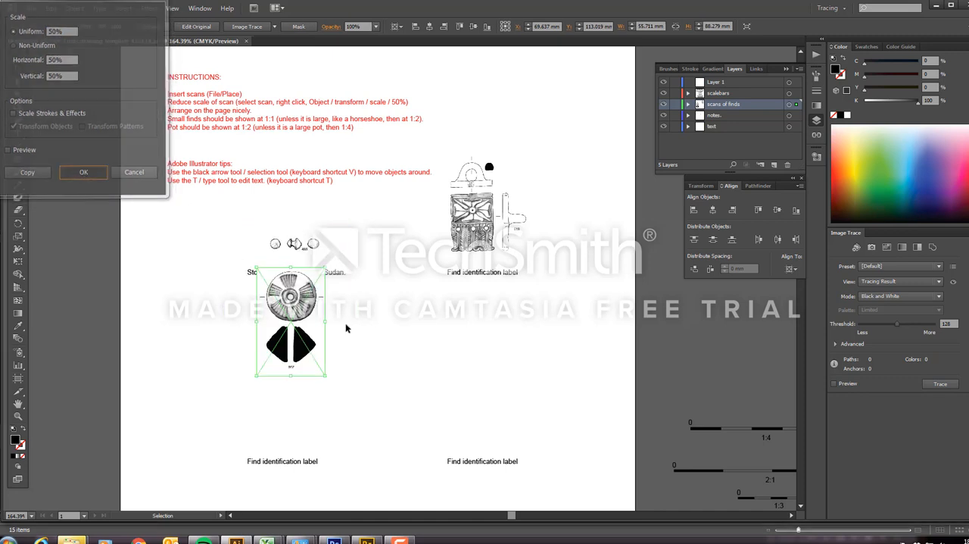
pyautogui.click(84, 172)
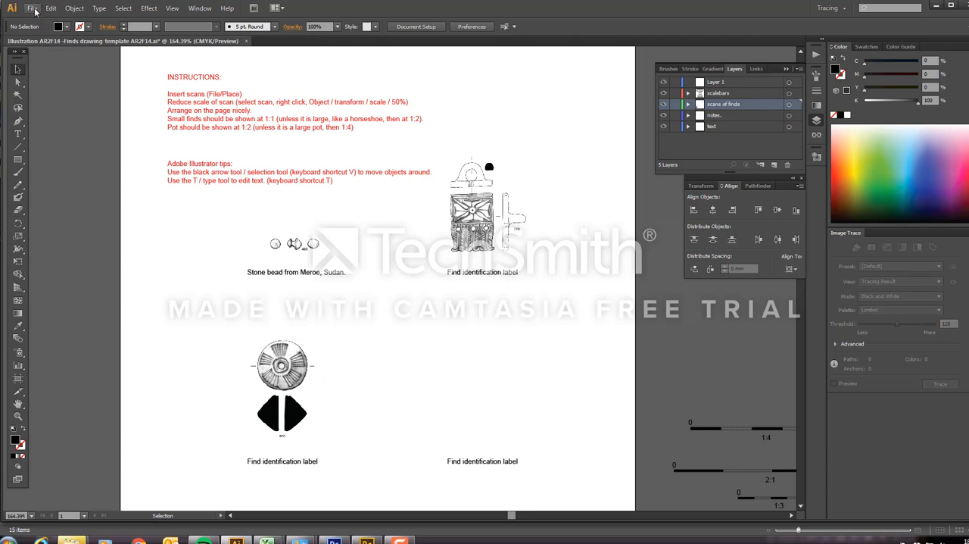
# Place the 2300.png pot drawing onto the page
pyautogui.click(32, 10)
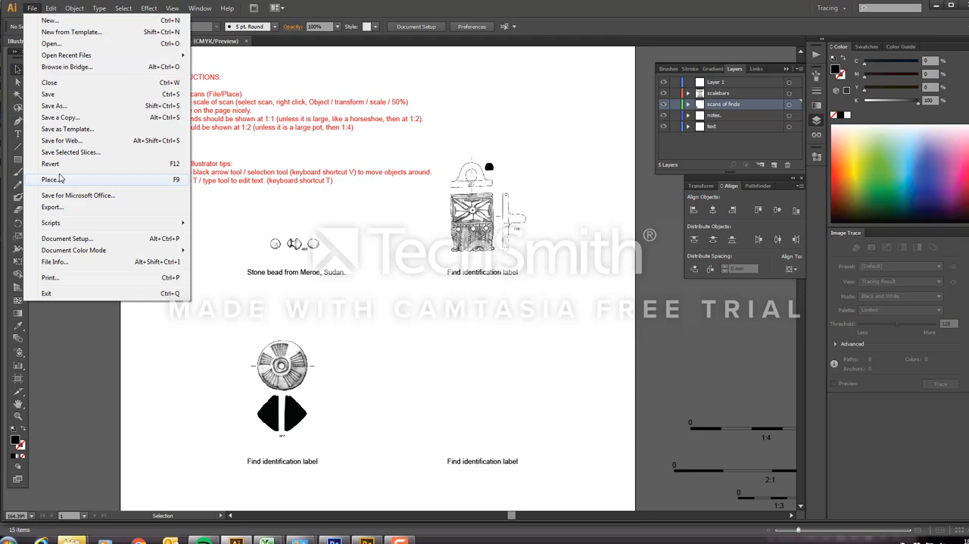
pyautogui.click(48, 178)
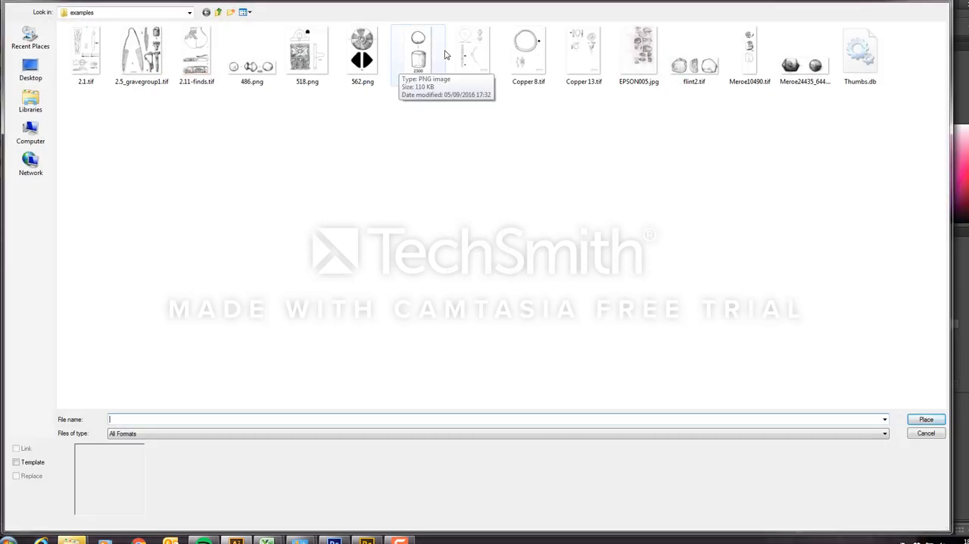
pyautogui.click(415, 45)
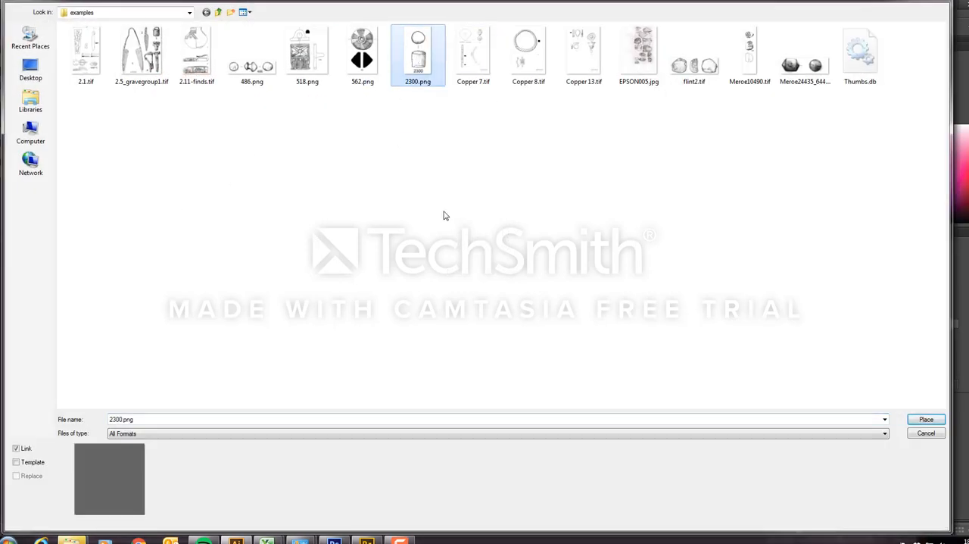
pyautogui.click(926, 419)
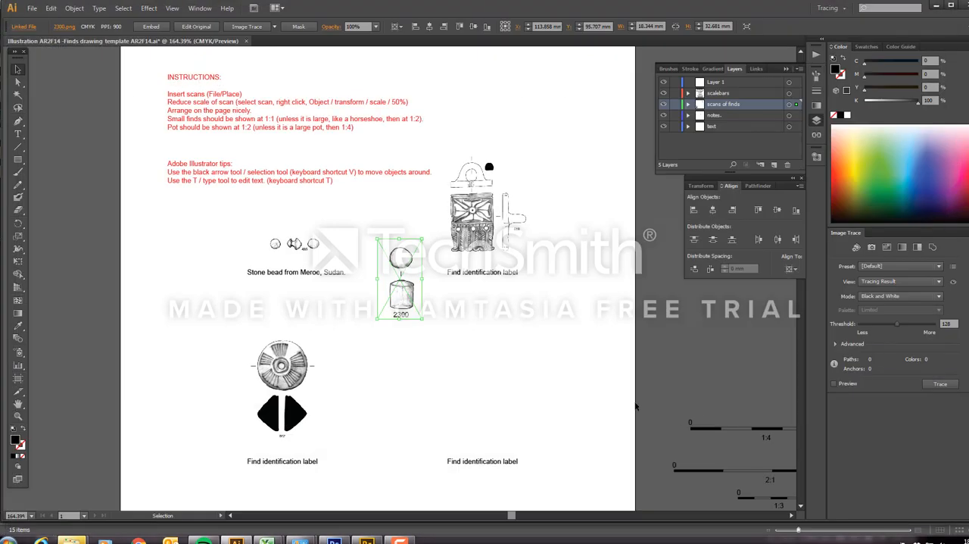
# Move the 2300 drawing above the lower-right label and scale it to 50%
pyautogui.moveTo(400, 280); pyautogui.dragTo(486, 383)
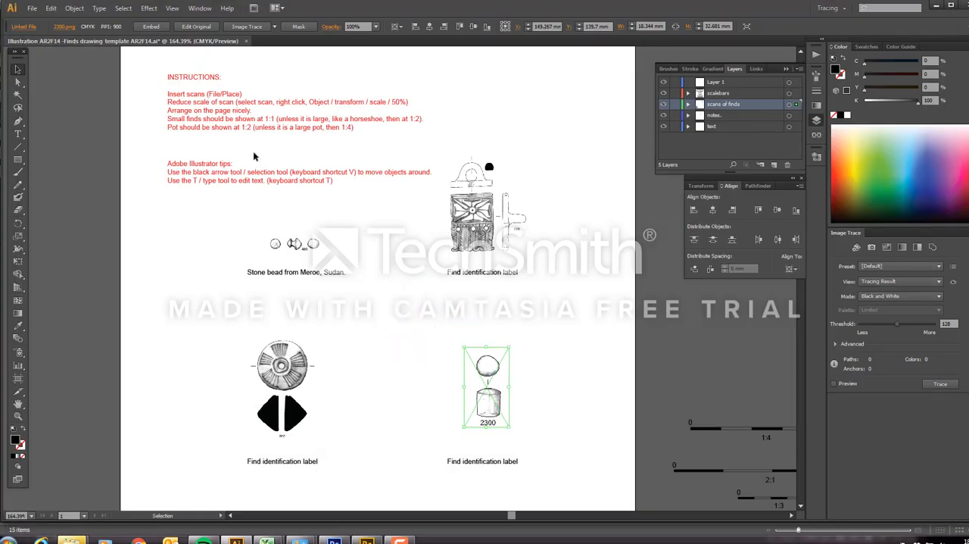
pyautogui.rightClick(485, 378)
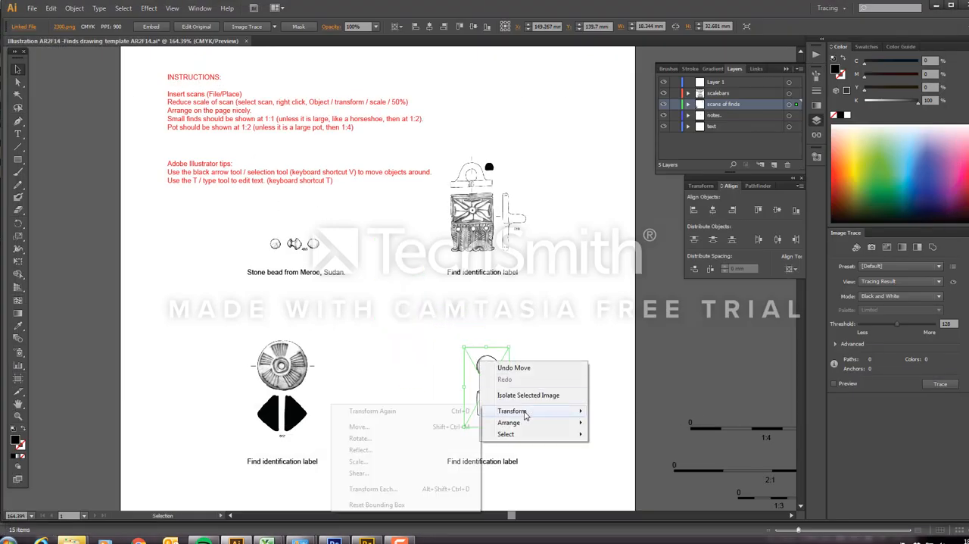
pyautogui.click(356, 461)
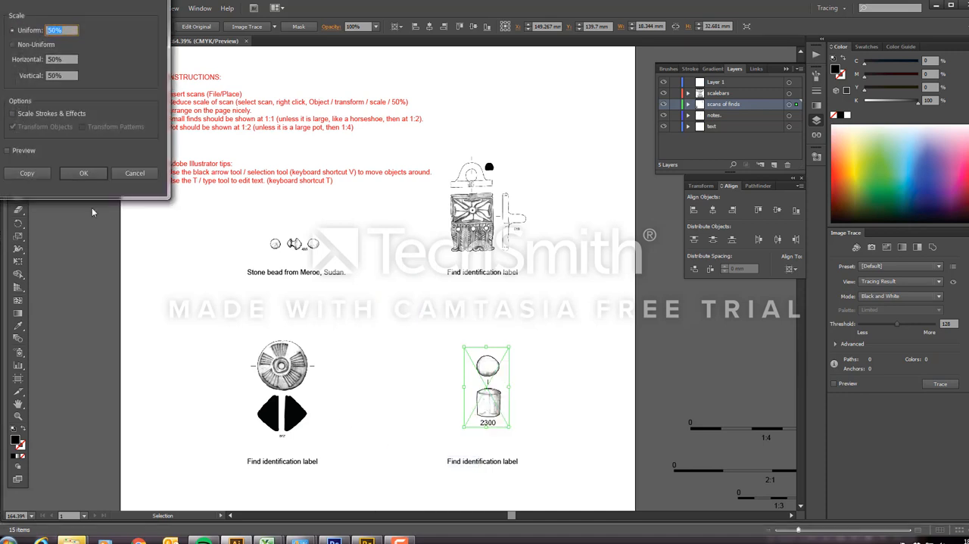
pyautogui.click(84, 173)
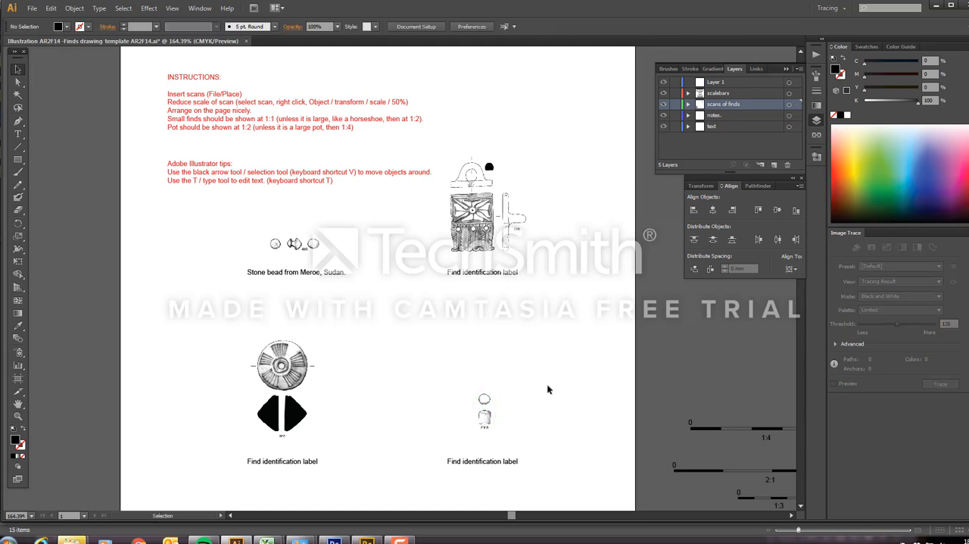
pyautogui.moveTo(548, 384)
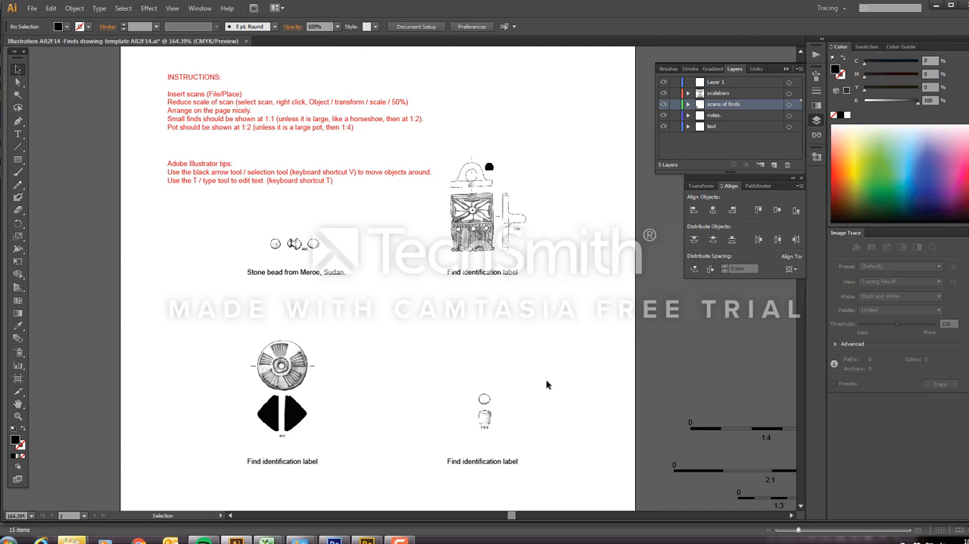
pyautogui.moveTo(541, 366)
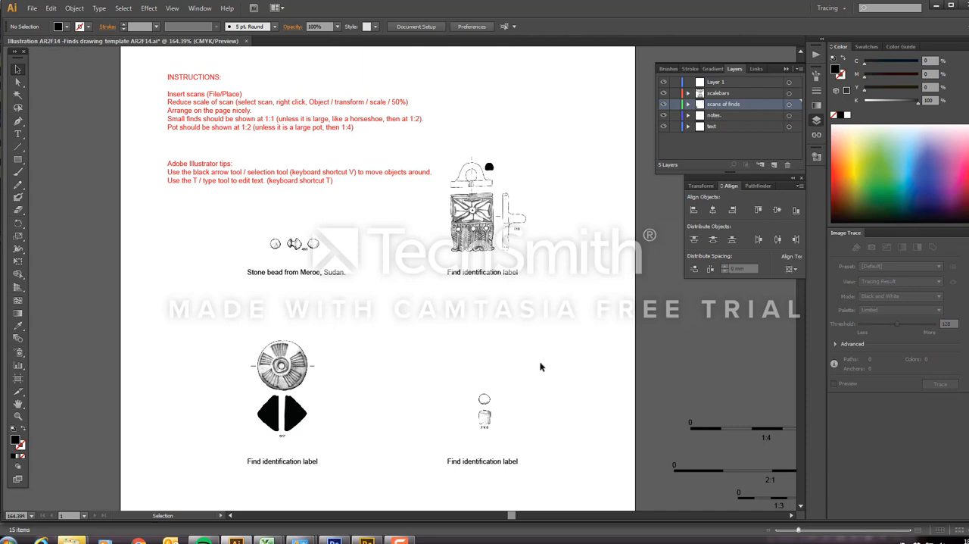
pyautogui.moveTo(510, 361)
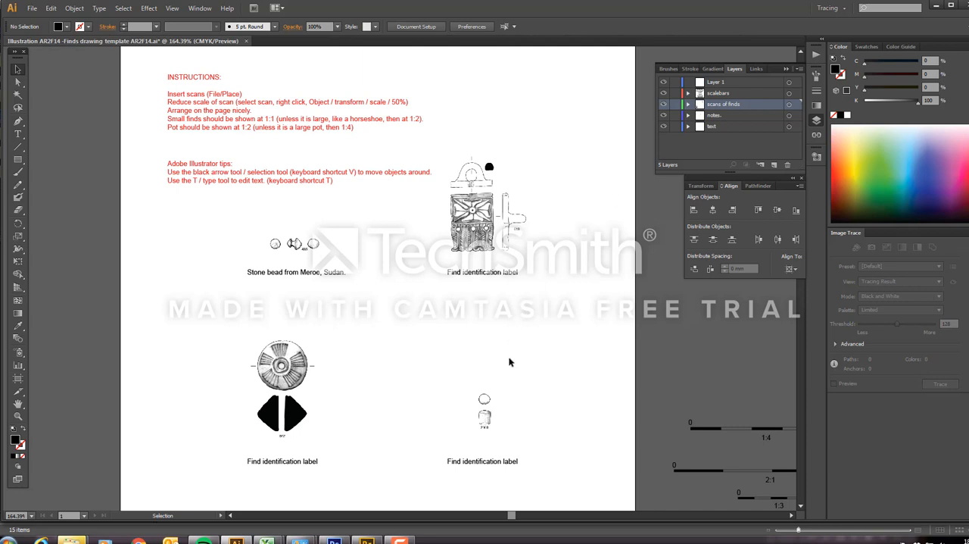
pyautogui.moveTo(519, 343)
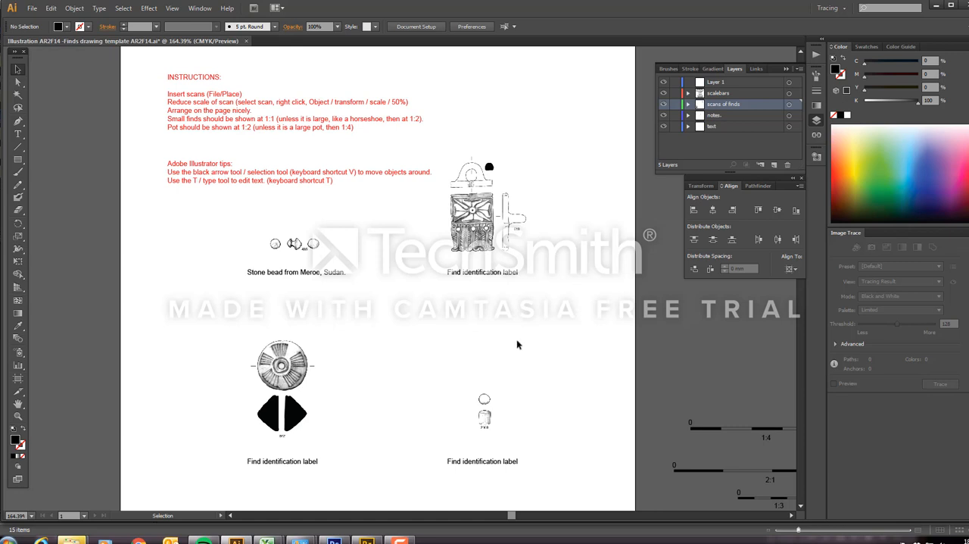
pyautogui.moveTo(470, 328)
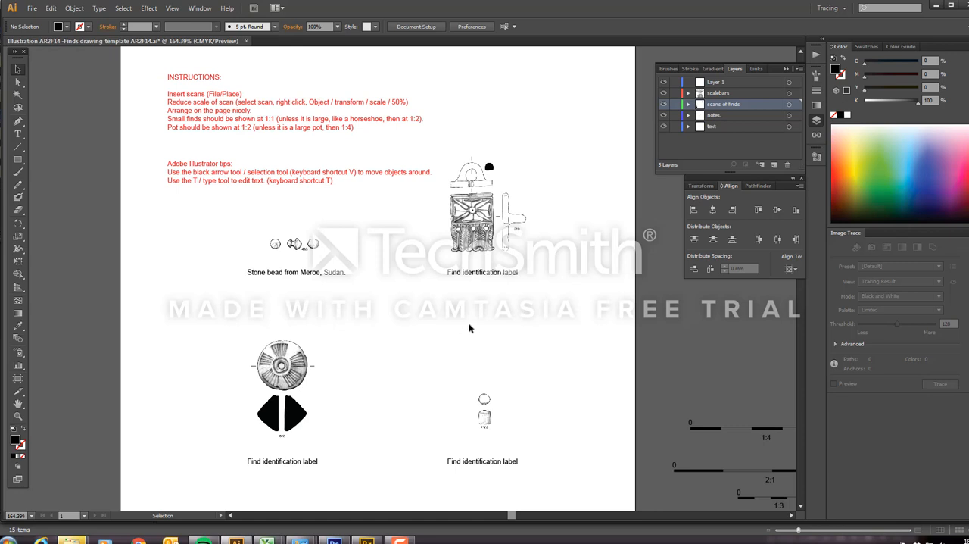
pyautogui.moveTo(250, 123)
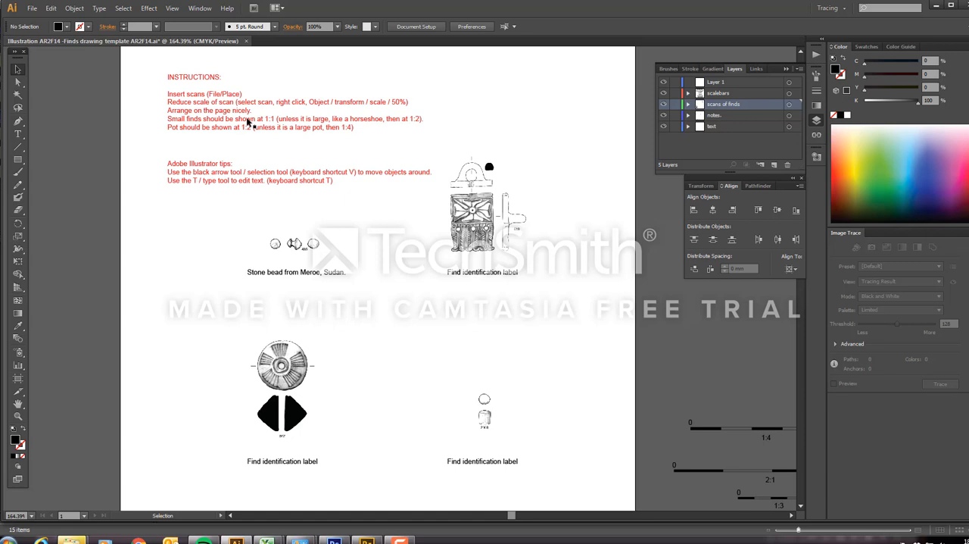
pyautogui.moveTo(342, 123)
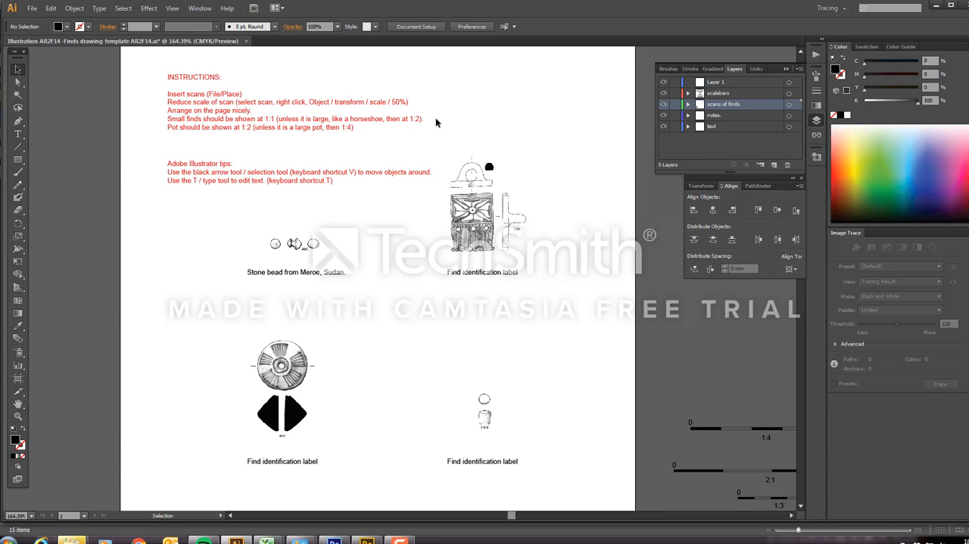
pyautogui.moveTo(281, 131)
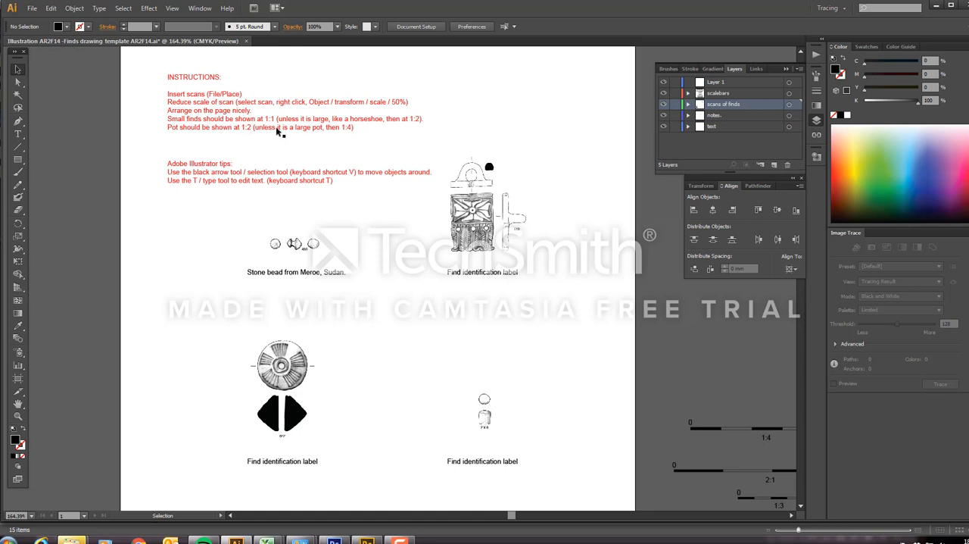
pyautogui.moveTo(264, 134)
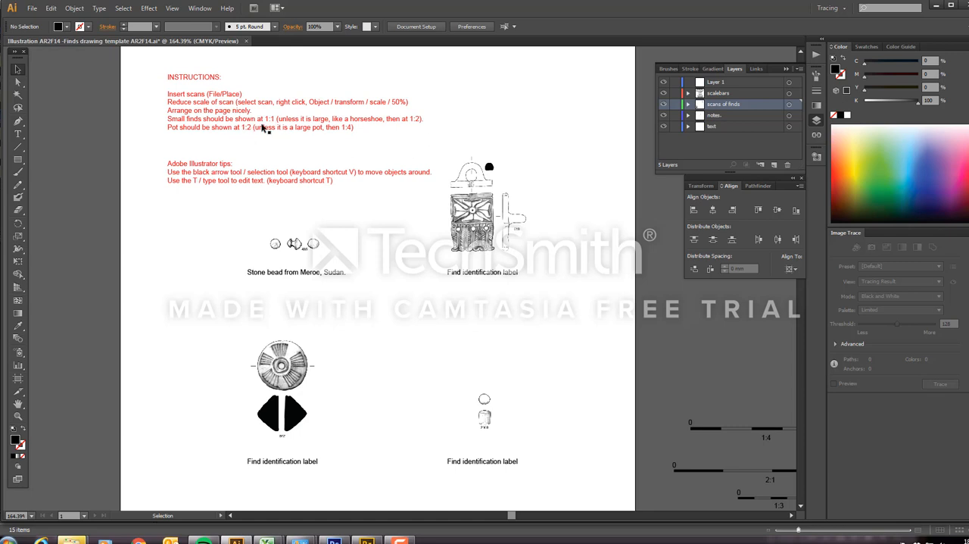
pyautogui.moveTo(350, 132)
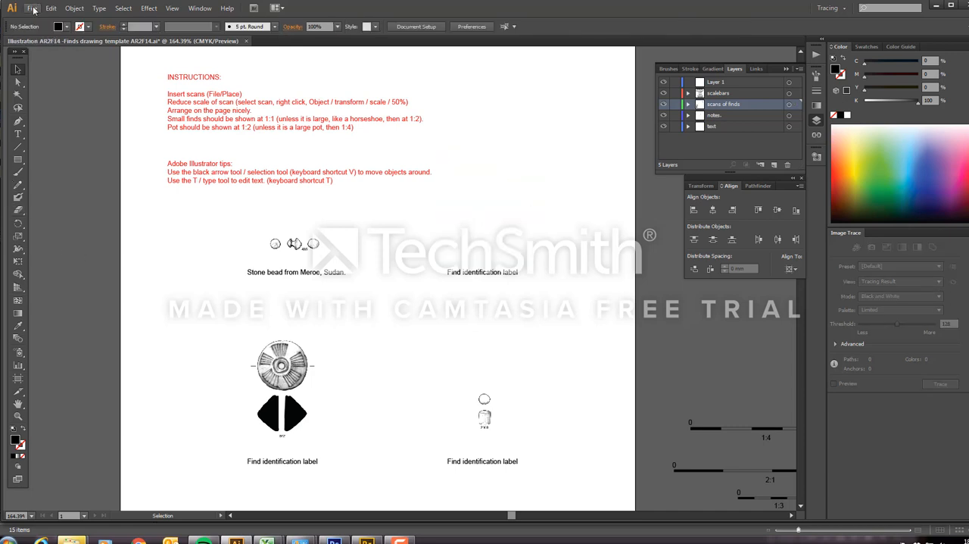
# Re-place the 518 tile scan and scale it to 50% above its caption
pyautogui.click(32, 8)
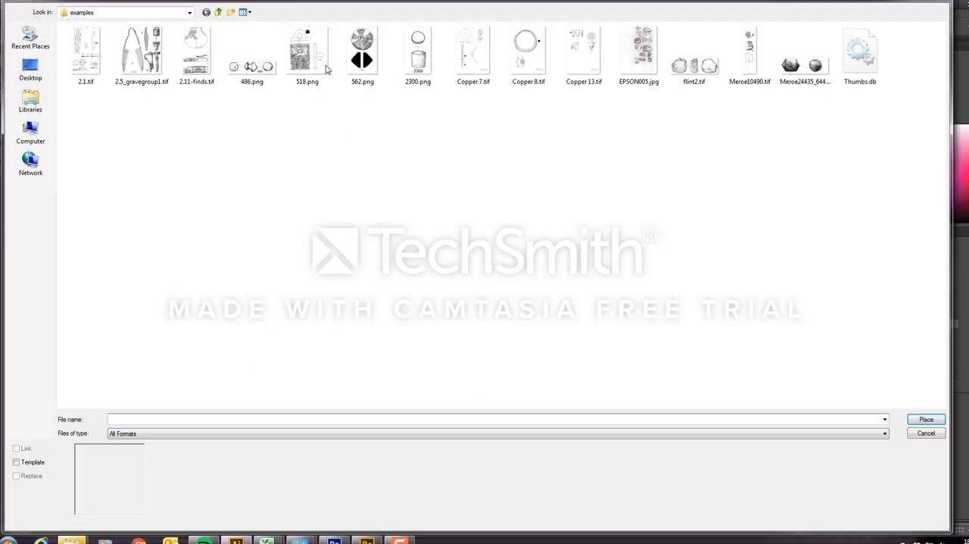
pyautogui.click(306, 49)
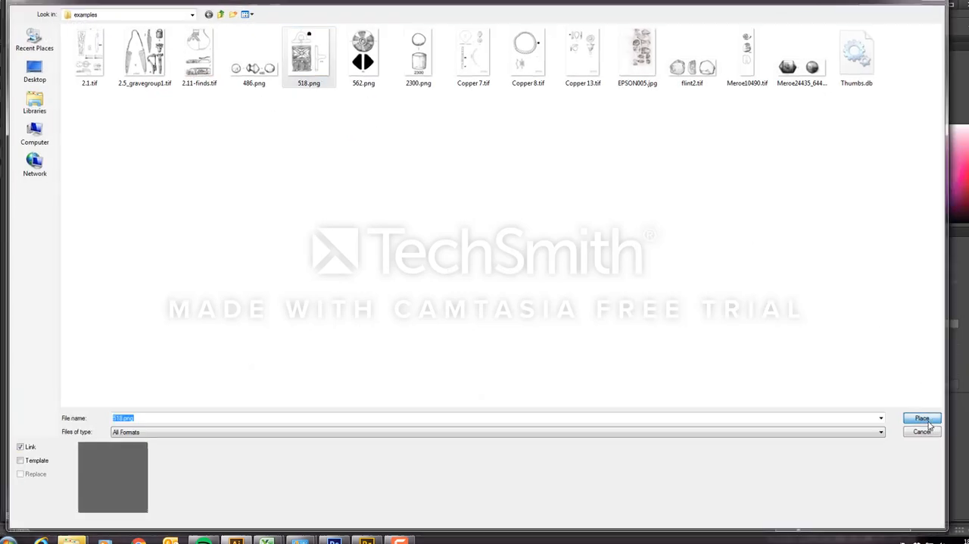
pyautogui.click(921, 417)
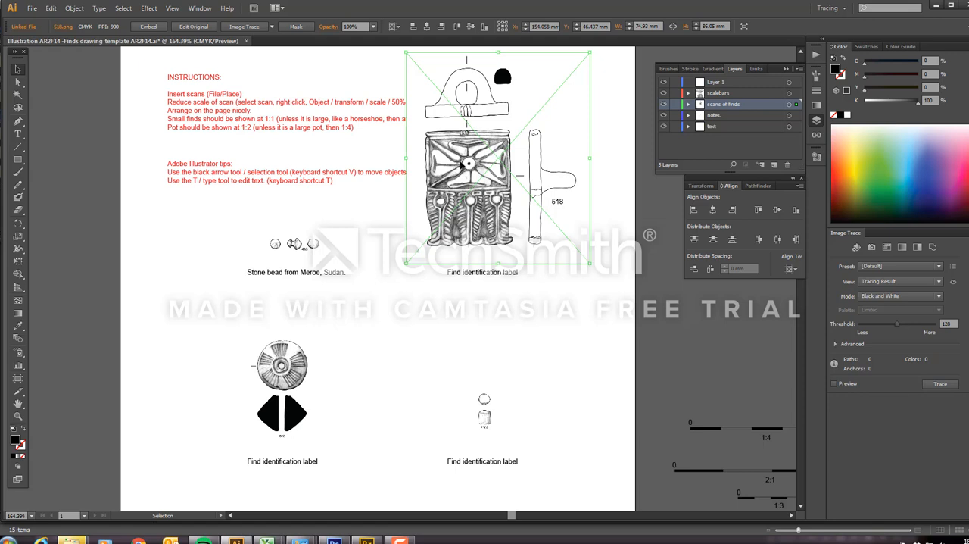
pyautogui.rightClick(464, 163)
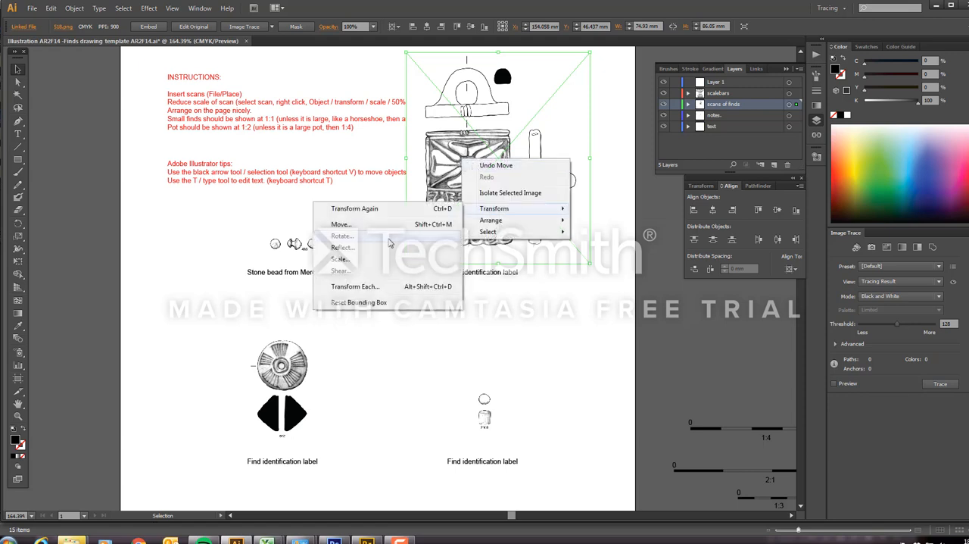
pyautogui.click(339, 259)
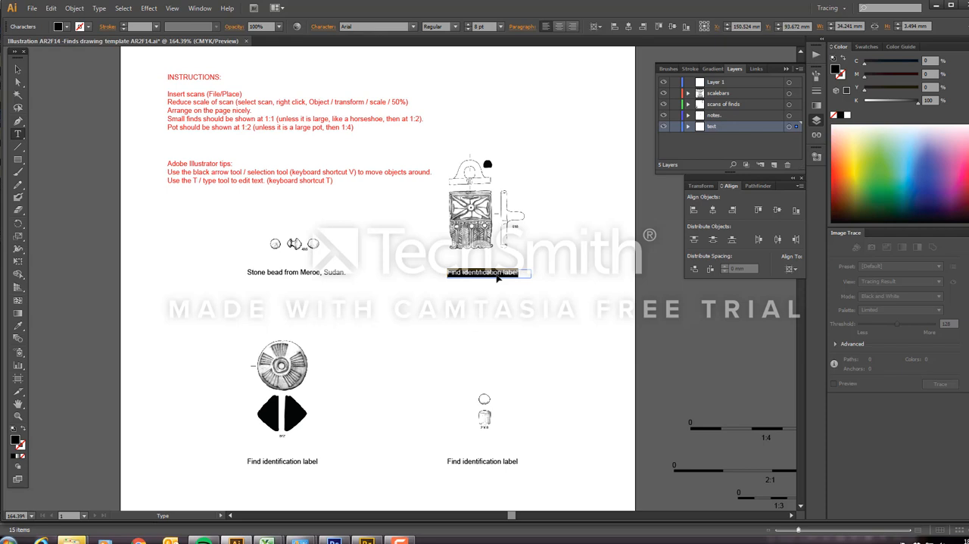
# Type the tile caption 'Meroe, ceramic tile, glazed with turquoise glaze'
pyautogui.write('Meroe')
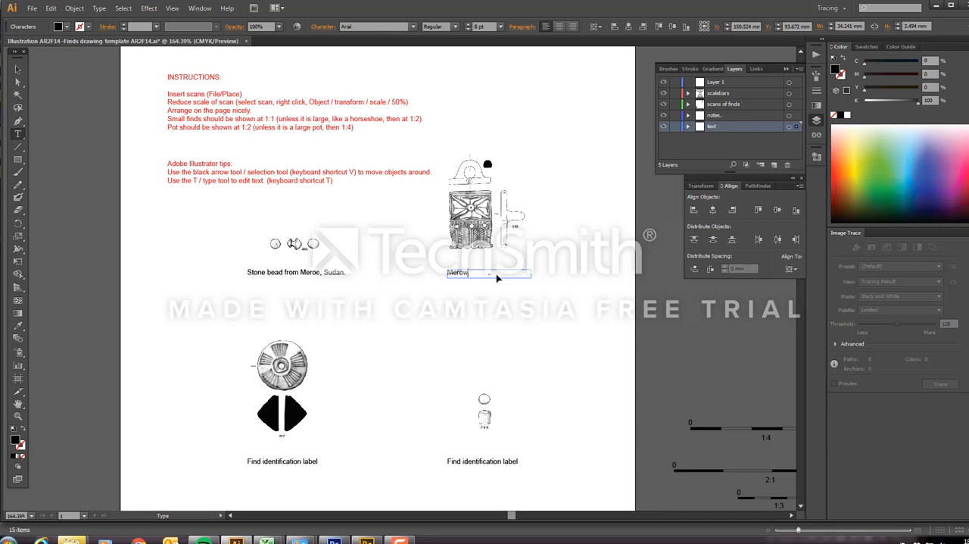
pyautogui.press('Backspace')
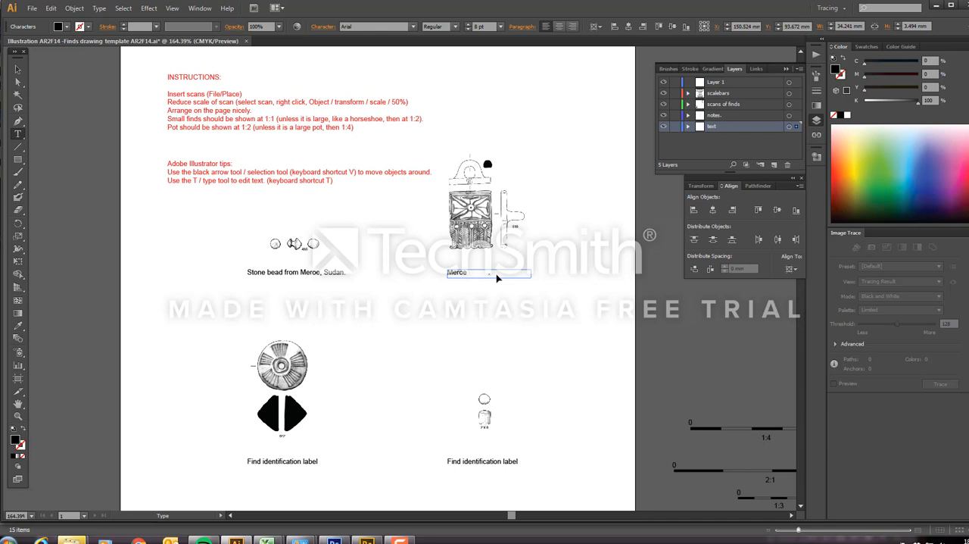
pyautogui.write(', ceramic tile,')
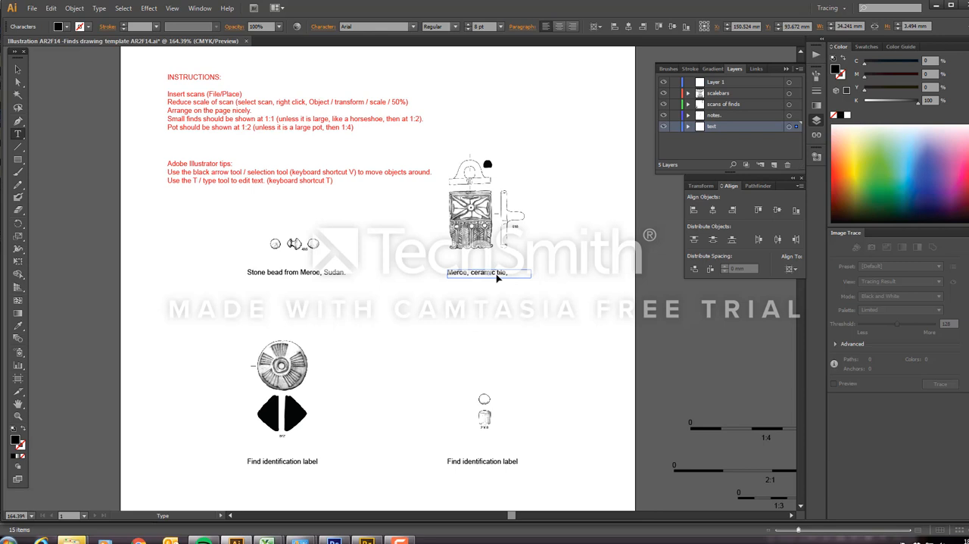
pyautogui.write('glazed.')
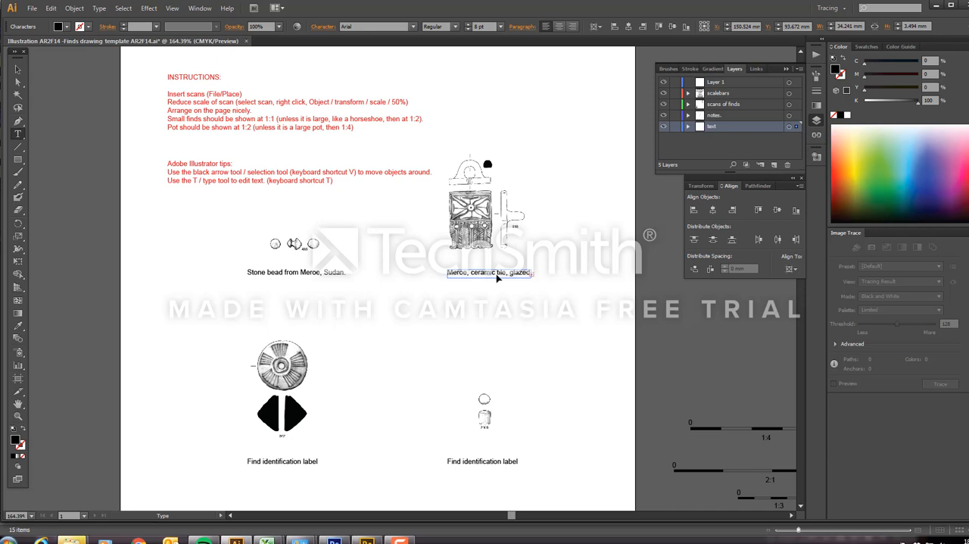
pyautogui.moveTo(477, 320)
pyautogui.write(' with turquoise glaze')
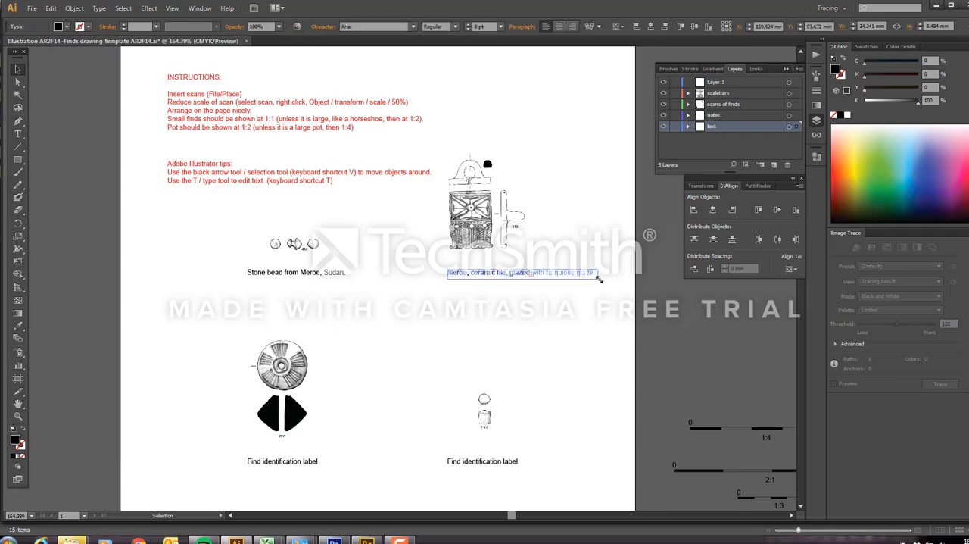
pyautogui.click(555, 302)
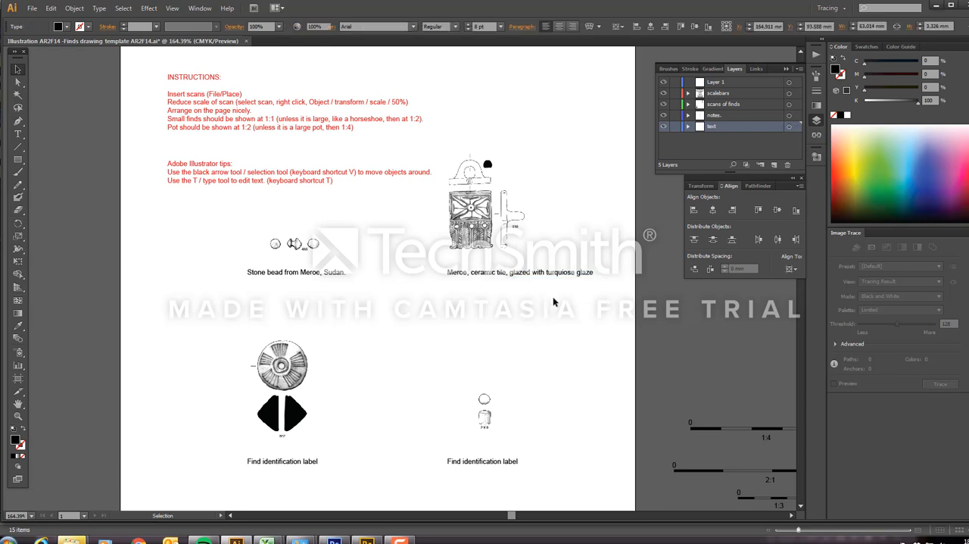
pyautogui.click(473, 220)
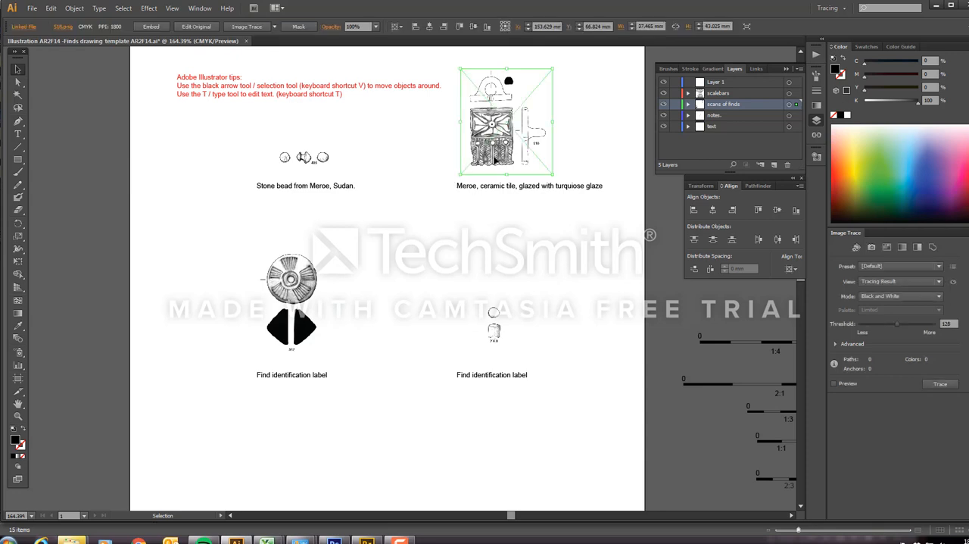
# Read the tile's scan number in Links and wrap its caption onto two lines
pyautogui.click(757, 69)
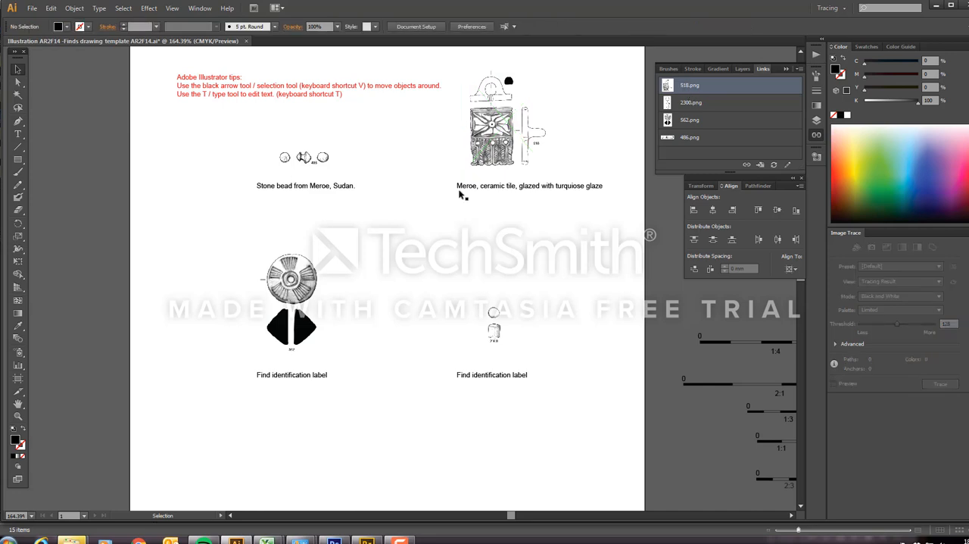
pyautogui.click(529, 186)
pyautogui.write('518. ')
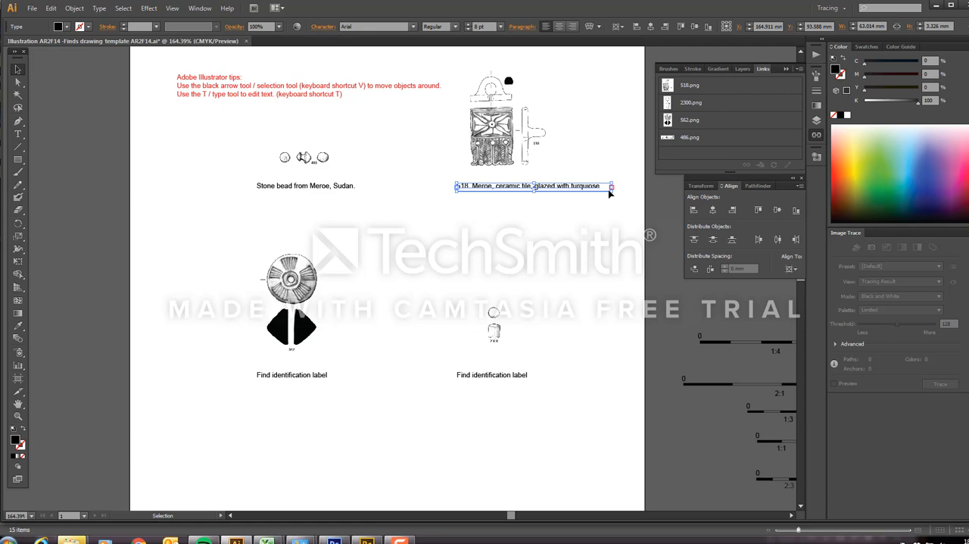
pyautogui.moveTo(611, 193); pyautogui.dragTo(569, 222)
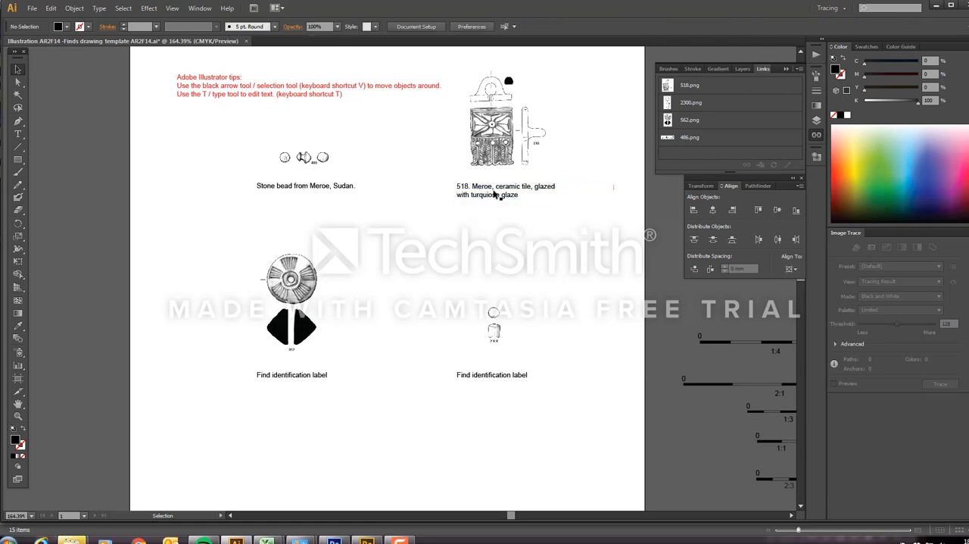
# Confirm the bead scan is 486 and position the cursor before its caption
pyautogui.click(302, 157)
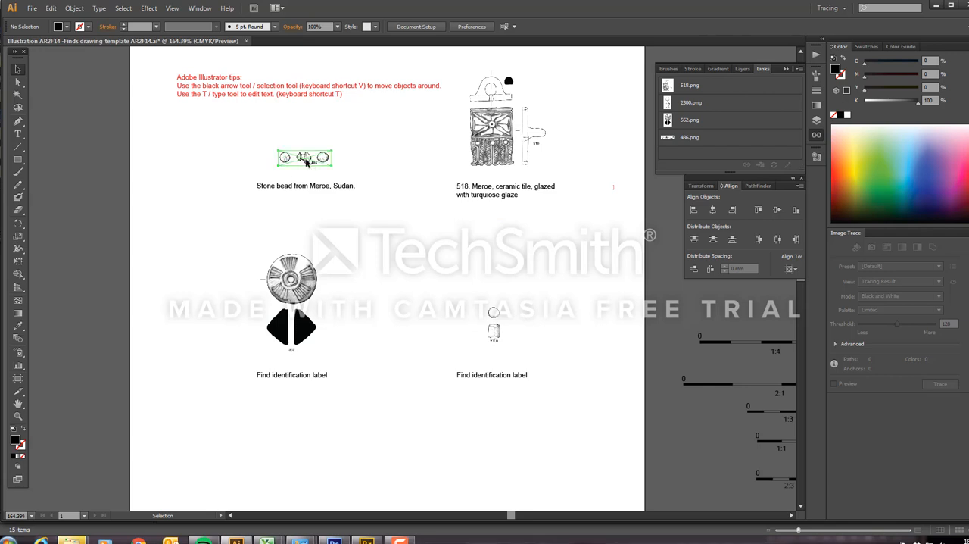
pyautogui.click(704, 137)
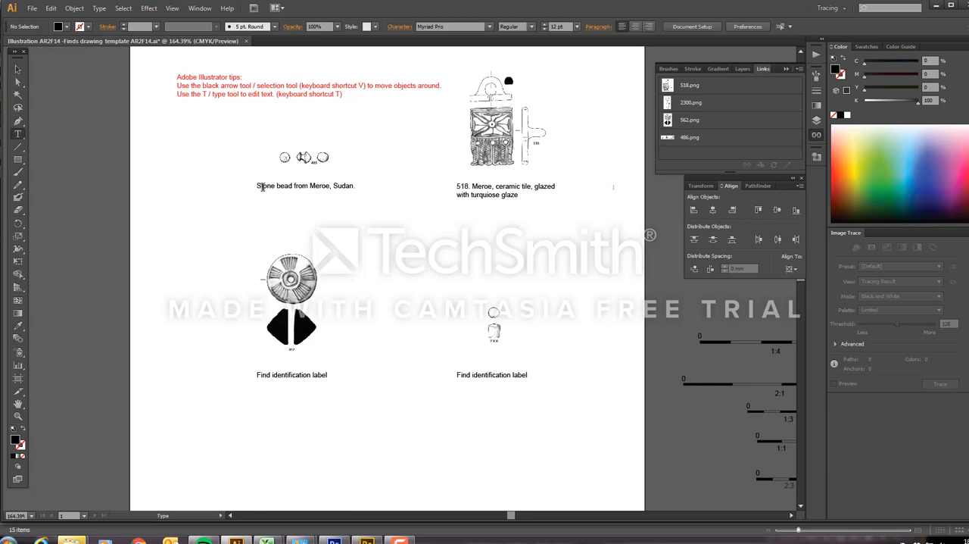
pyautogui.click(302, 186)
pyautogui.write('486. ')
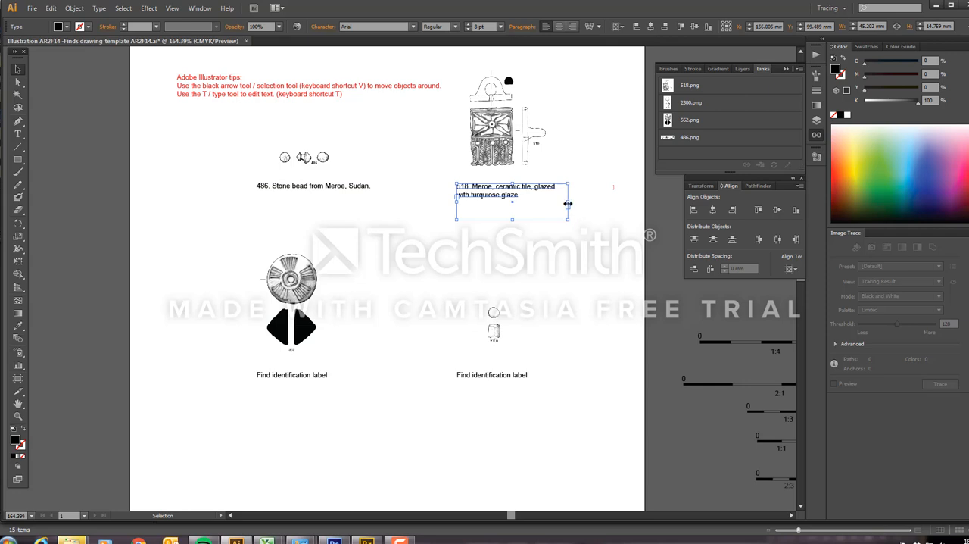
pyautogui.moveTo(566, 220)
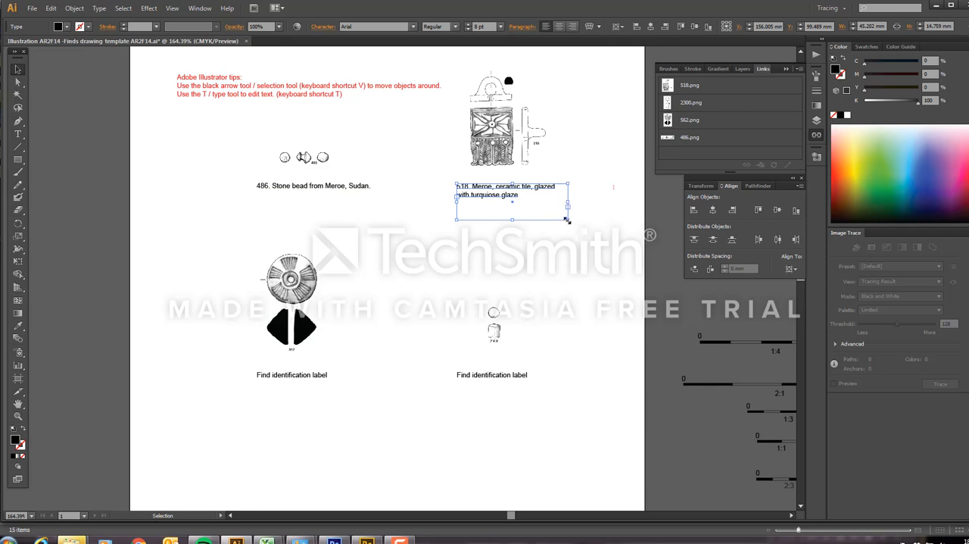
# Resize the tile caption box so the second line starts with 'glazed with turquoise glaze'
pyautogui.moveTo(566, 219); pyautogui.dragTo(528, 236)
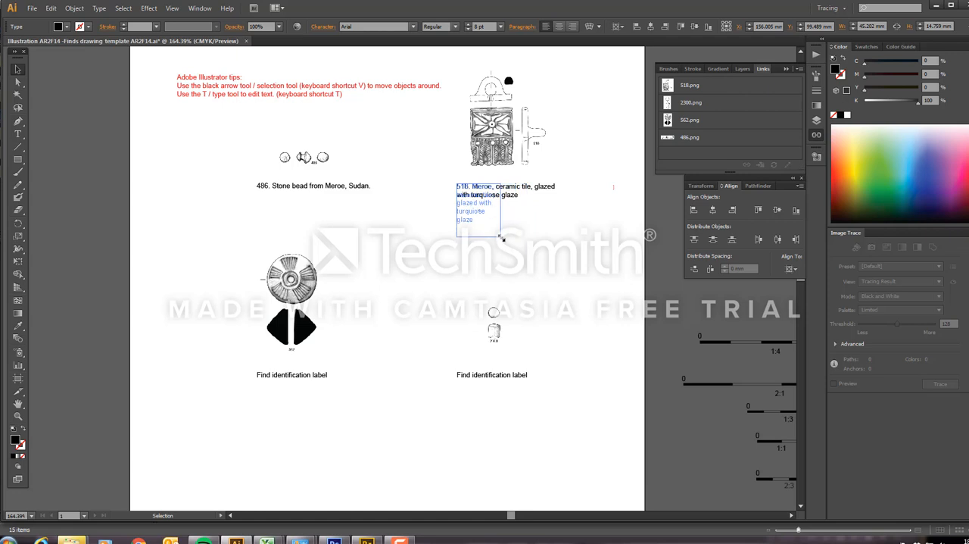
pyautogui.moveTo(503, 238); pyautogui.dragTo(547, 208)
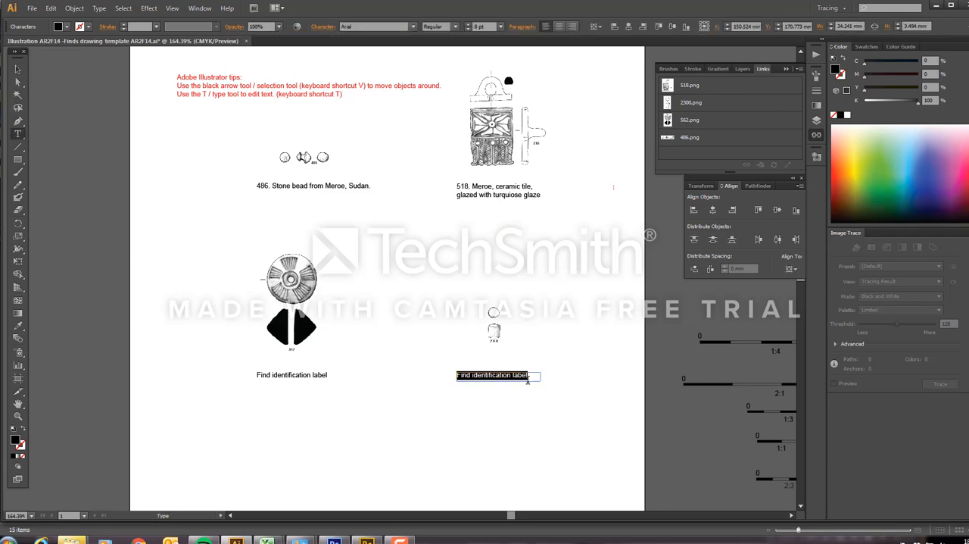
# Type 'Stone bead.' and 'Ceramic bead' into the two lower labels
pyautogui.write('Stone')
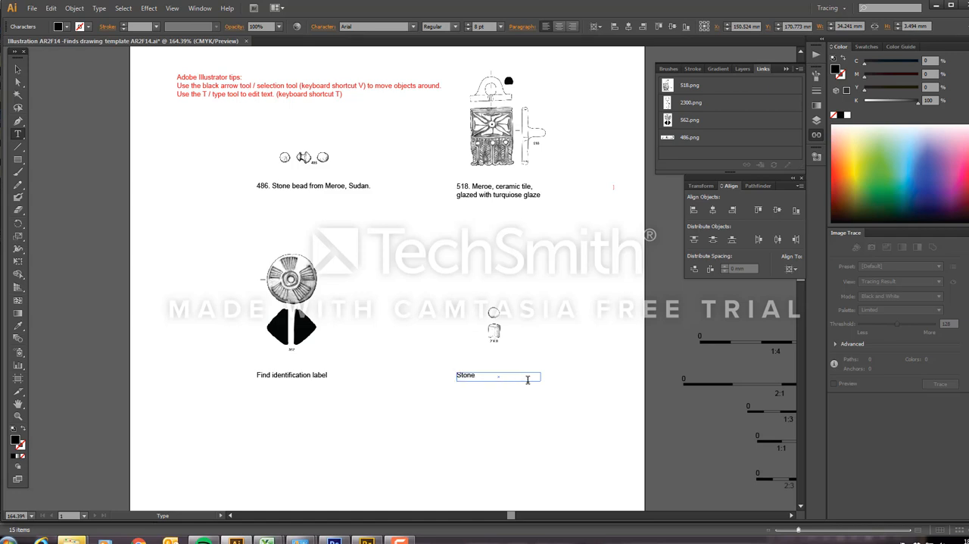
pyautogui.write('bead.')
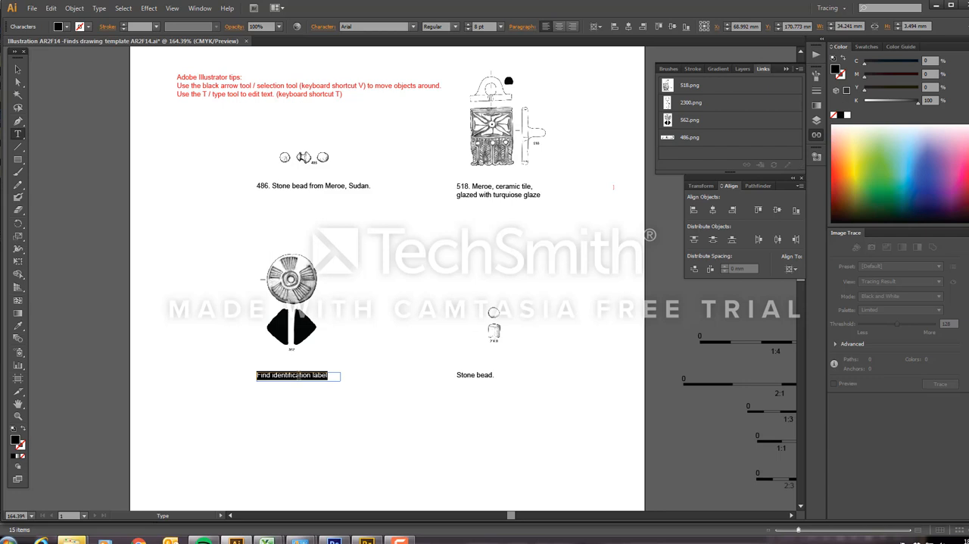
pyautogui.write('Cr')
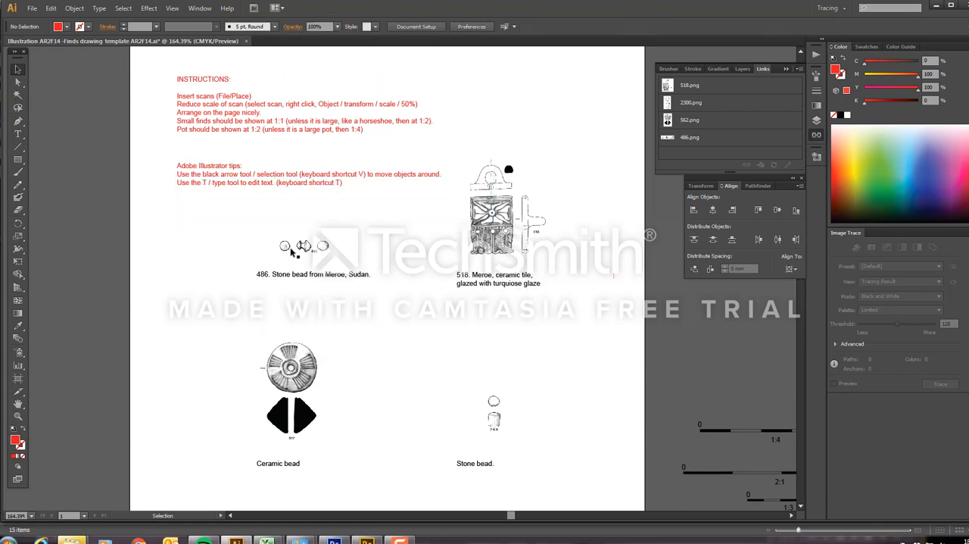
pyautogui.moveTo(298, 258)
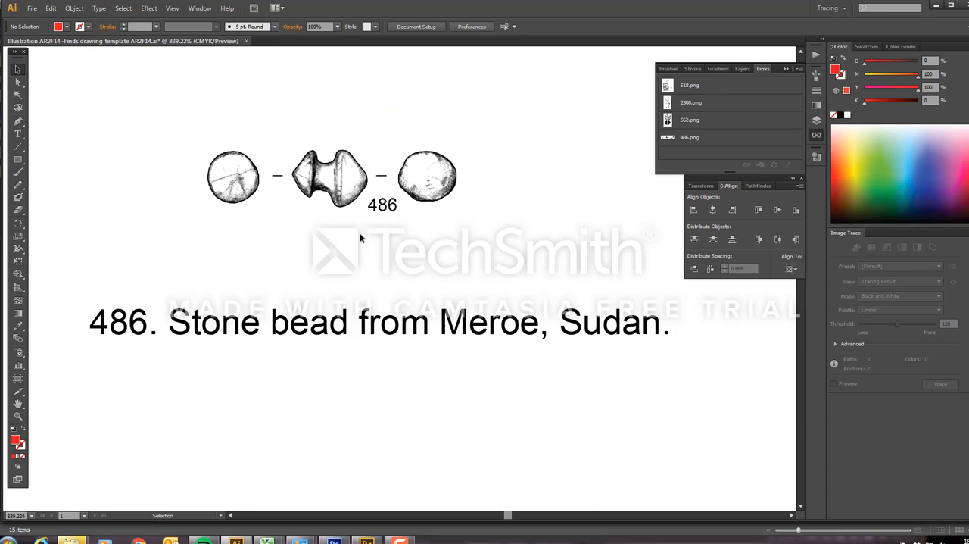
pyautogui.moveTo(438, 407)
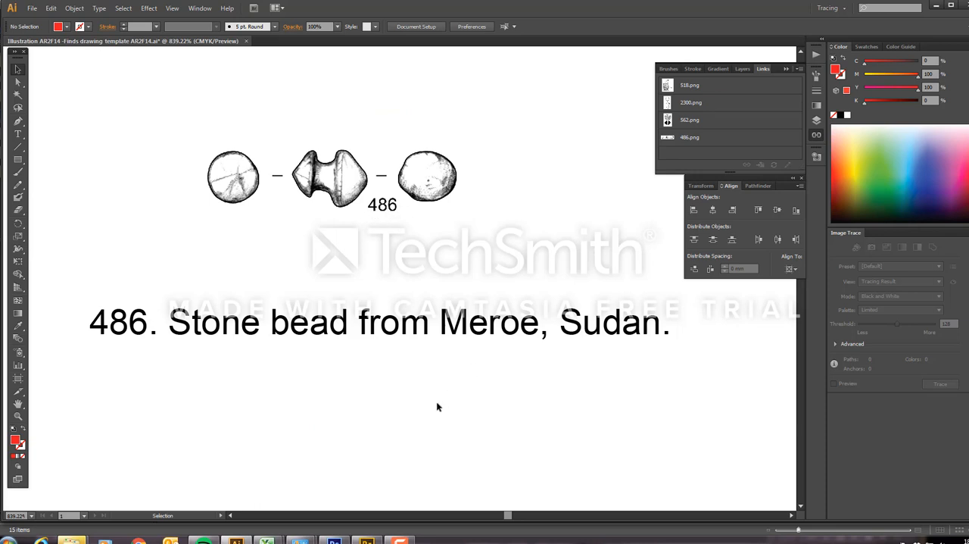
pyautogui.moveTo(407, 389)
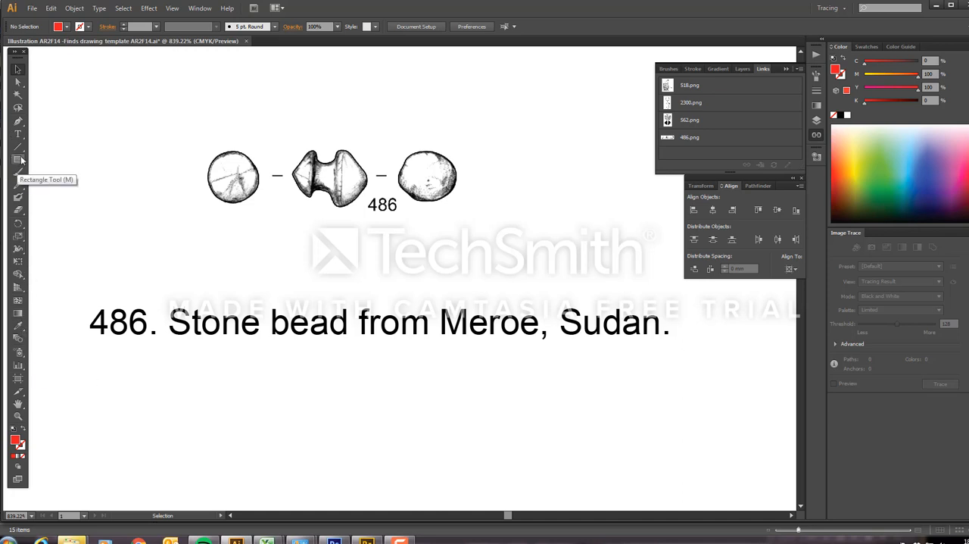
# Draw a rectangle over the stray 486 number and hide the Links panel
pyautogui.click(13, 160)
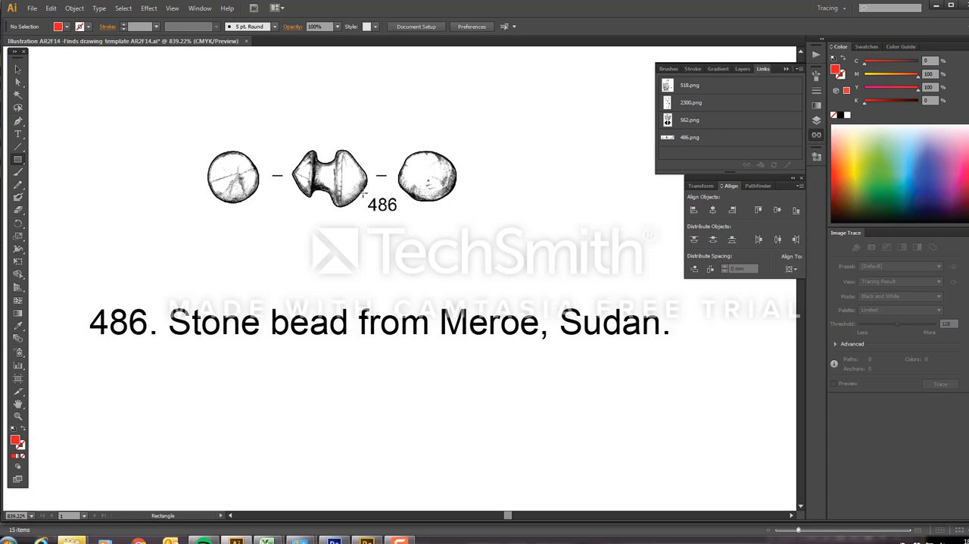
pyautogui.click(382, 205)
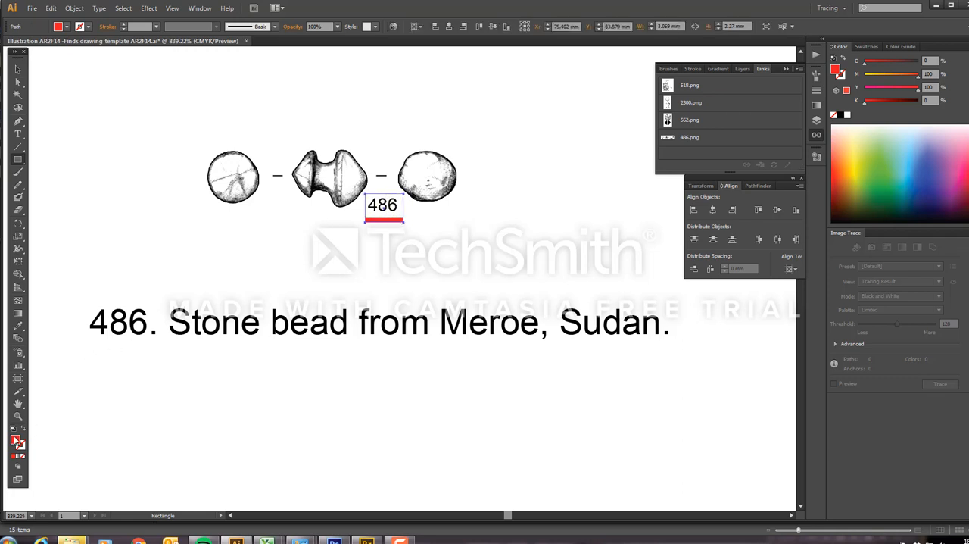
pyautogui.moveTo(17, 442)
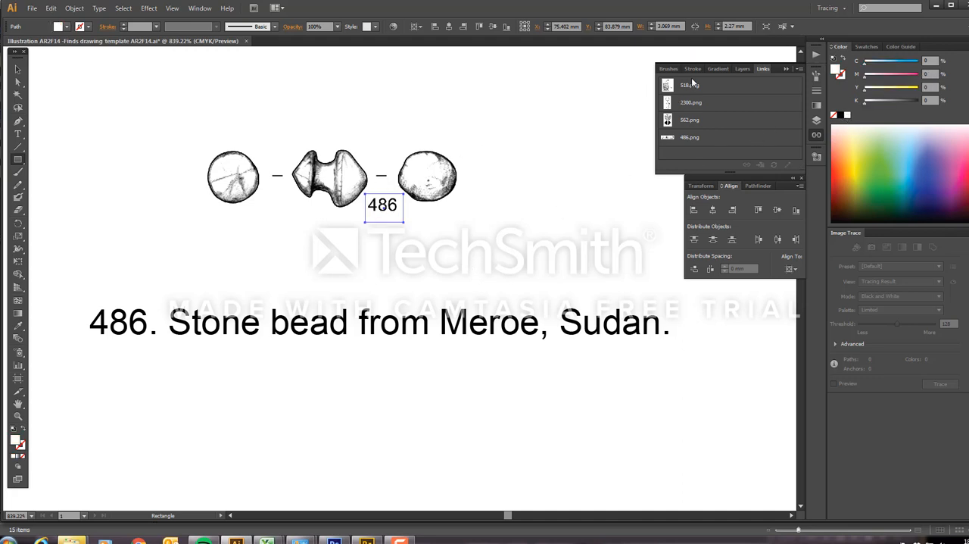
pyautogui.click(743, 68)
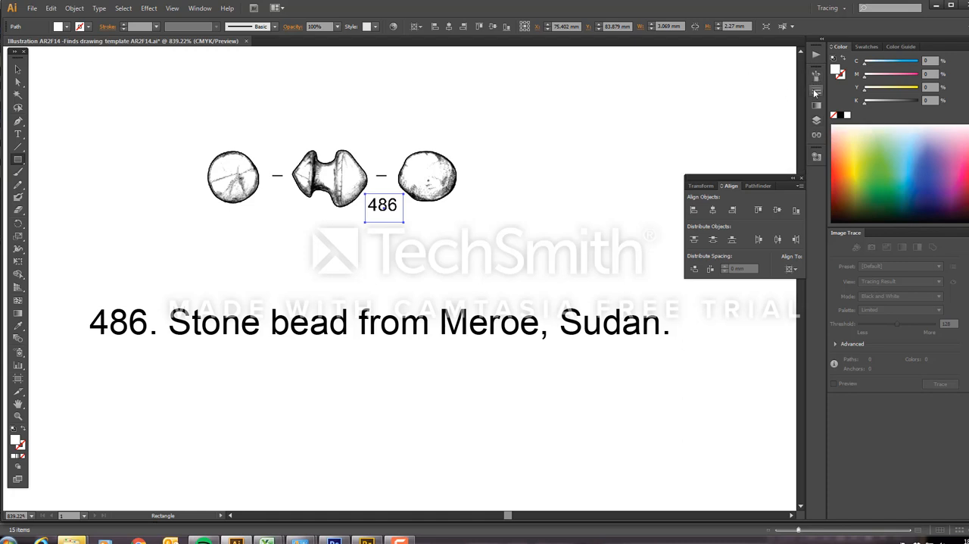
pyautogui.moveTo(816, 121)
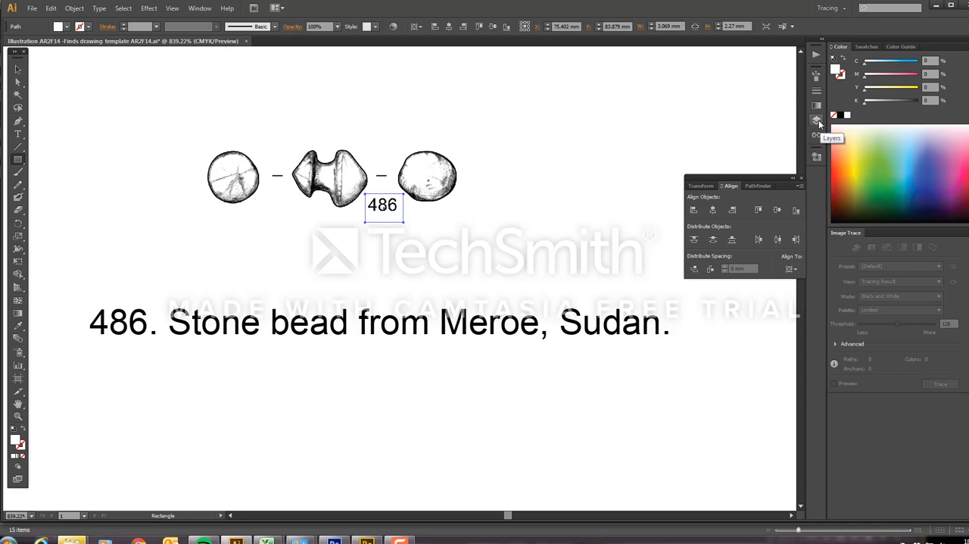
# Show the Layers panel listing Layer 1, scalebars, scans of finds, notes and text
pyautogui.click(816, 118)
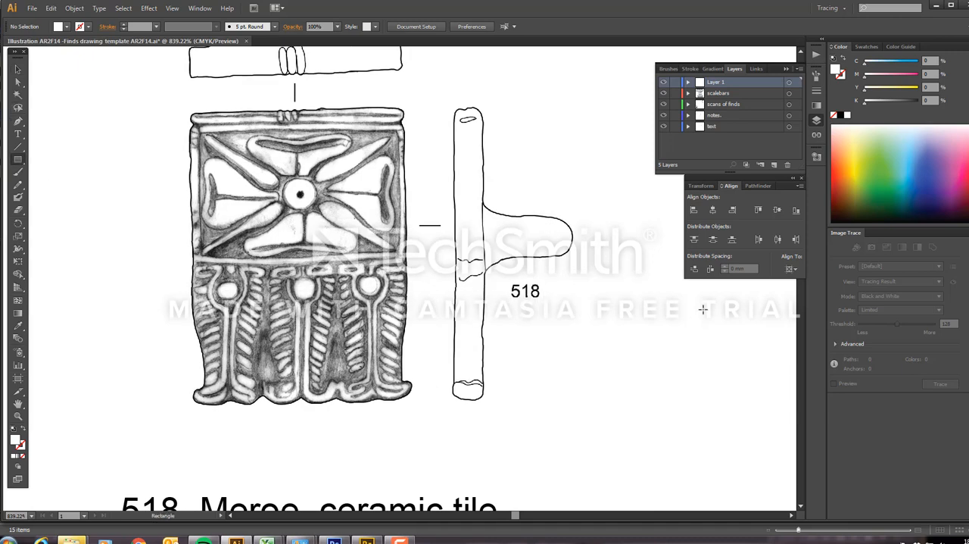
pyautogui.click(527, 292)
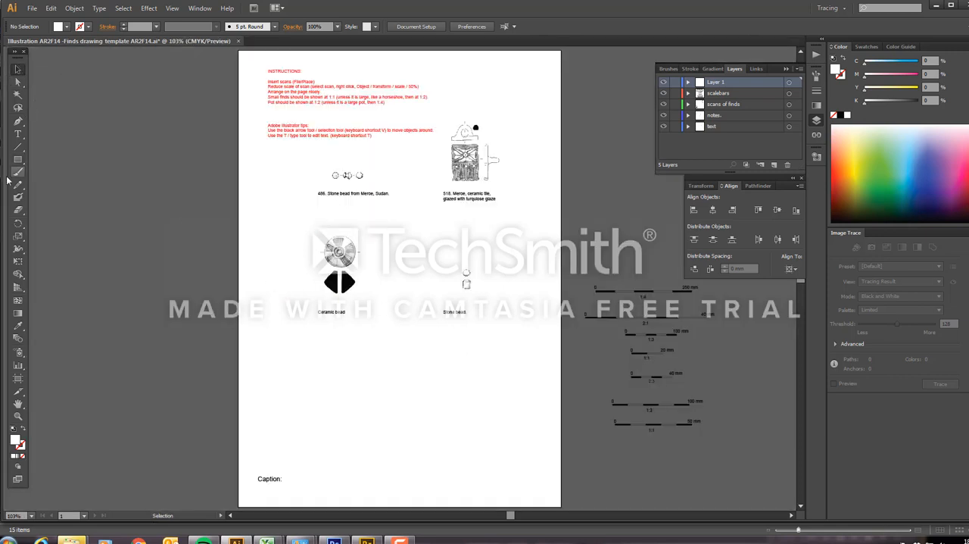
# Retype the page caption as 'Finds Illustration examples from Meroe, Sudan.'
pyautogui.click(269, 478)
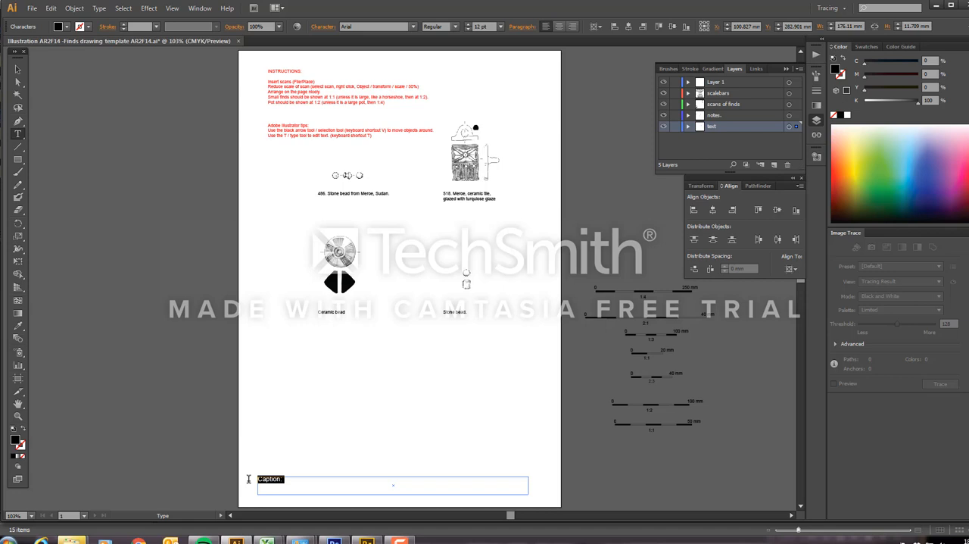
pyautogui.write('Finds I')
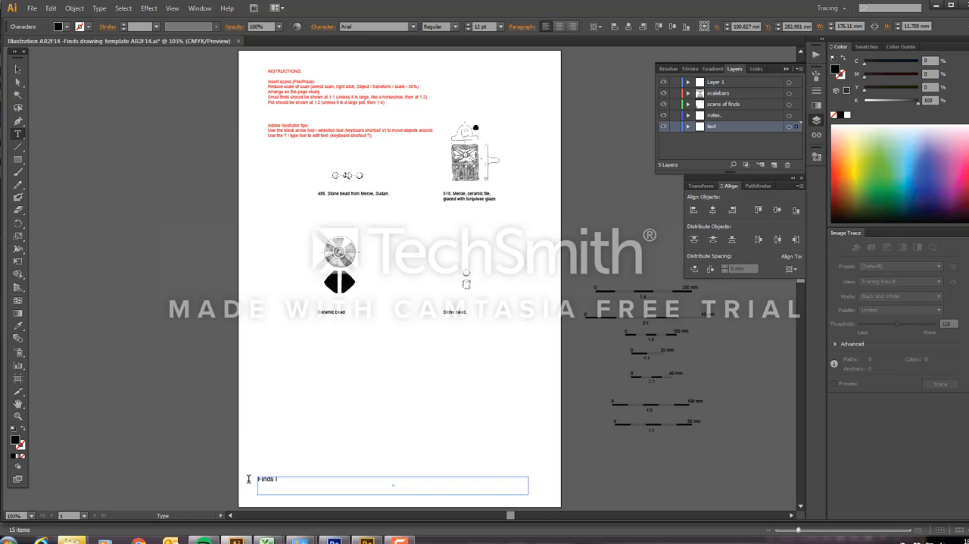
pyautogui.write('llustration')
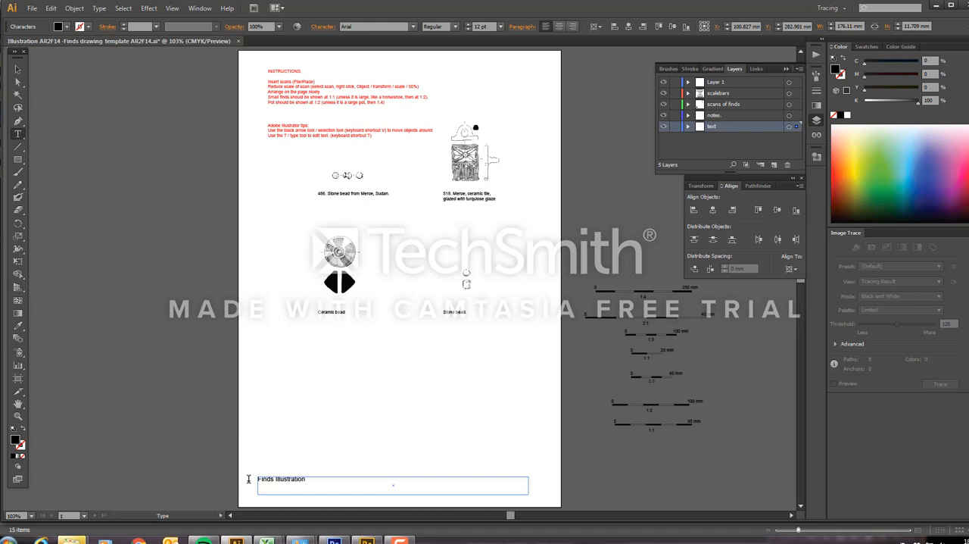
pyautogui.write('examples from Meroe')
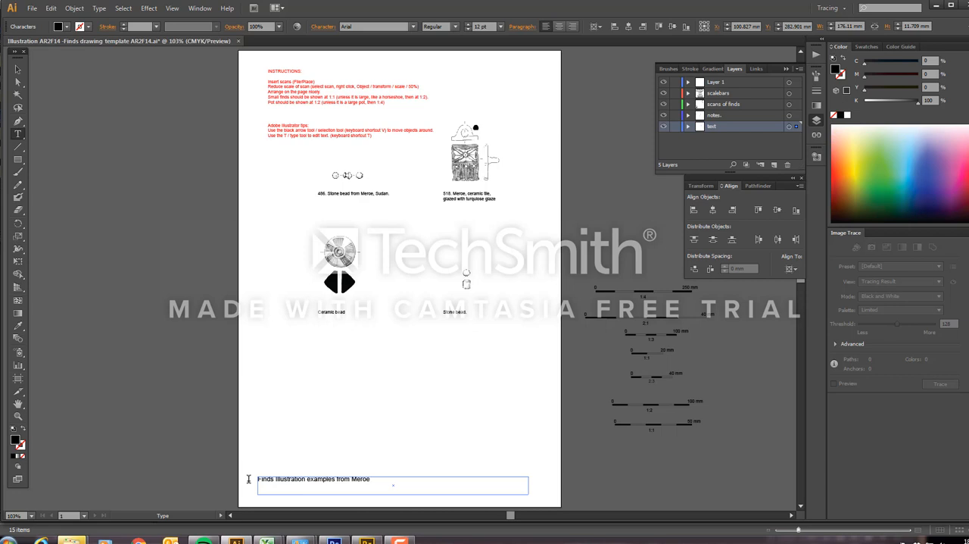
pyautogui.write(', Sudan.')
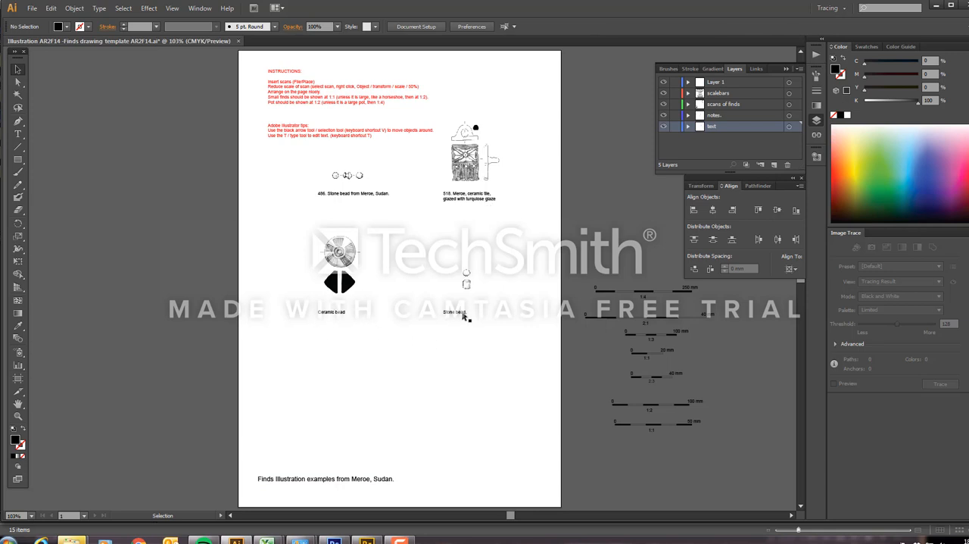
pyautogui.moveTo(572, 202)
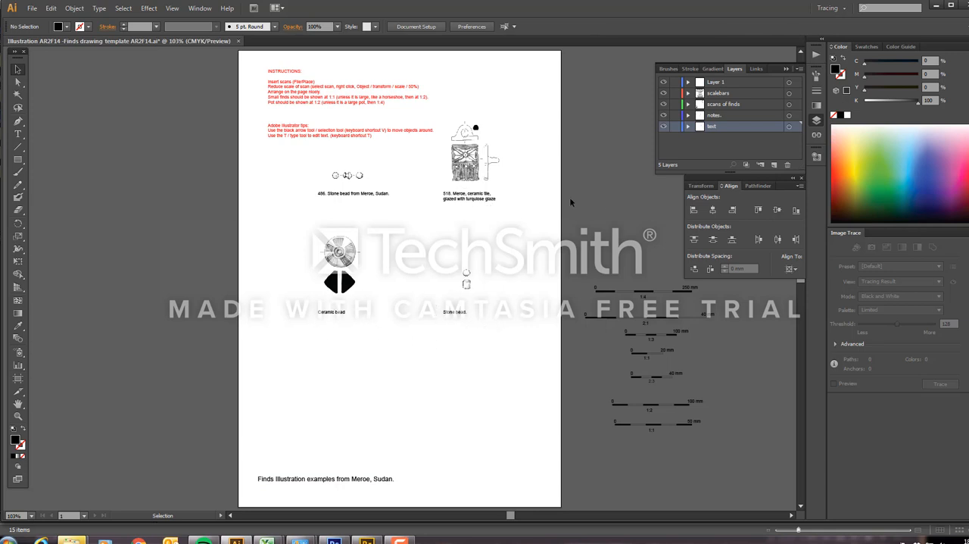
pyautogui.moveTo(468, 280)
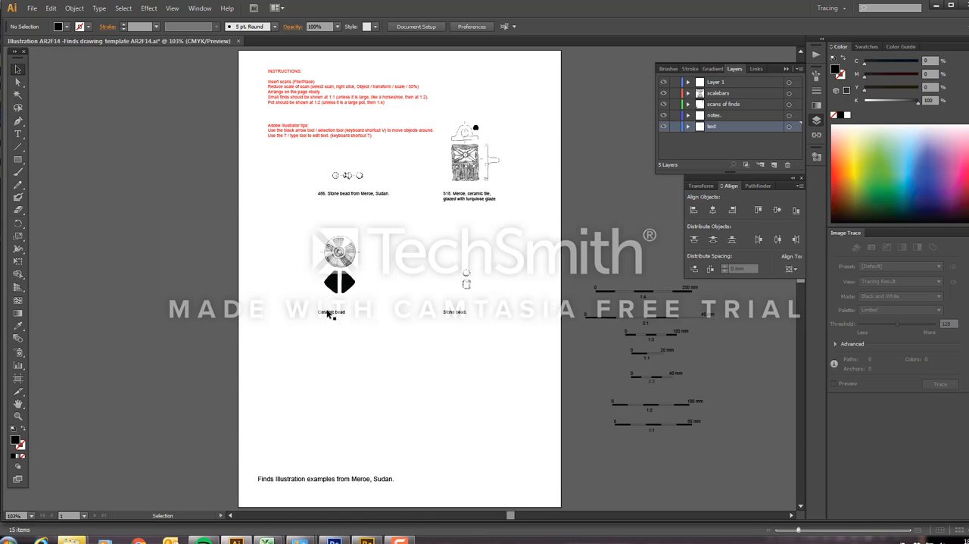
pyautogui.click(331, 315)
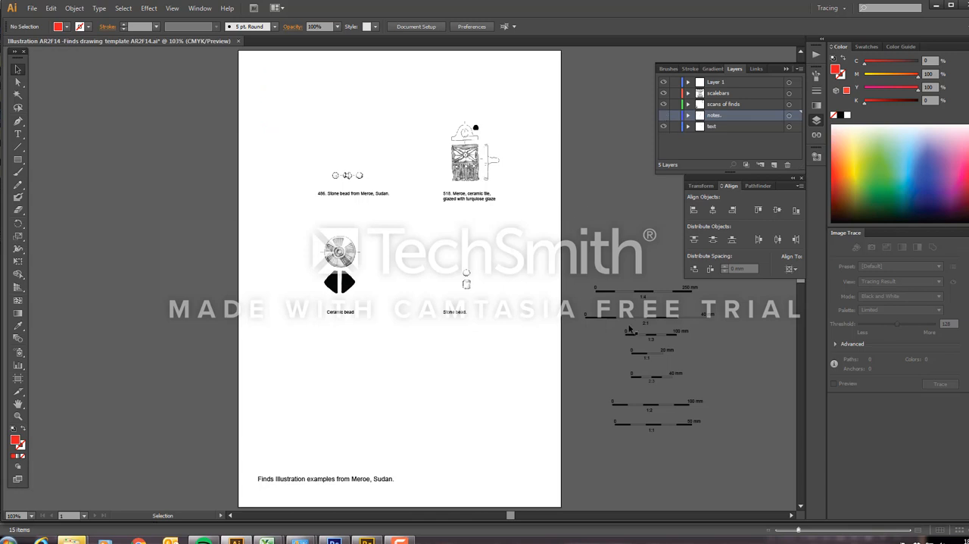
pyautogui.moveTo(649, 437)
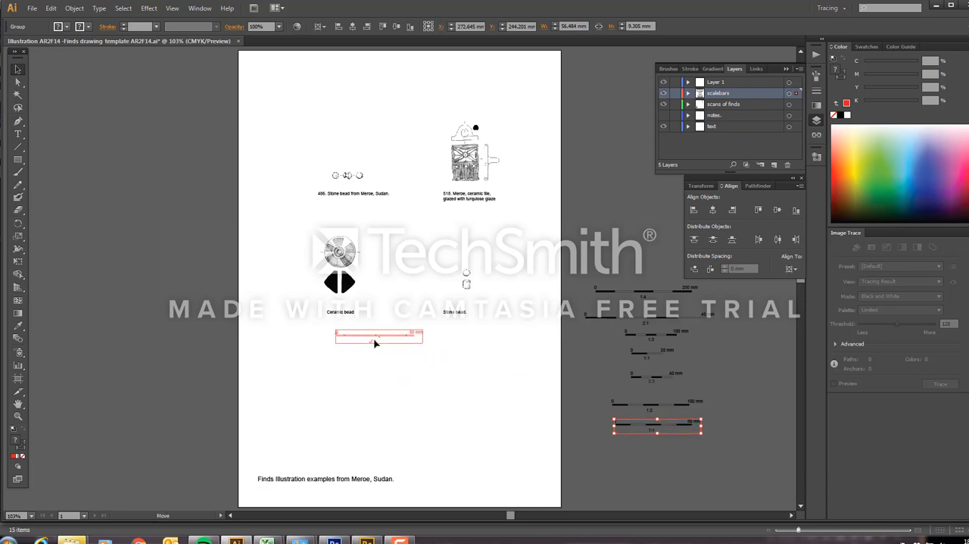
# Drag the 50 mm 1:1 scale bar into place below the bead drawings
pyautogui.moveTo(378, 337); pyautogui.dragTo(407, 340)
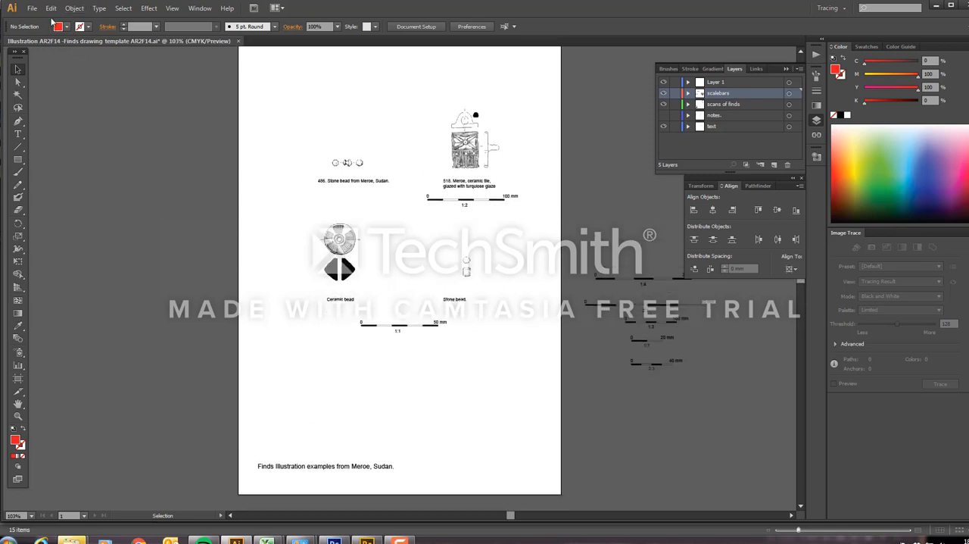
# Save the finds page as an Adobe PDF into the Camtasia folder
pyautogui.click(31, 8)
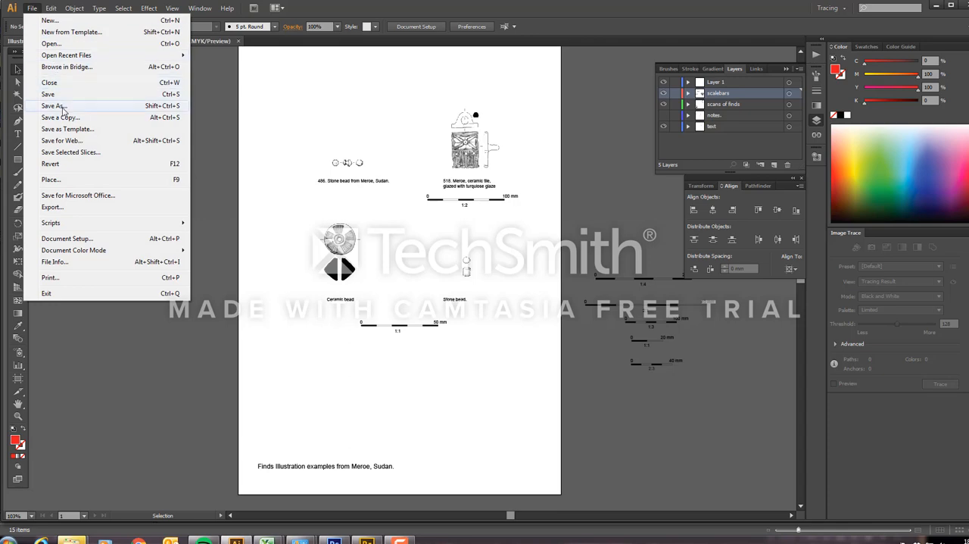
pyautogui.click(51, 105)
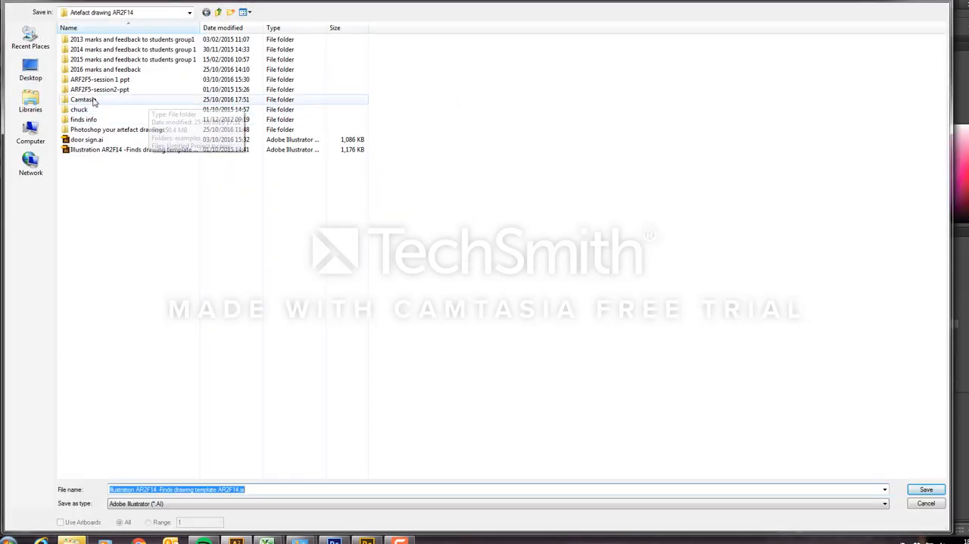
pyautogui.click(79, 99)
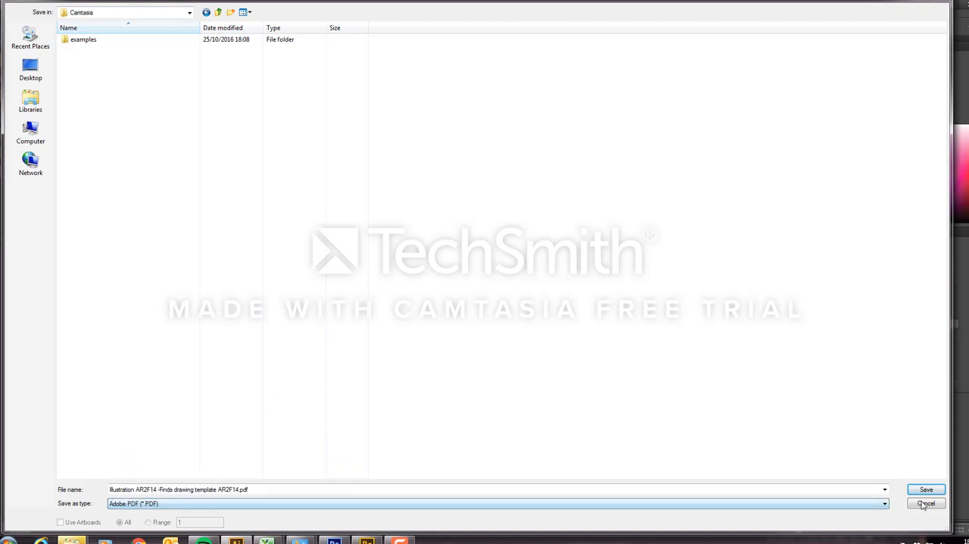
pyautogui.click(927, 503)
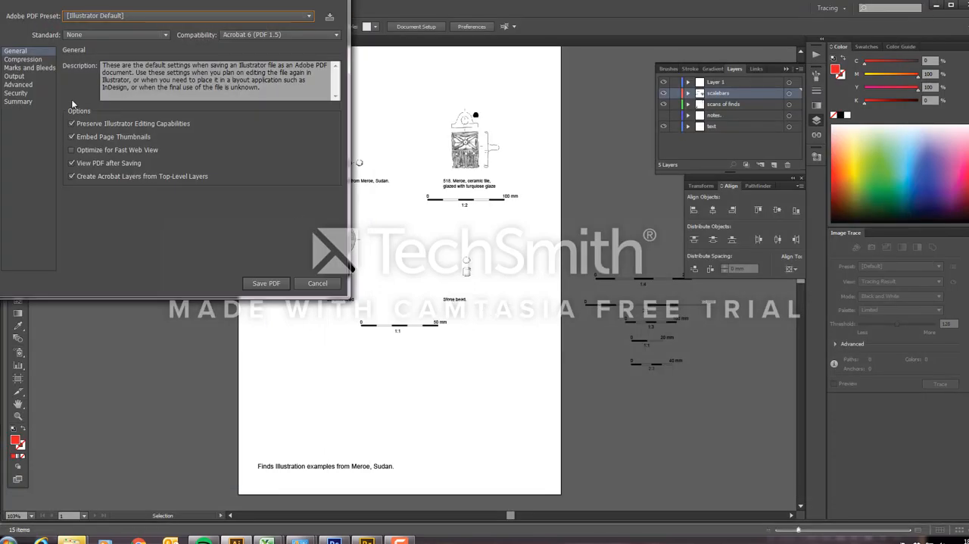
pyautogui.moveTo(178, 127)
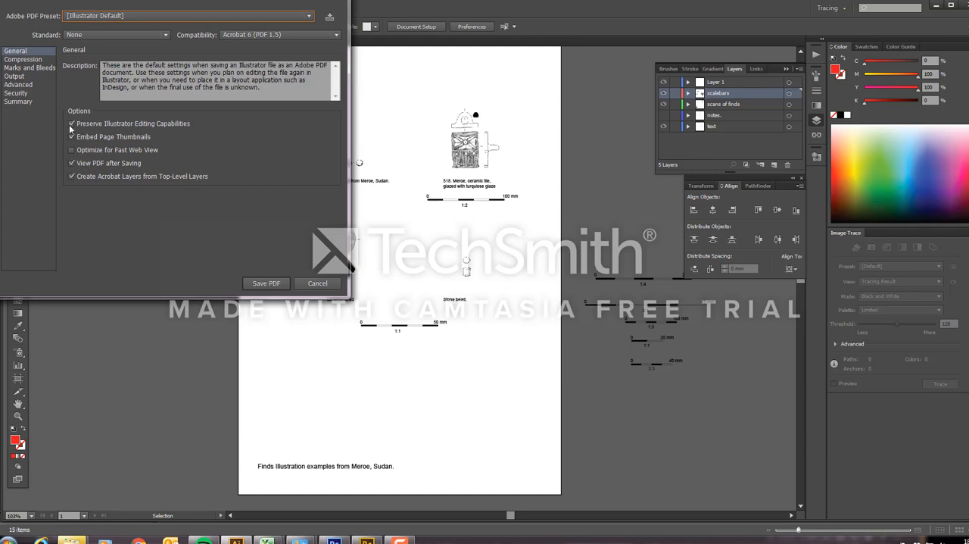
# Write the PDF using the [Illustrator Default] preset, viewing it after saving
pyautogui.click(71, 136)
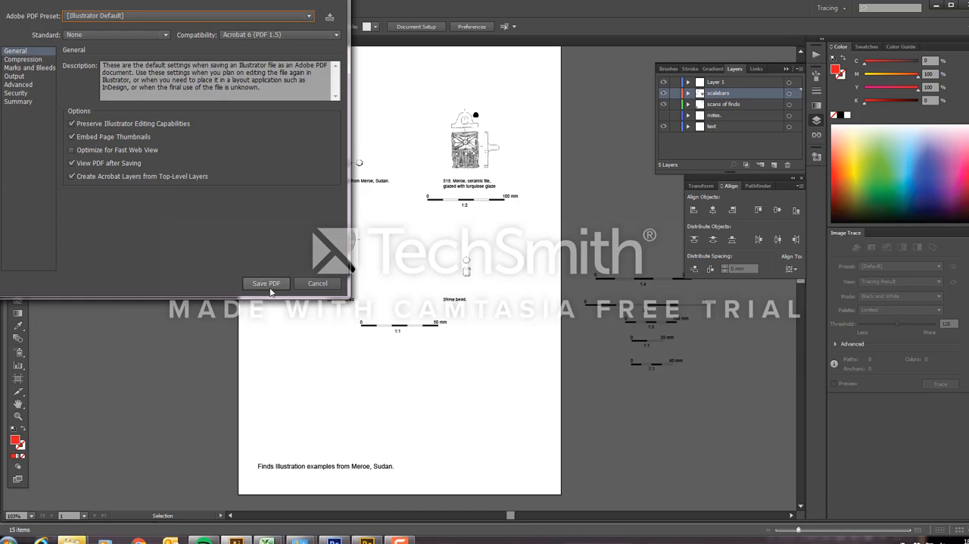
pyautogui.click(266, 283)
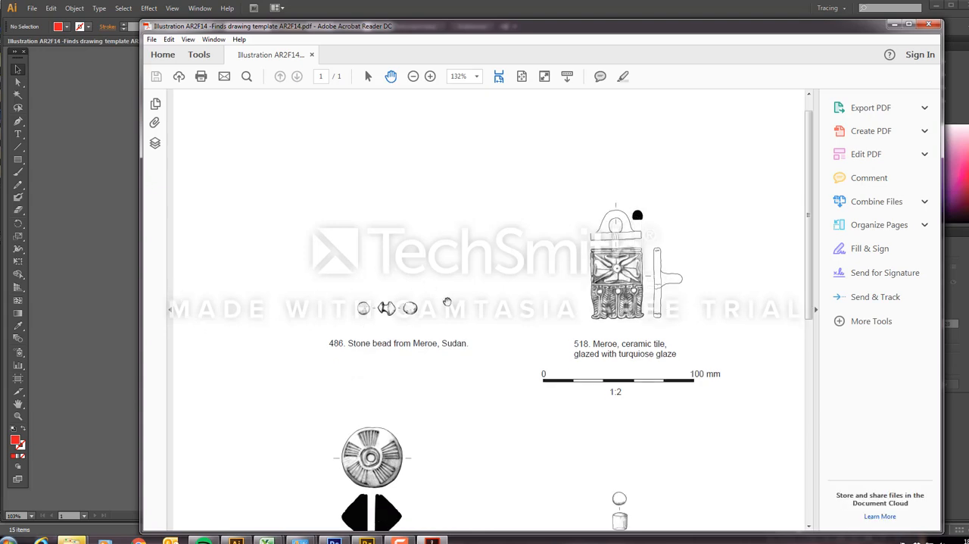
# Scroll through the exported finds PDF and move the Acrobat window left
pyautogui.scroll(-3)
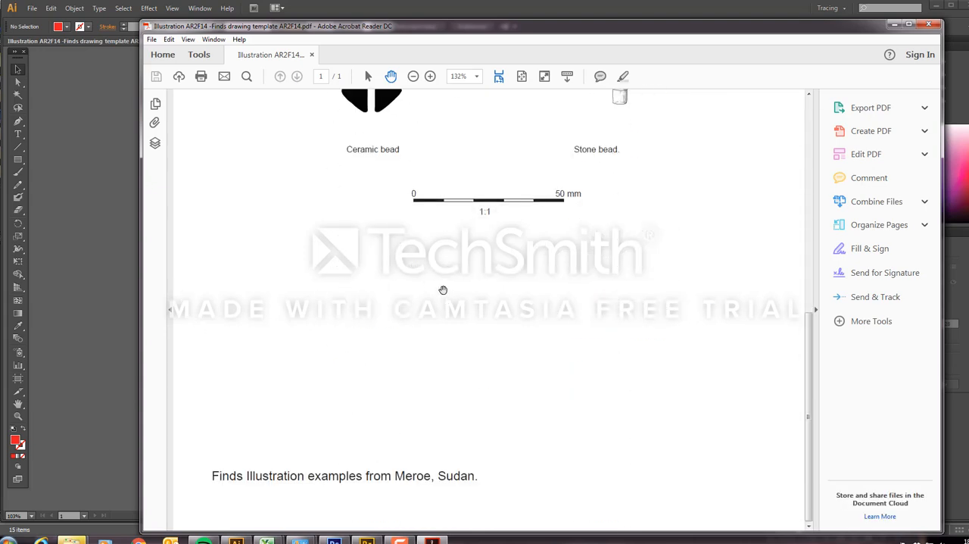
pyautogui.scroll(-3)
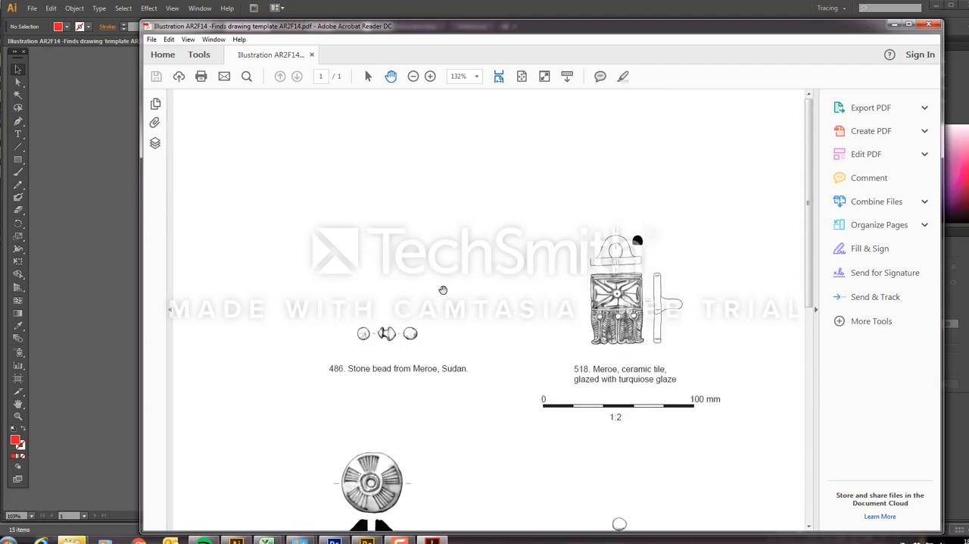
pyautogui.scroll(-3)
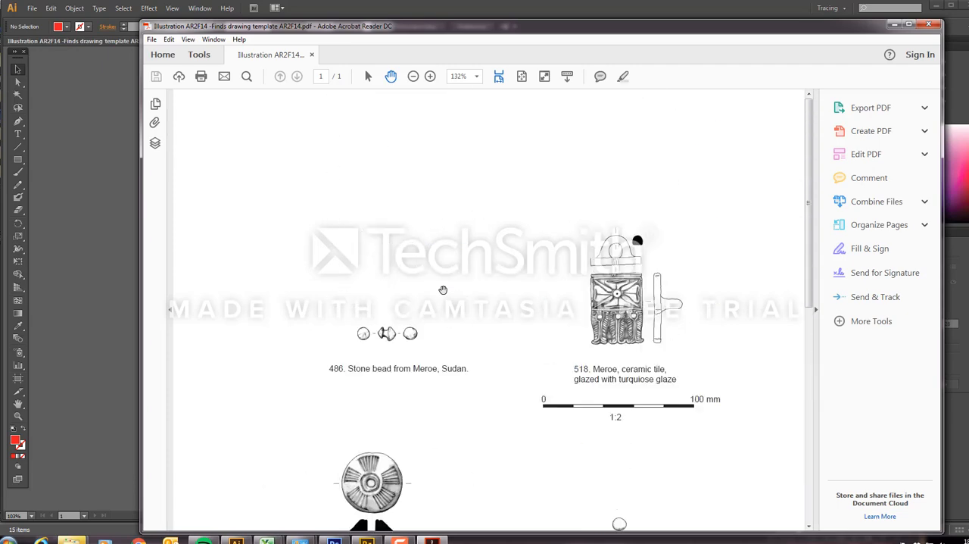
pyautogui.scroll(-3)
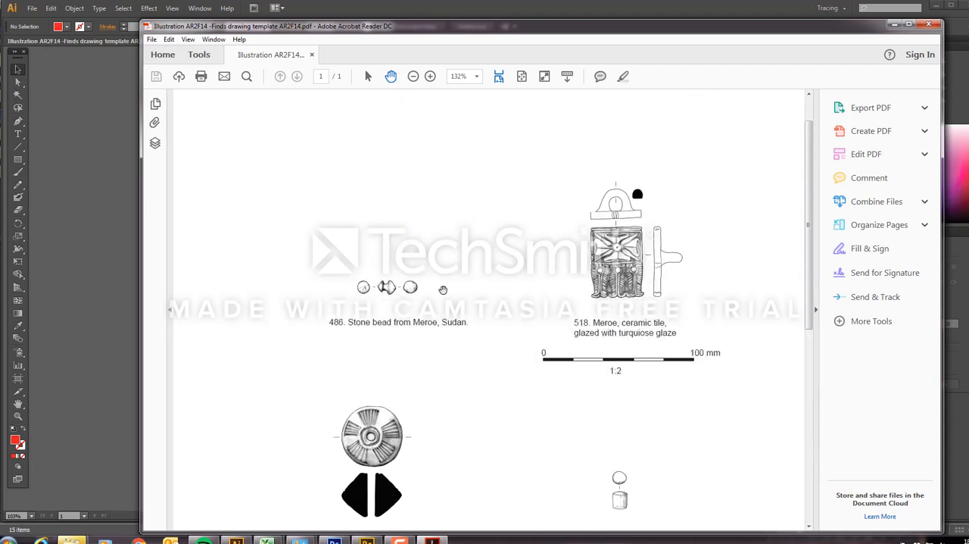
pyautogui.scroll(-3)
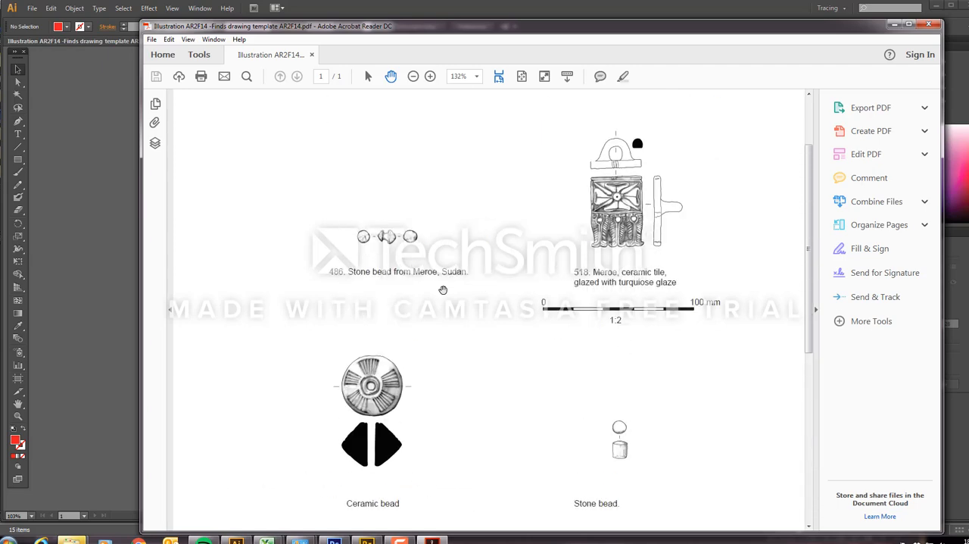
pyautogui.scroll(-3)
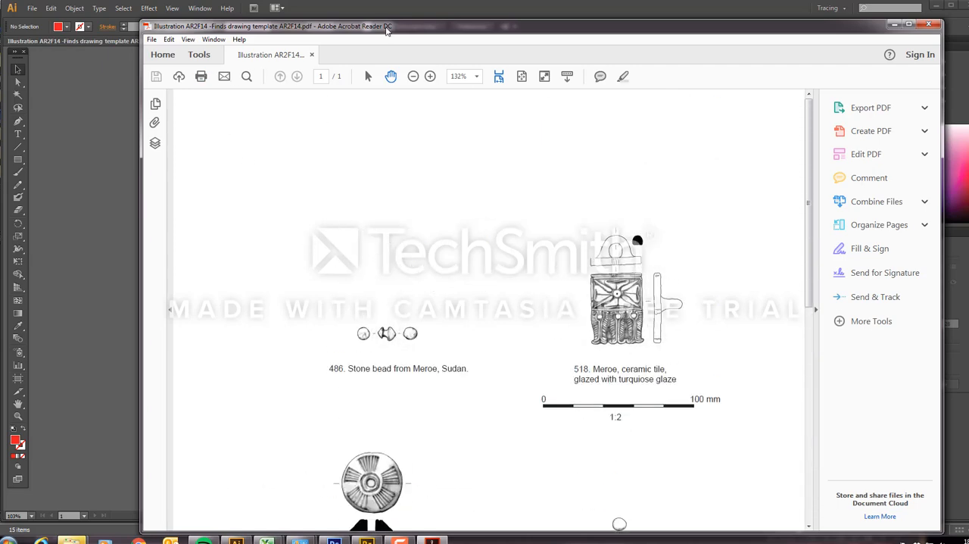
pyautogui.moveTo(272, 26); pyautogui.dragTo(215, 17)
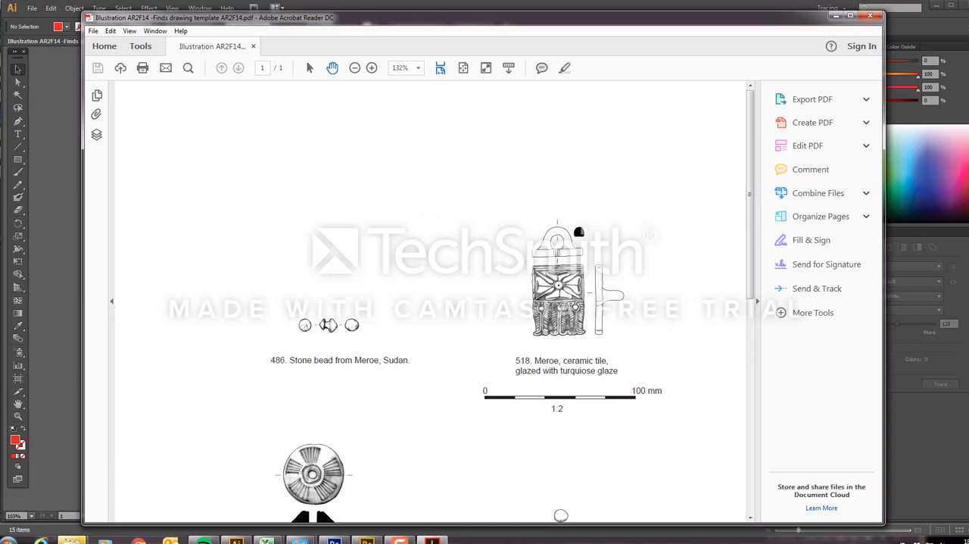
pyautogui.moveTo(854, 23)
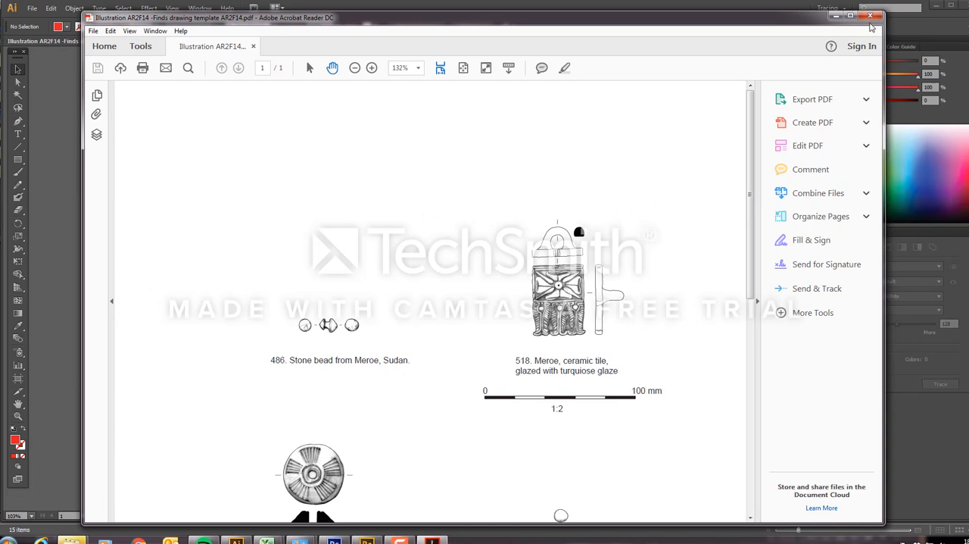